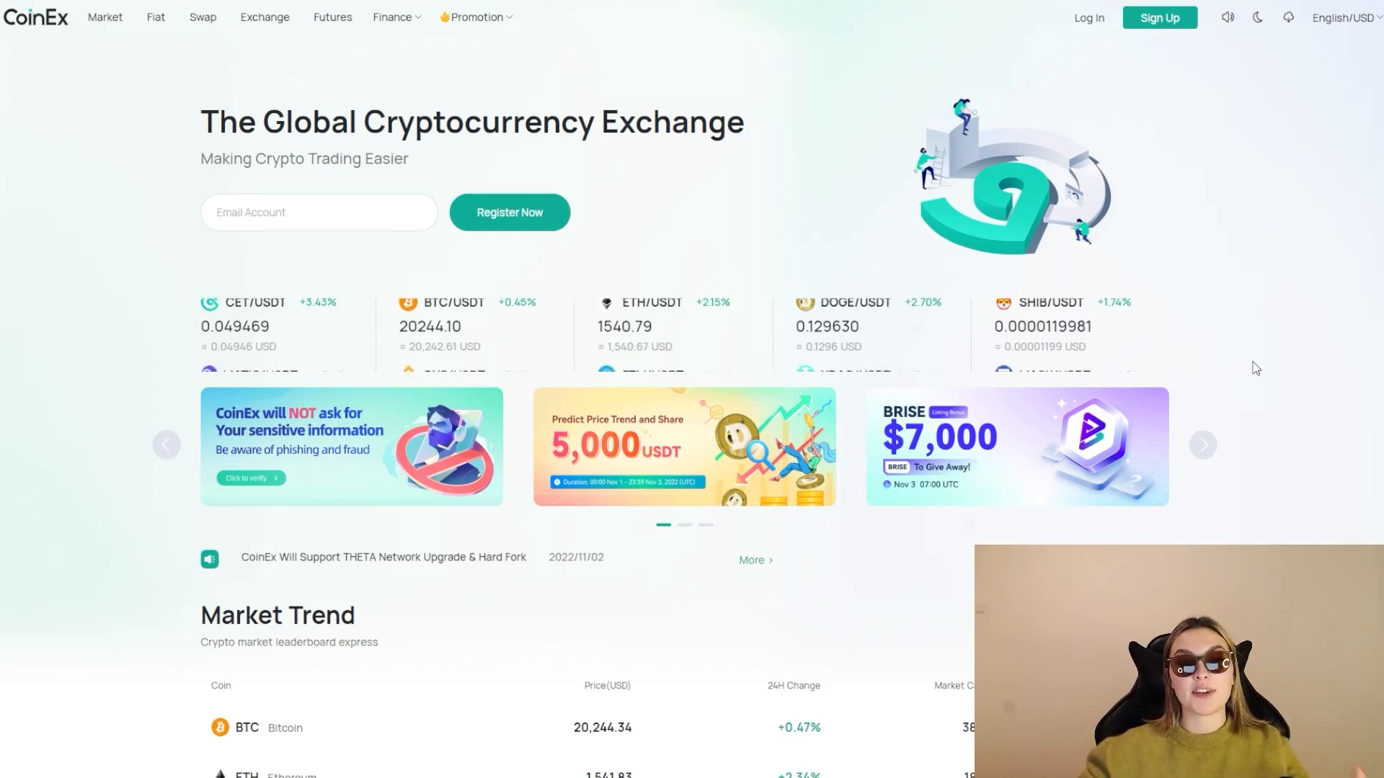
- Scroll the CoinEx homepage past the banners and Market Trend table to the platform totals
scroll("down", 3)
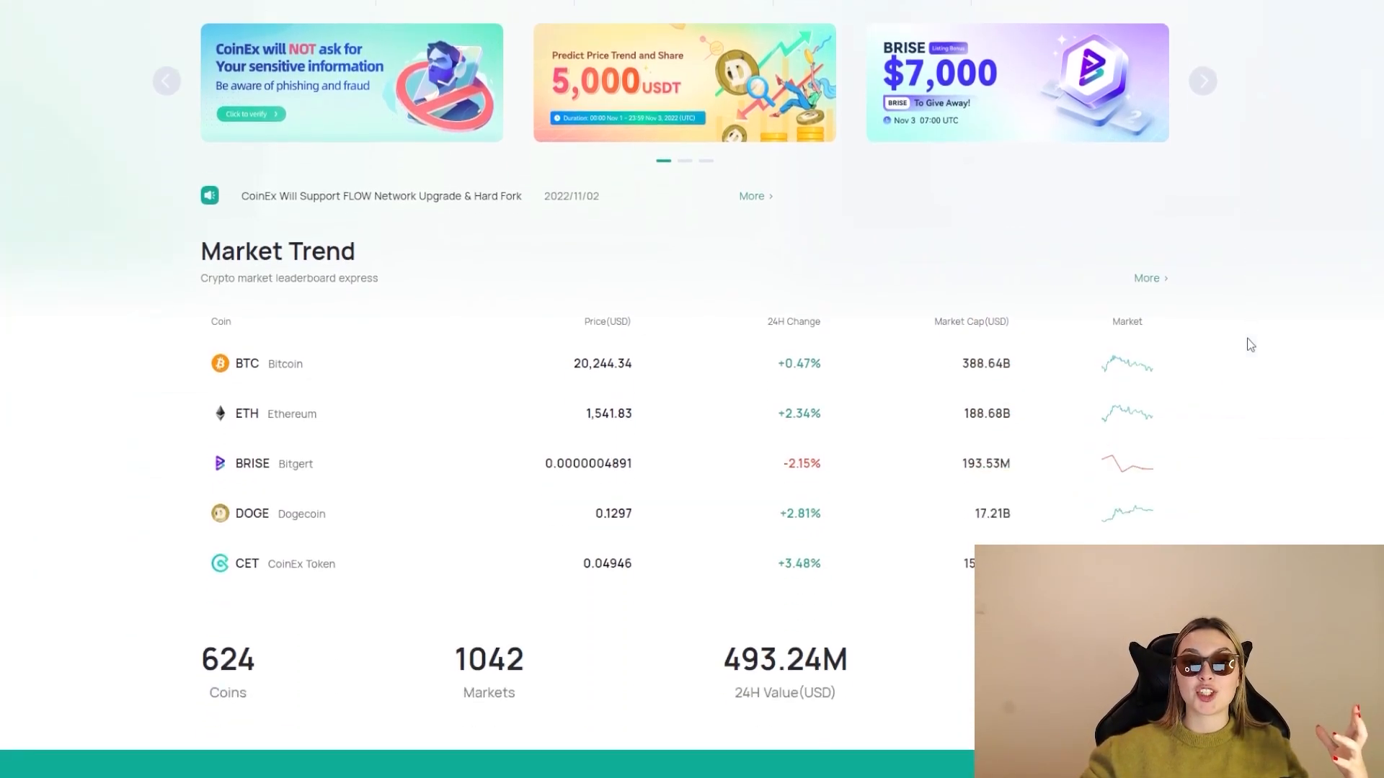
scroll("down", 3)
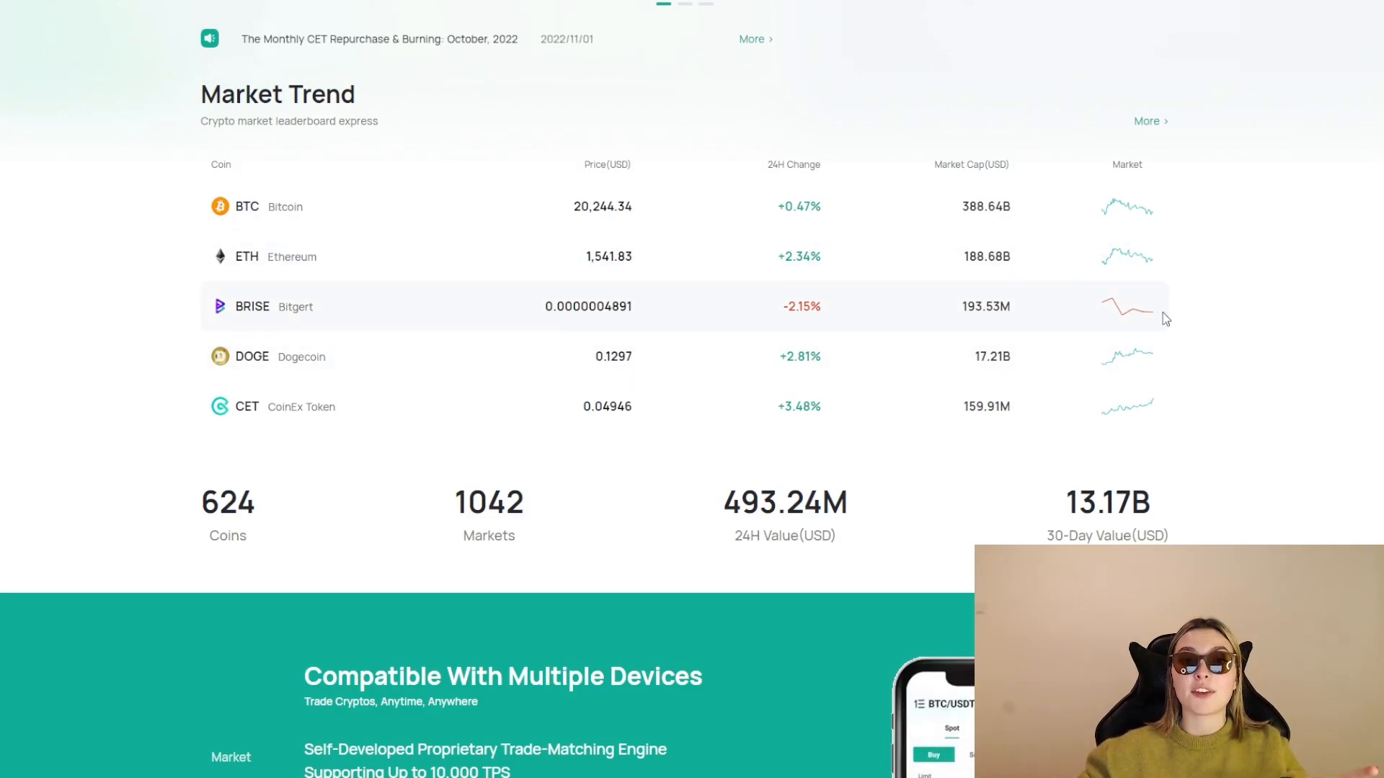
mouse_move(1310, 360)
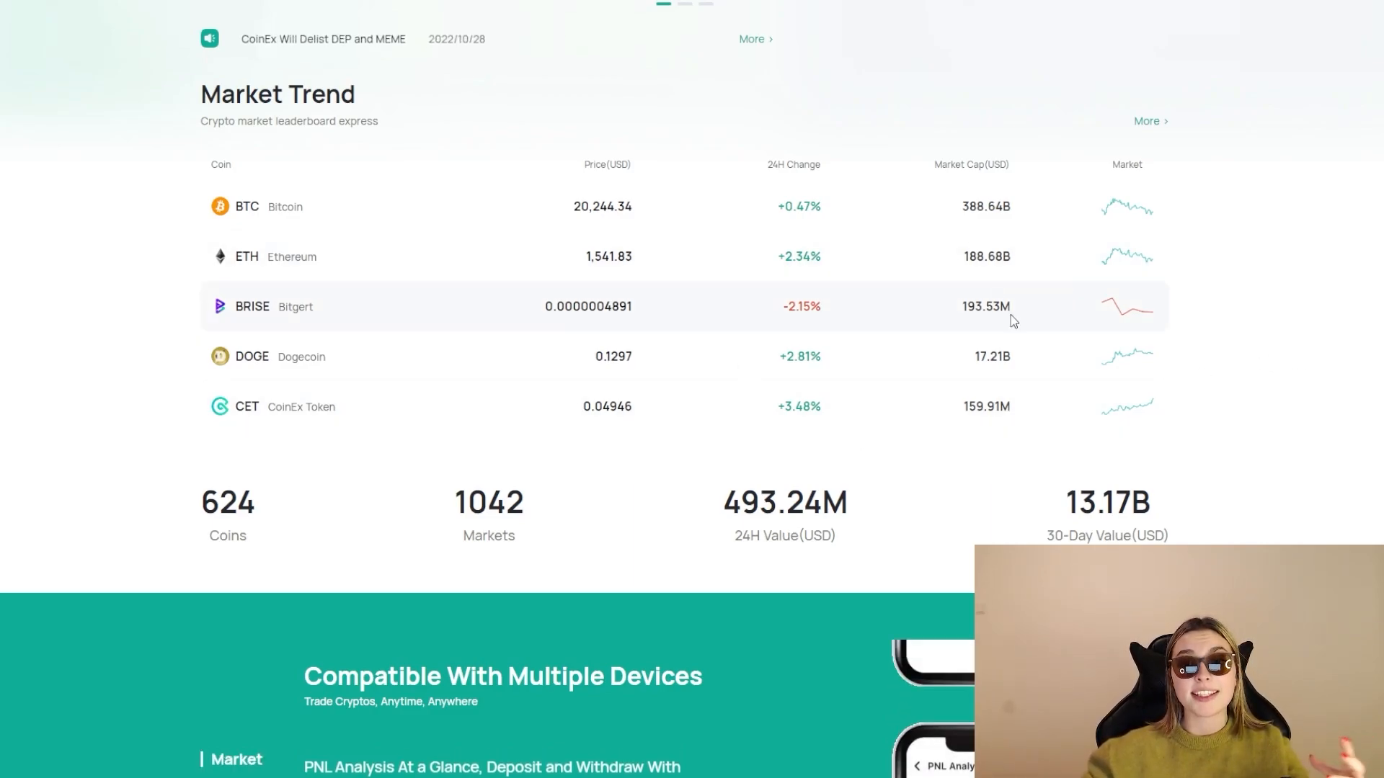
scroll("down", 3)
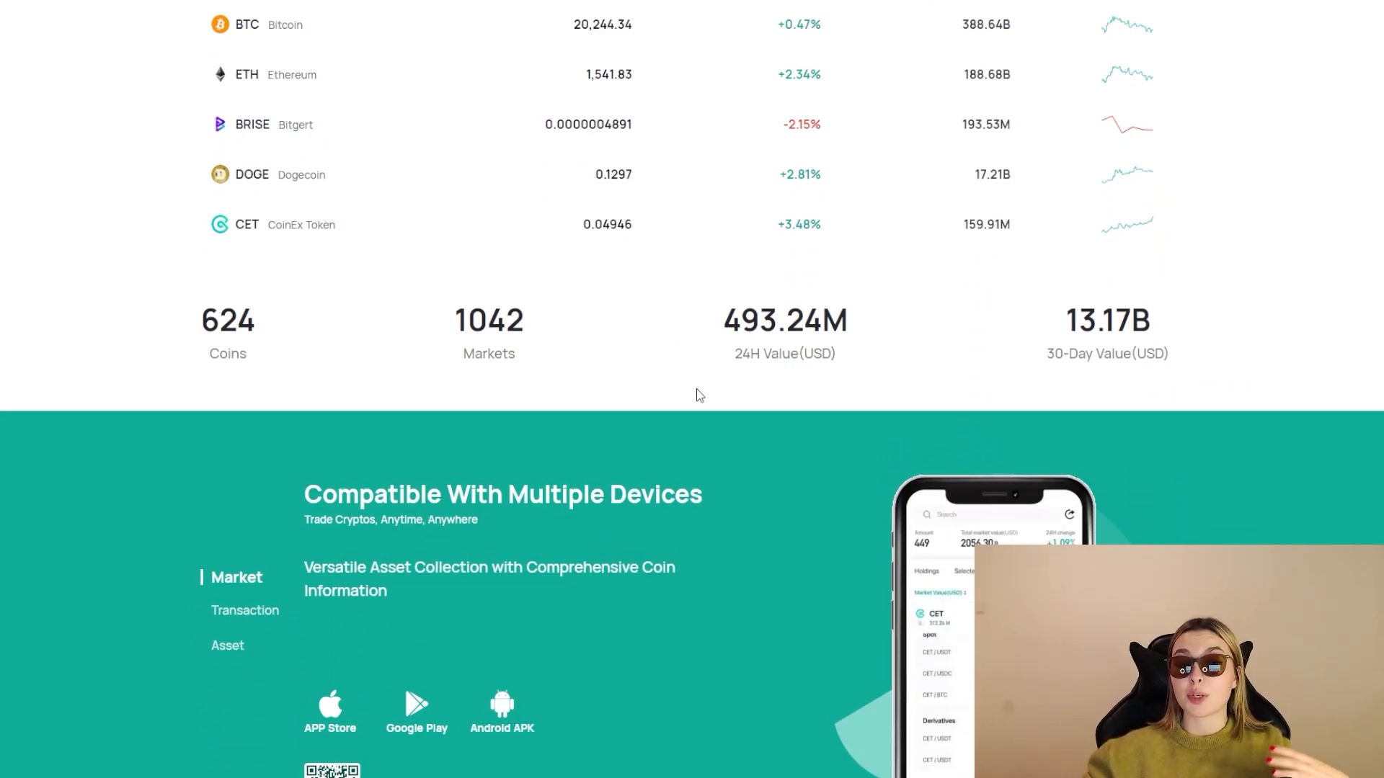
- Cycle through the feature previews in the Compatible With Multiple Devices section
left_click(245, 610)
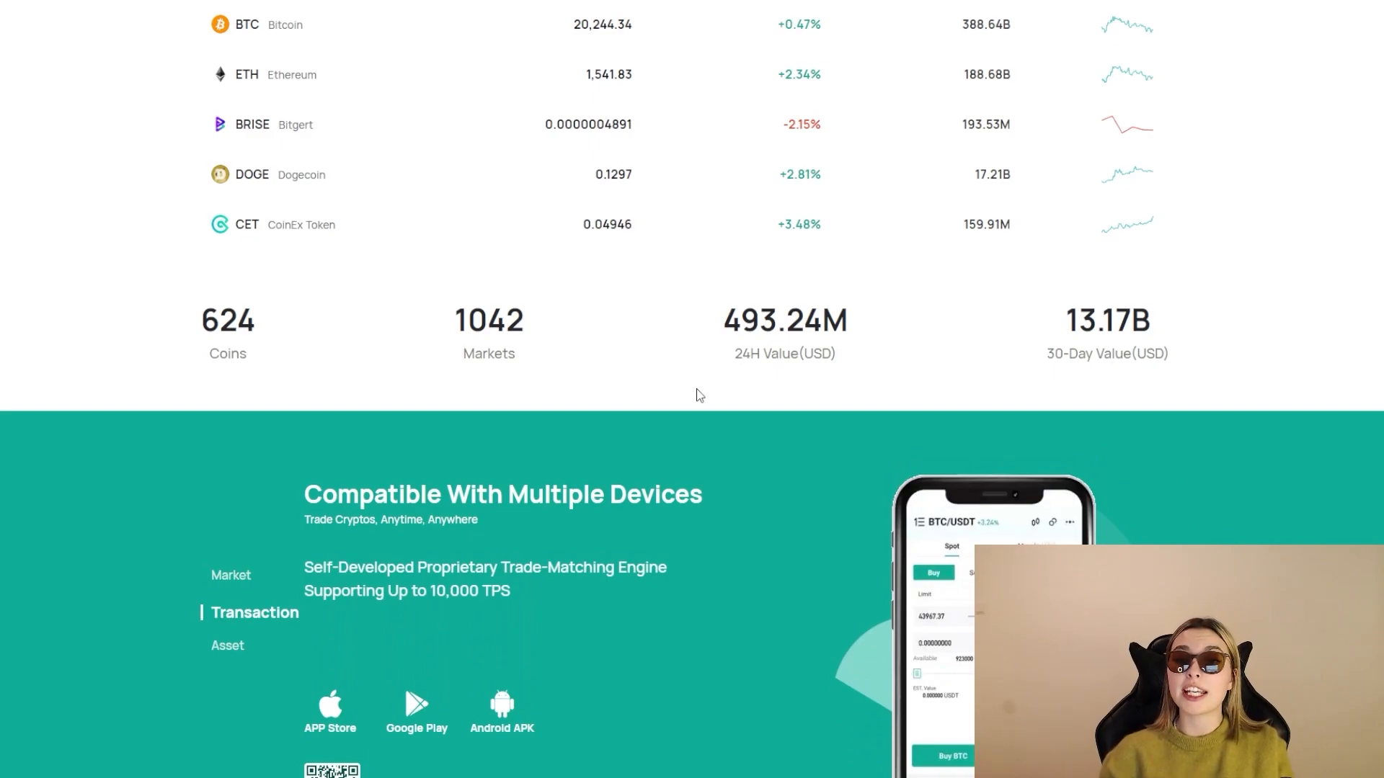
left_click(231, 647)
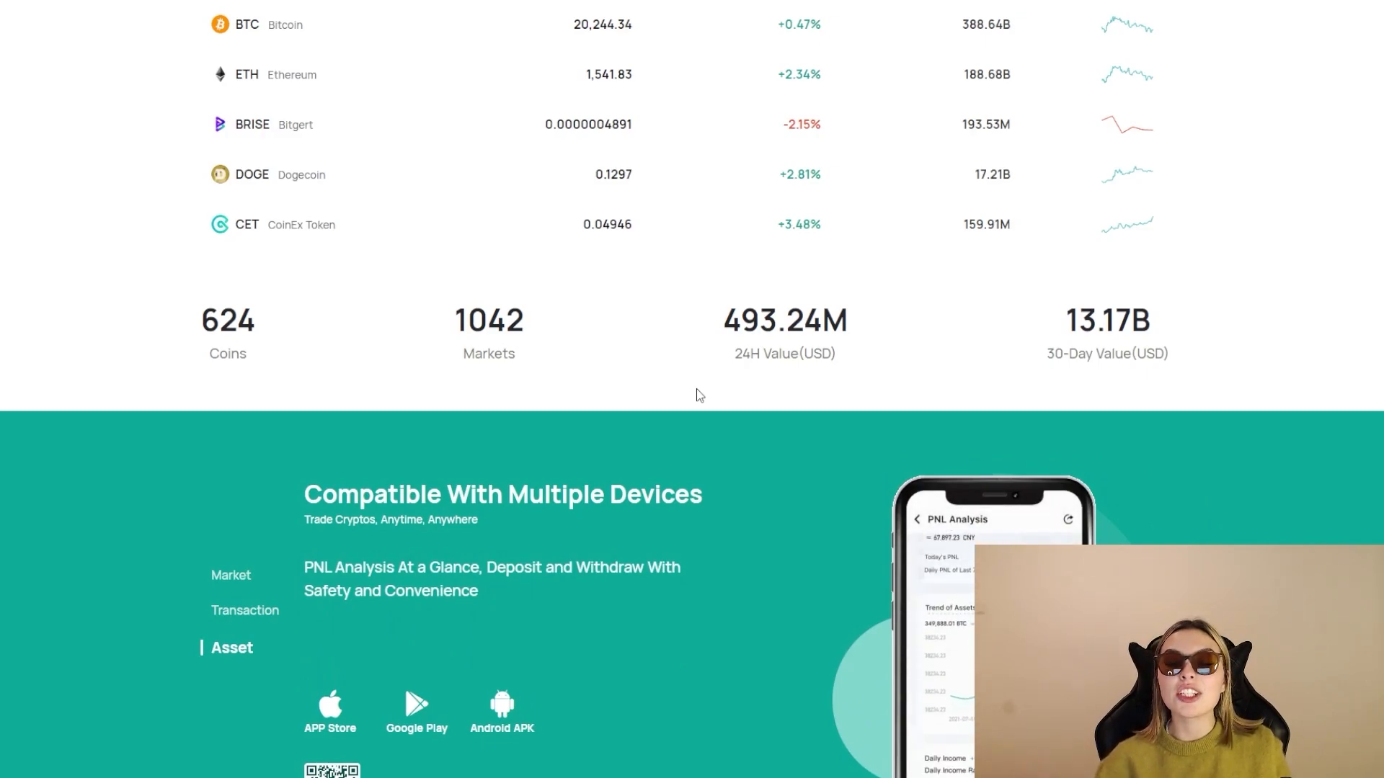
left_click(231, 575)
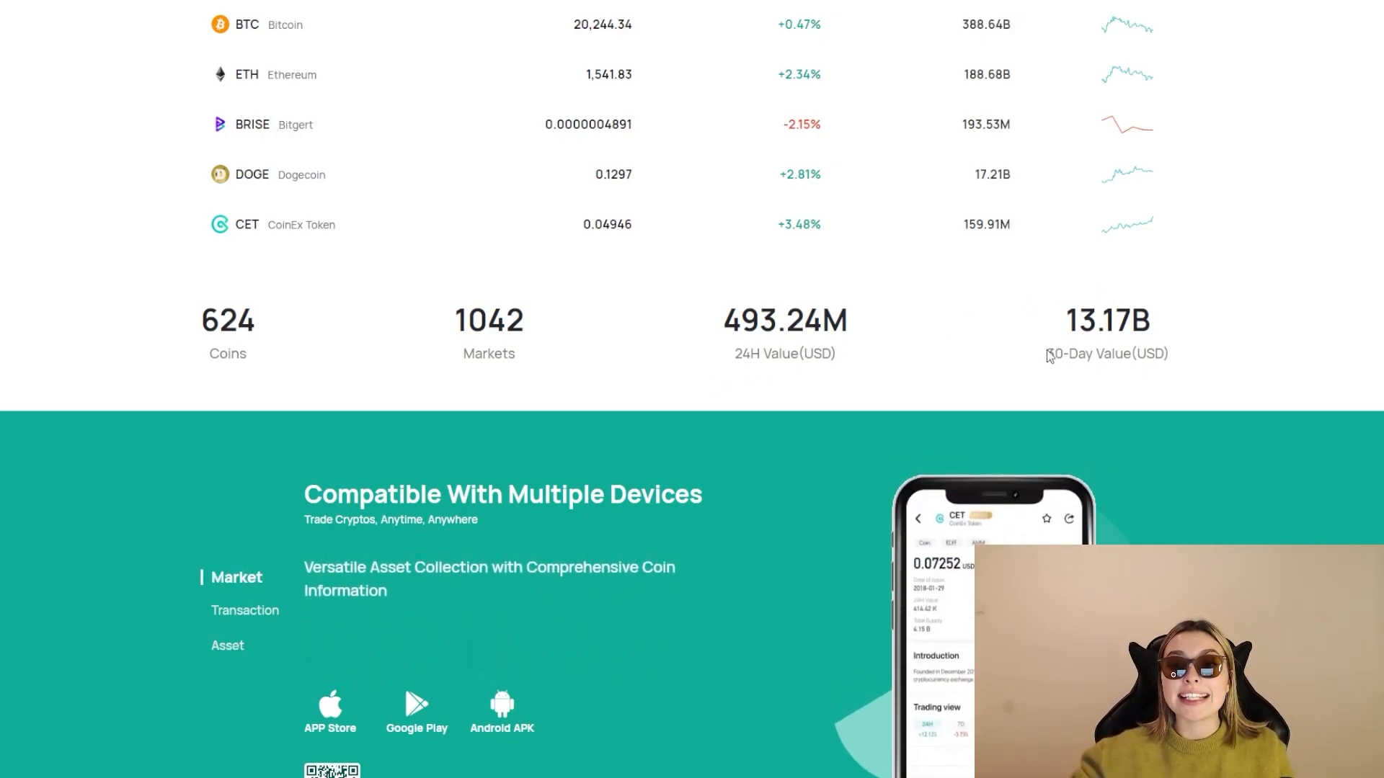
mouse_move(872, 395)
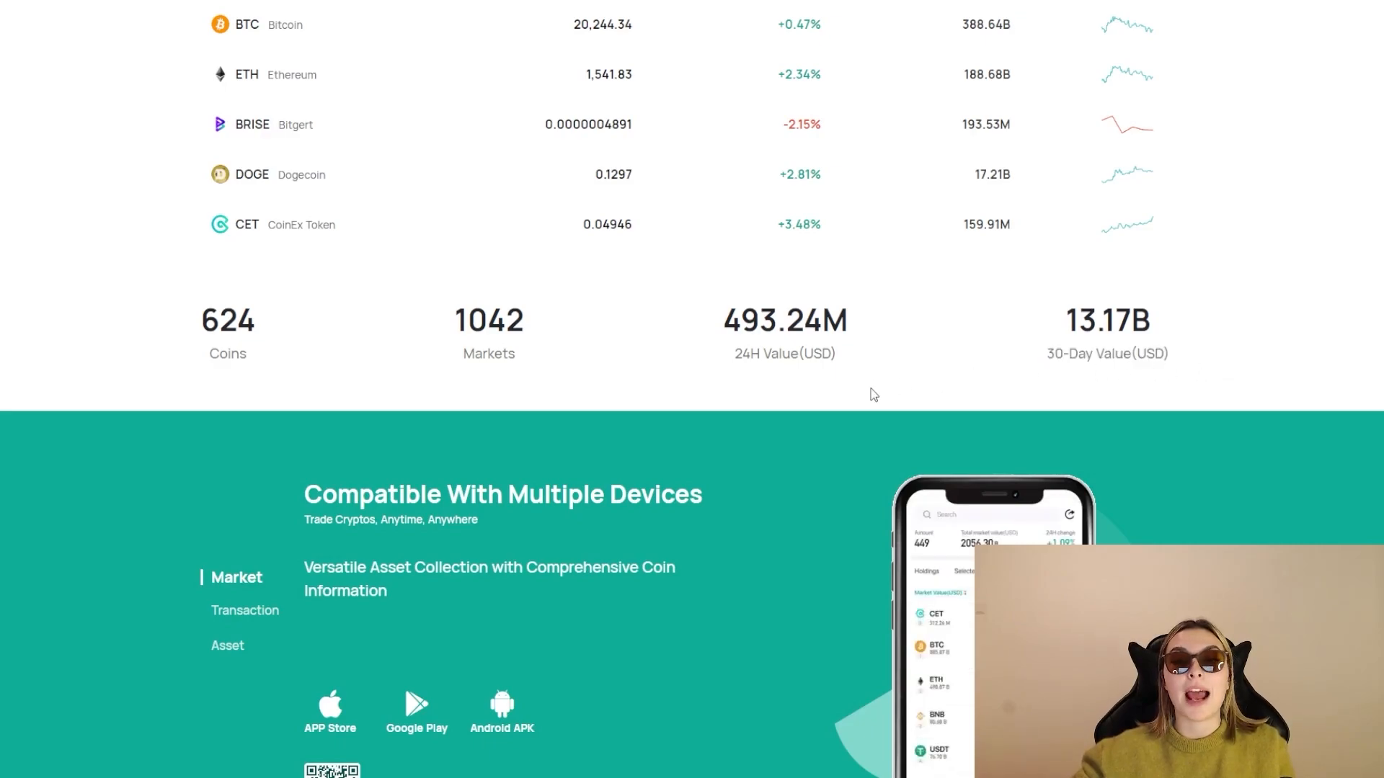
left_click(245, 610)
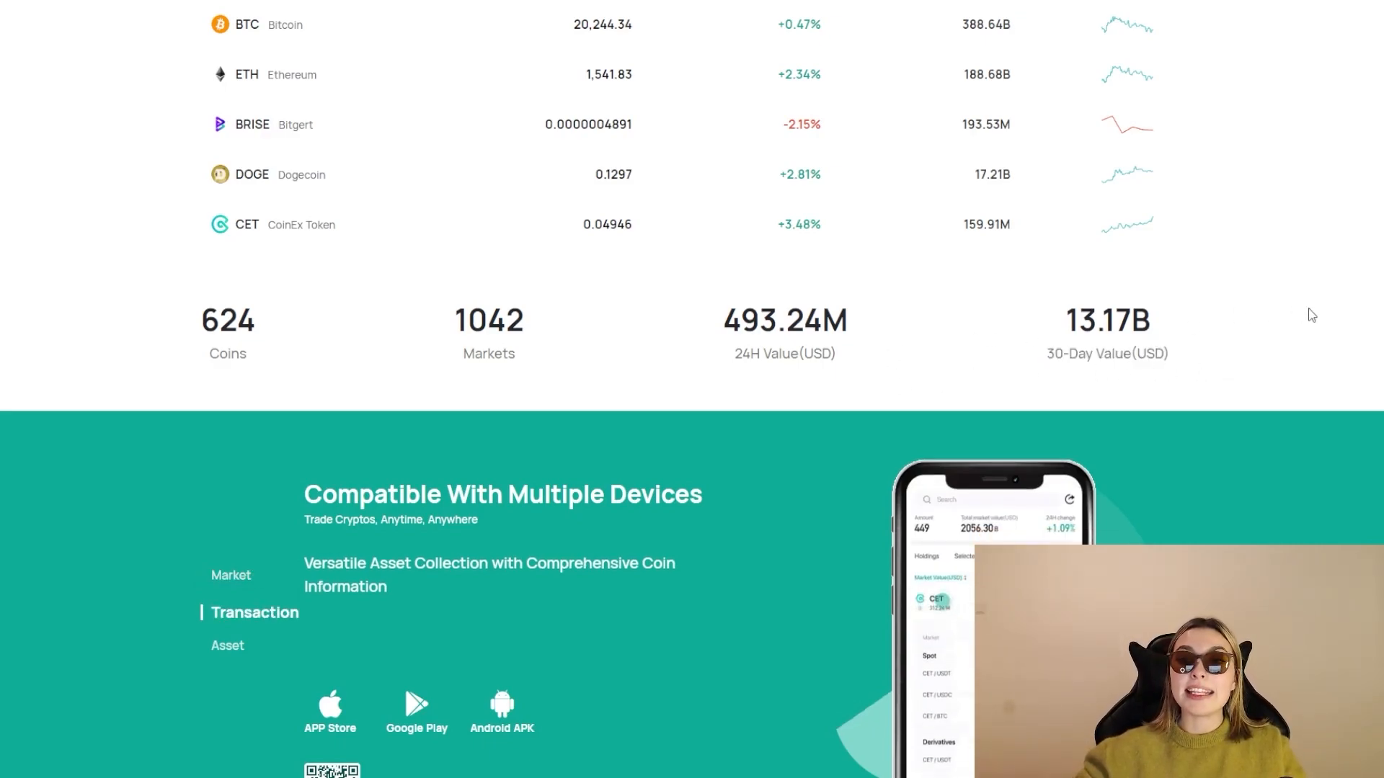
- Bring the multi-device section with App Store, Google Play and QR code fully into view
scroll("down", 3)
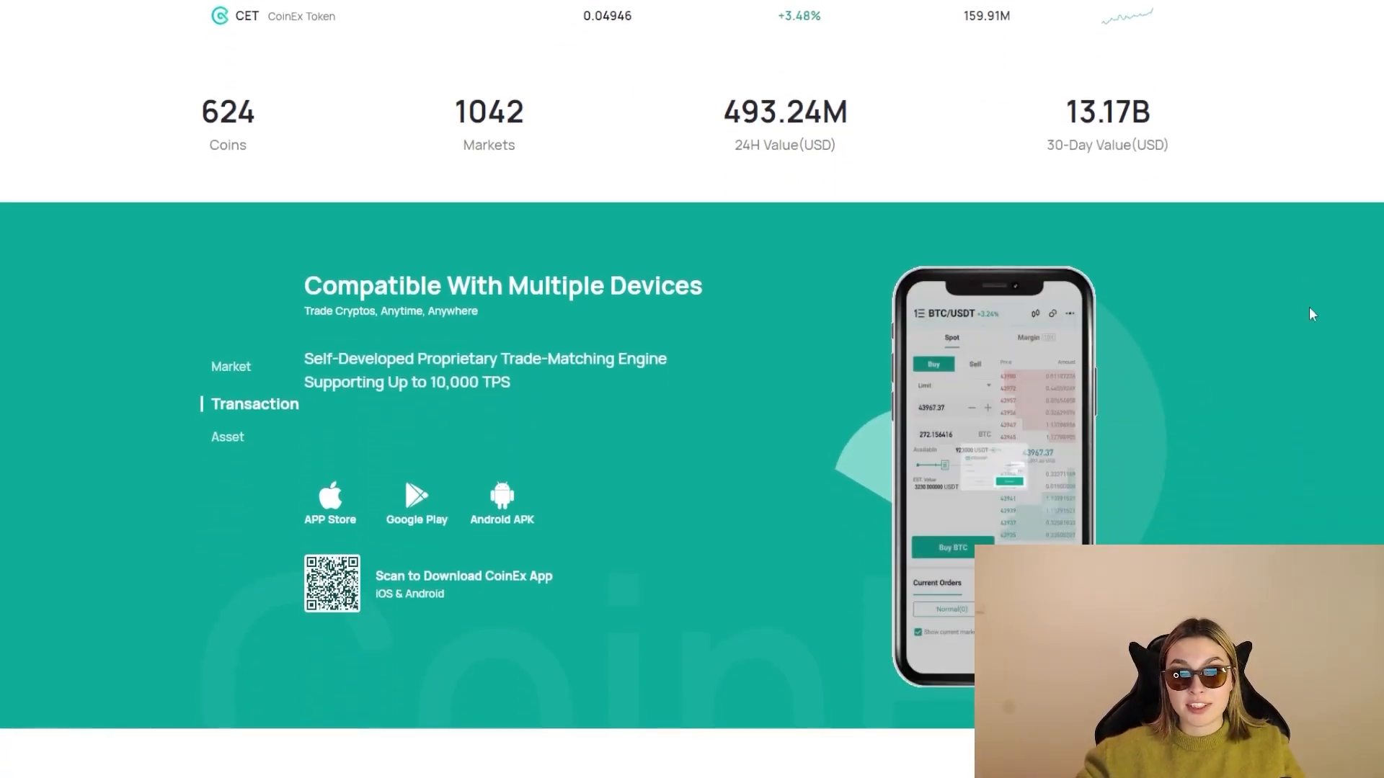
scroll("down", 3)
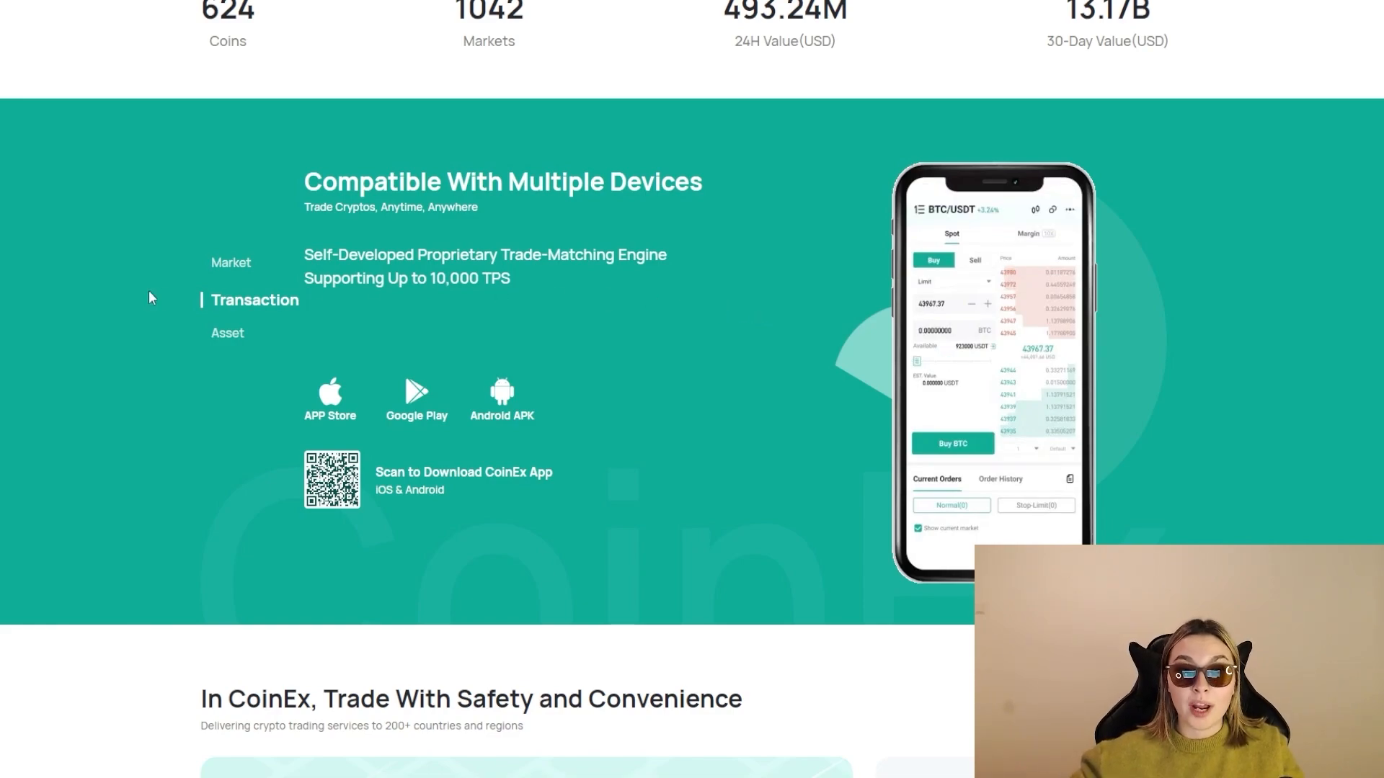
- Cycle through the Market, Transaction and Asset app previews
left_click(231, 265)
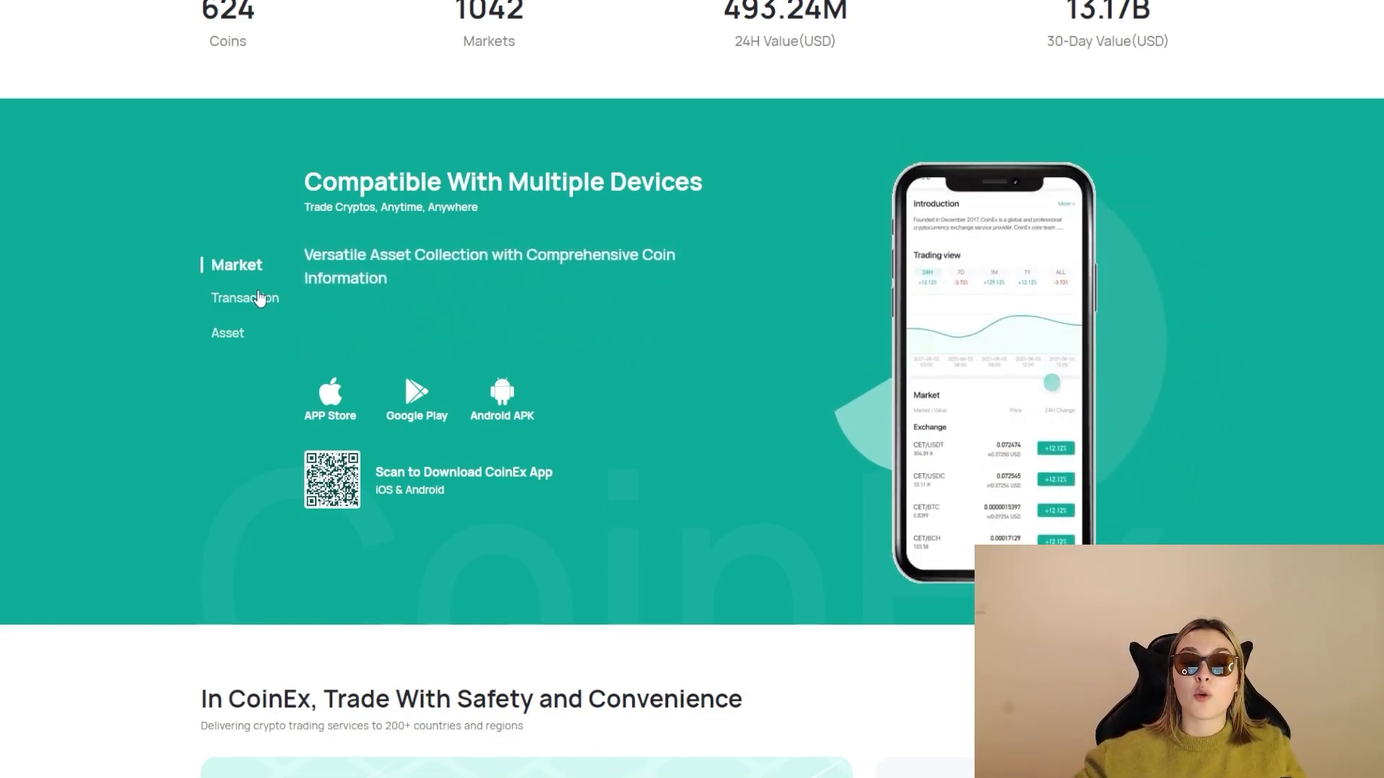
left_click(245, 298)
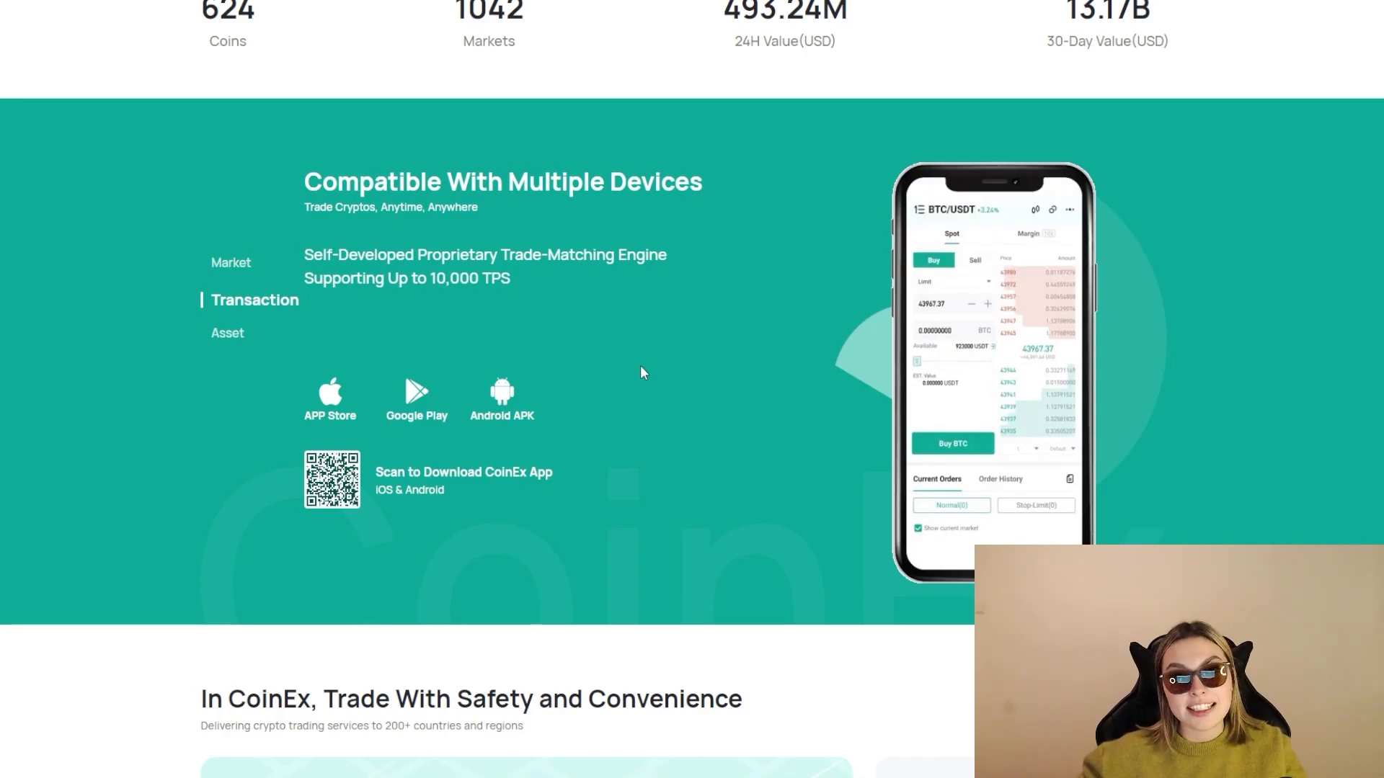
mouse_move(375, 379)
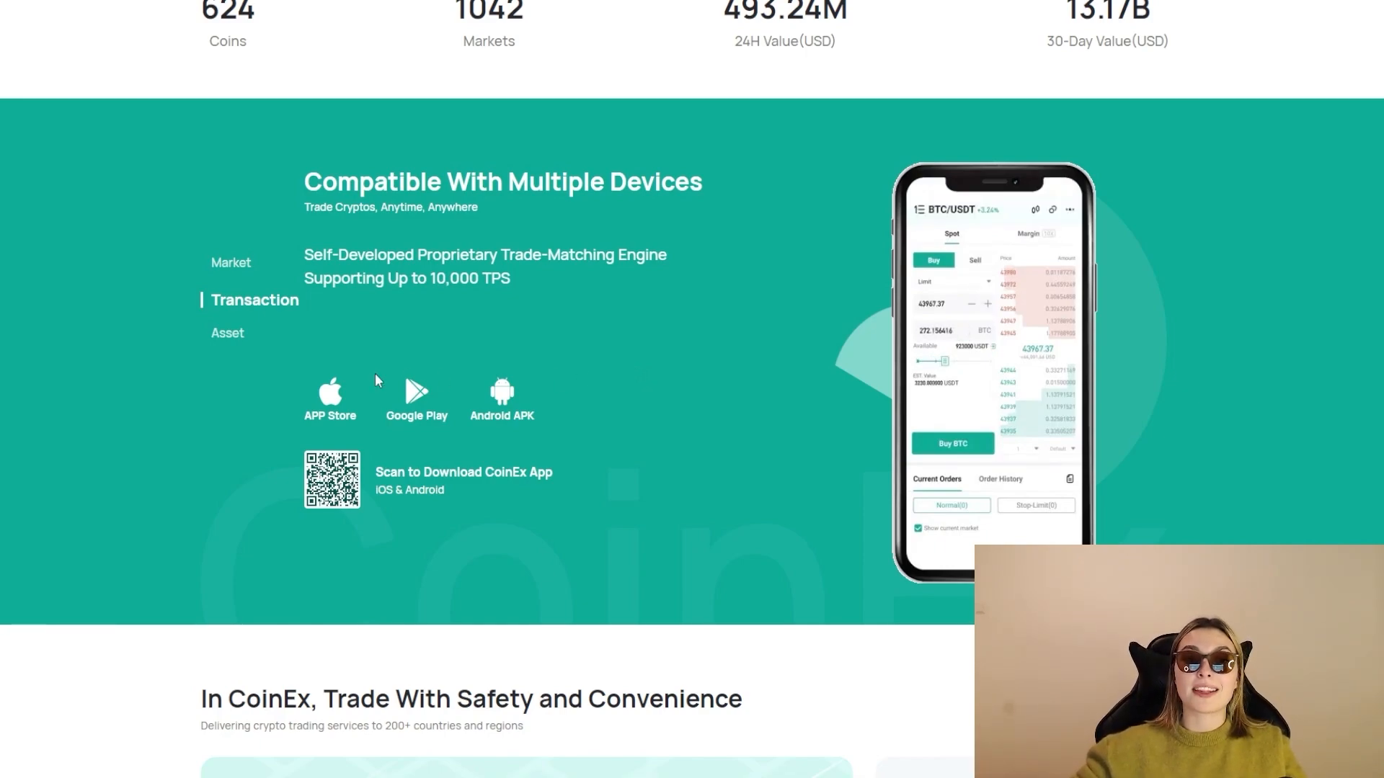
left_click(227, 333)
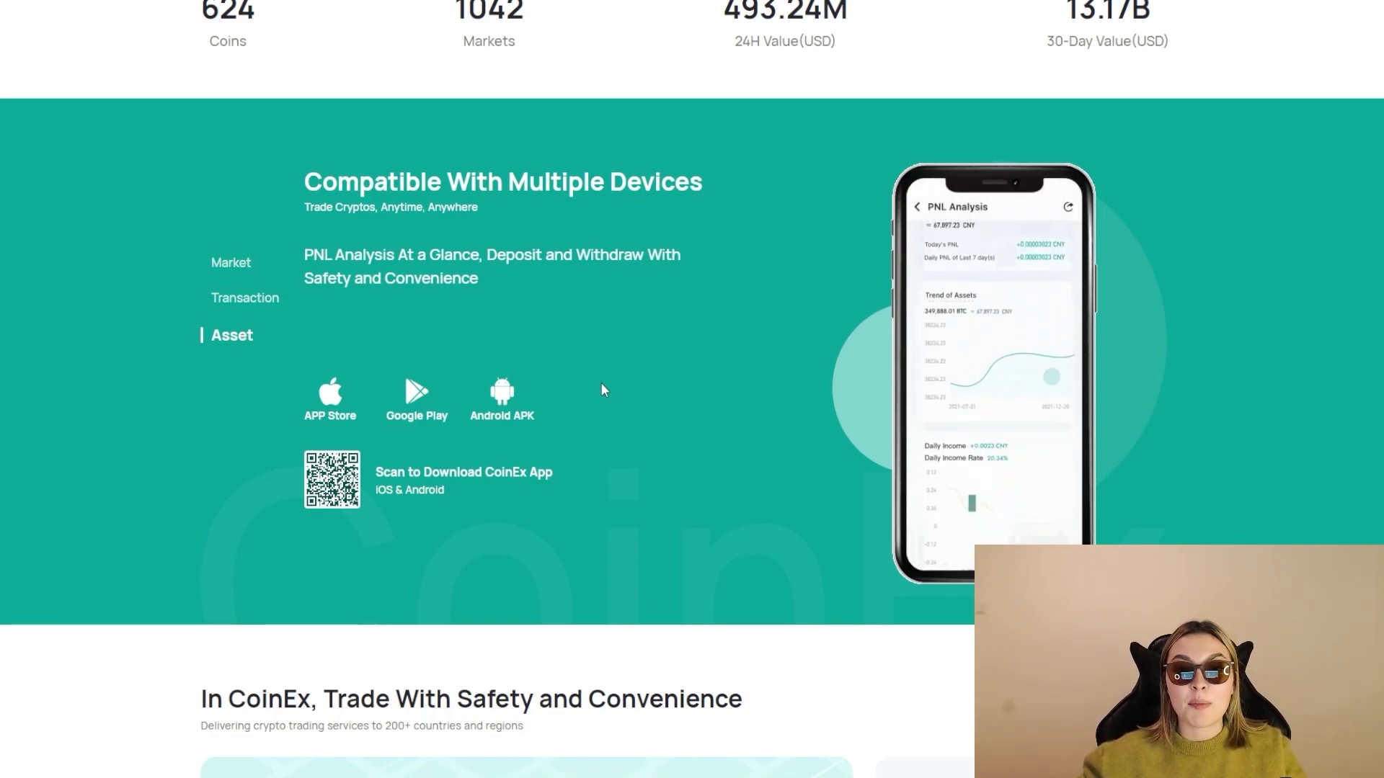
left_click(237, 265)
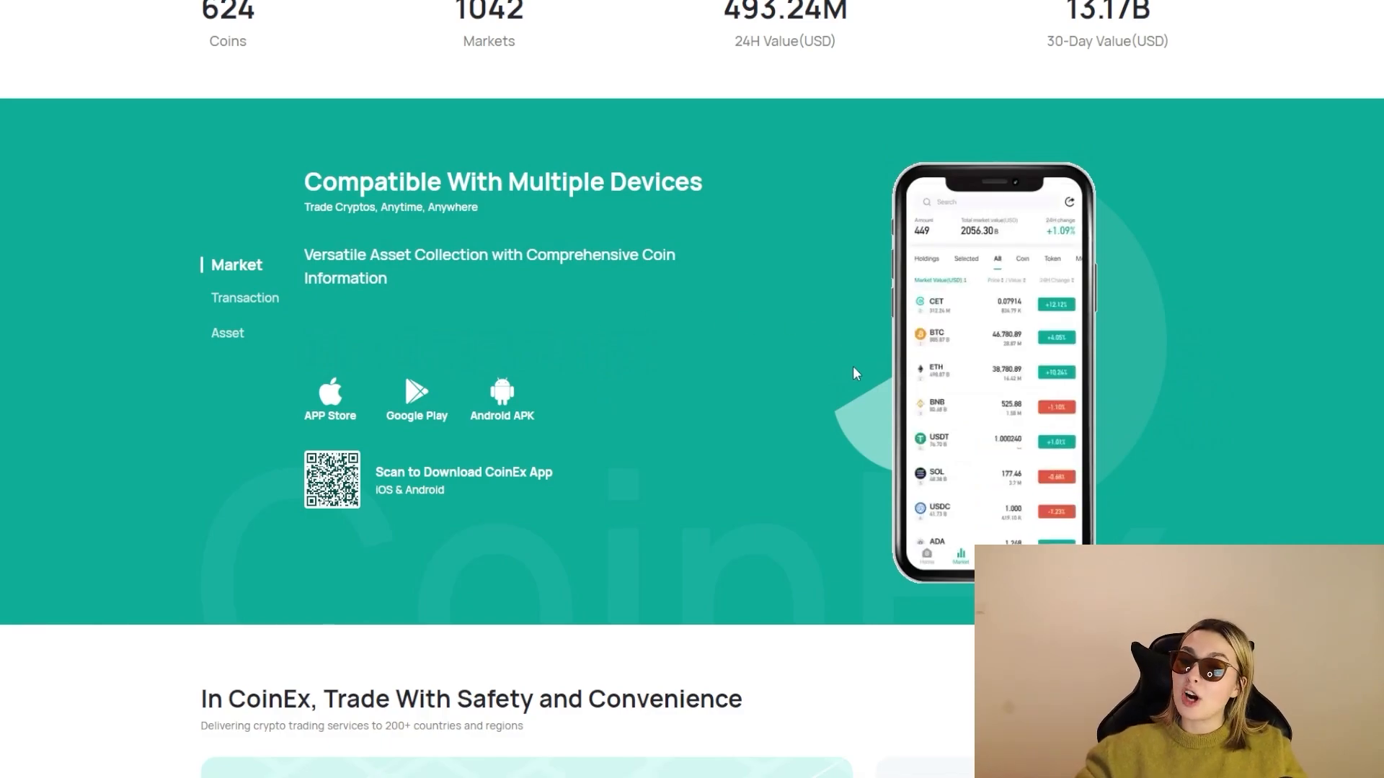
- Scroll down to the Trade With Safety and Convenience feature cards
scroll("down", 3)
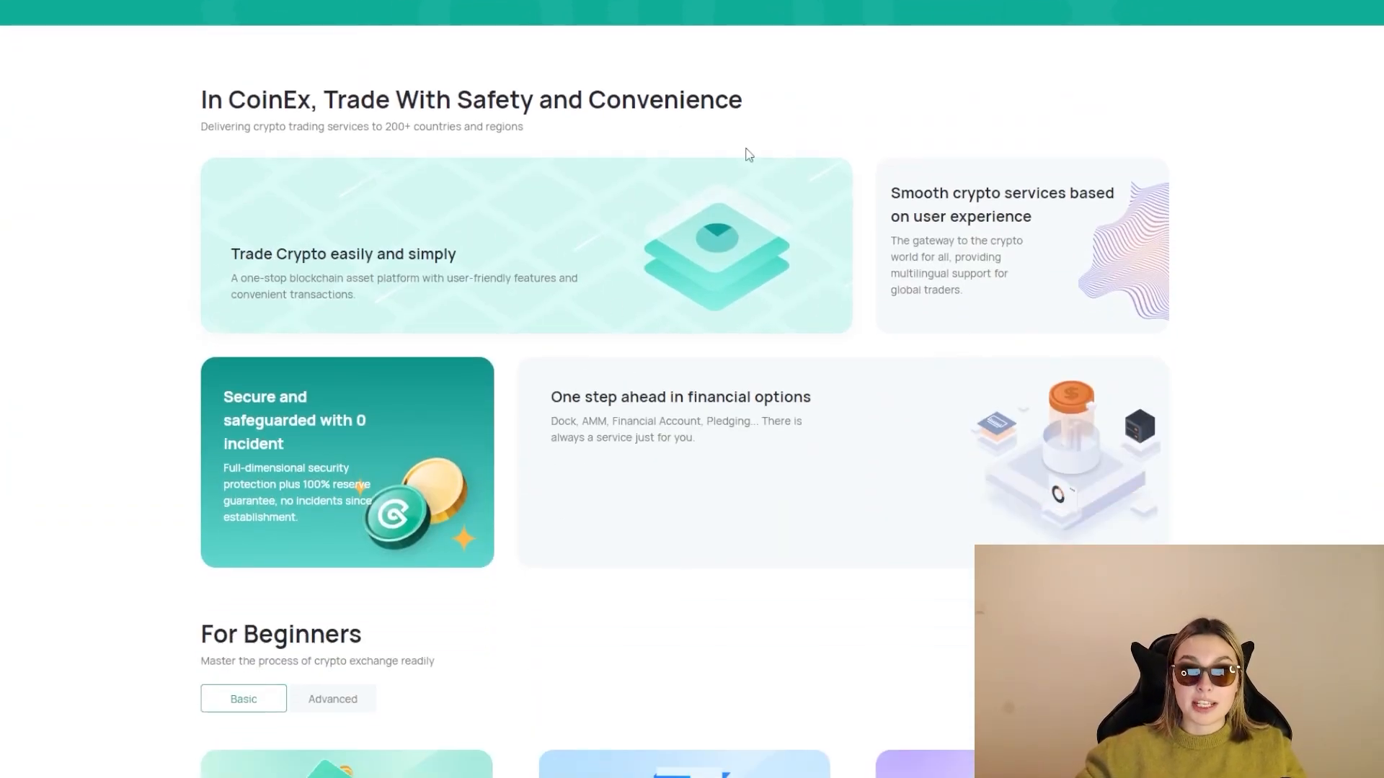
mouse_move(937, 133)
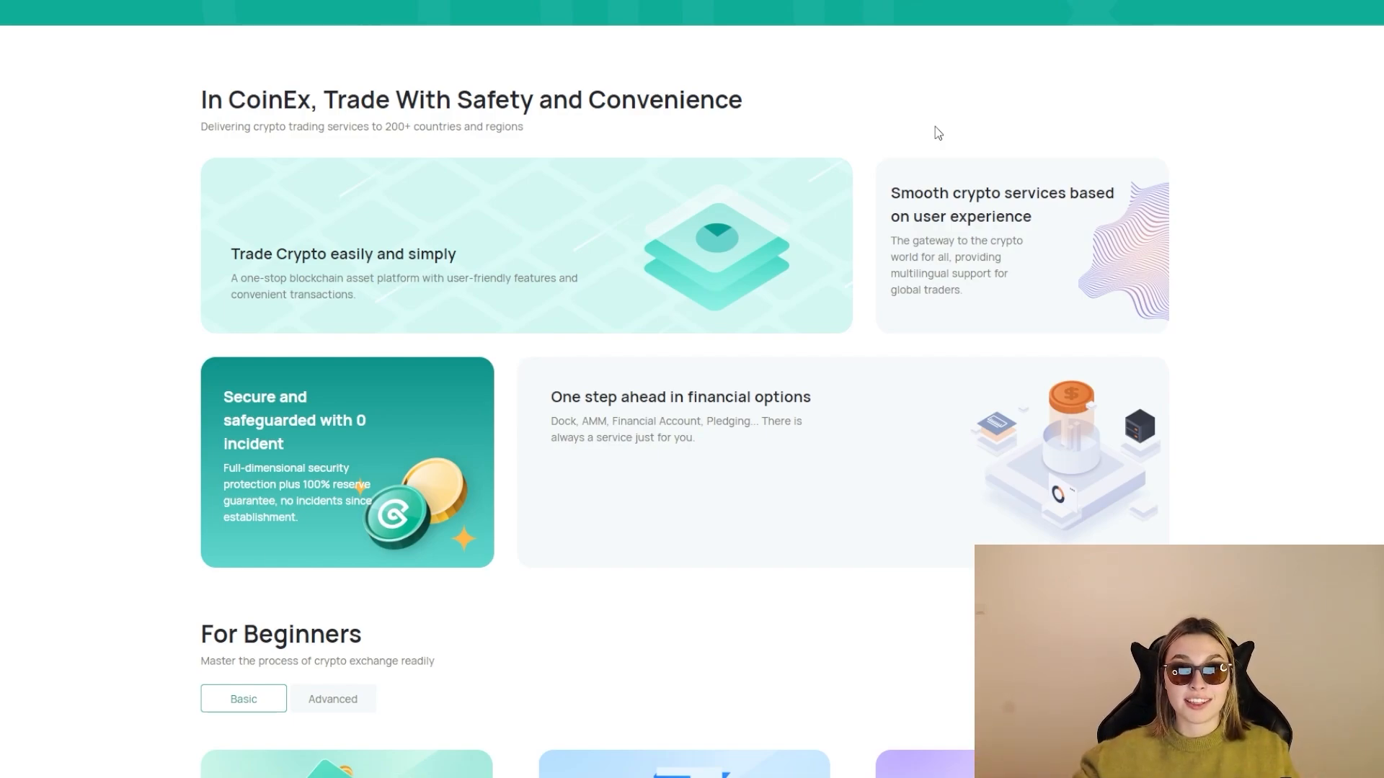
- Reach the For Beginners section and switch its guides to the Advanced set
scroll("down", 3)
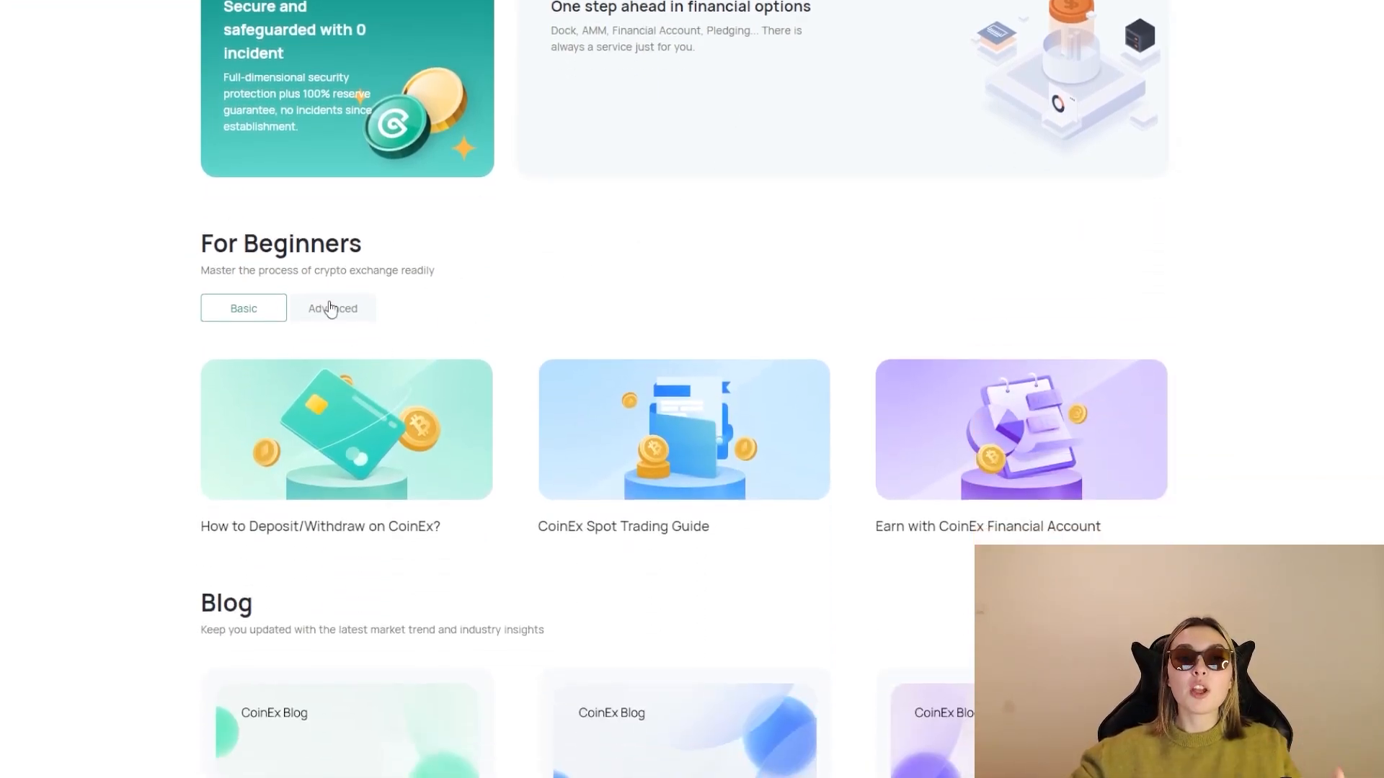
scroll("down", 3)
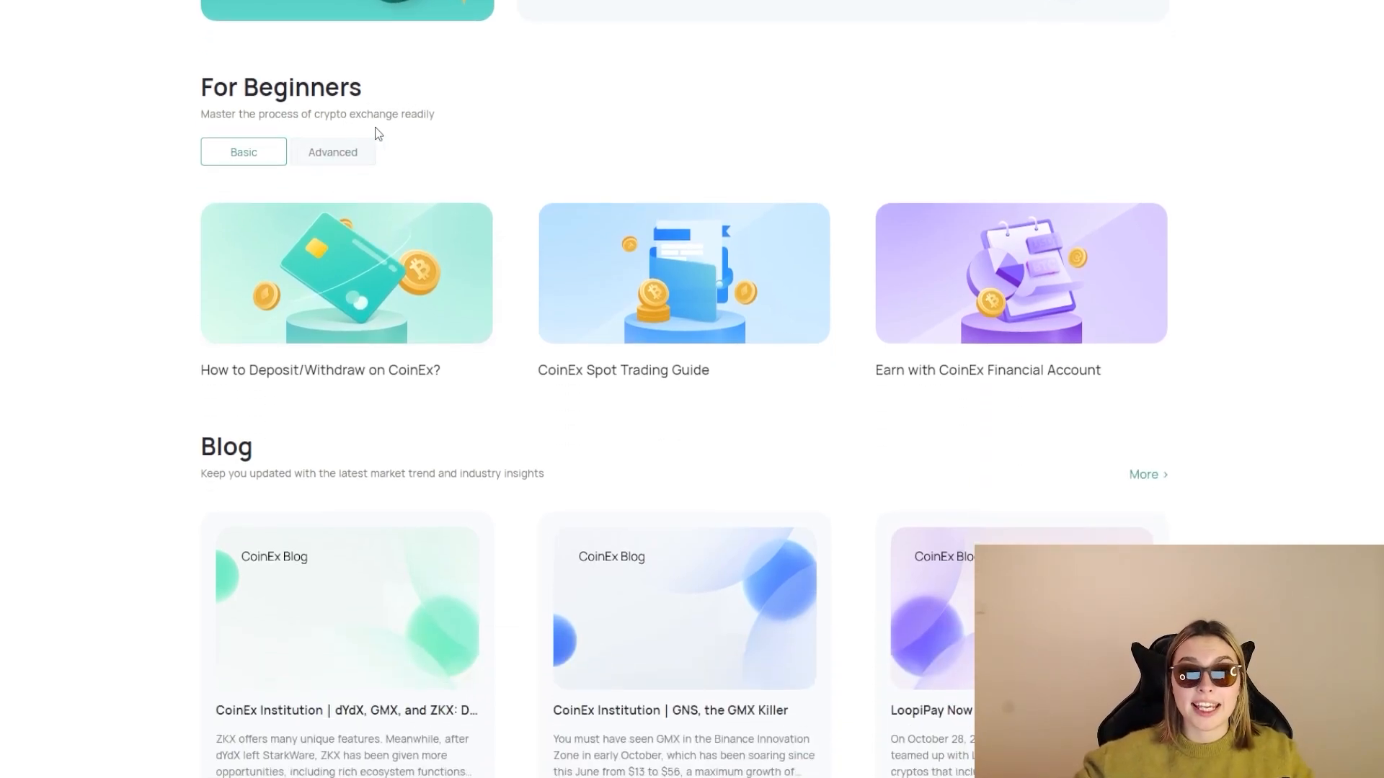
mouse_move(459, 161)
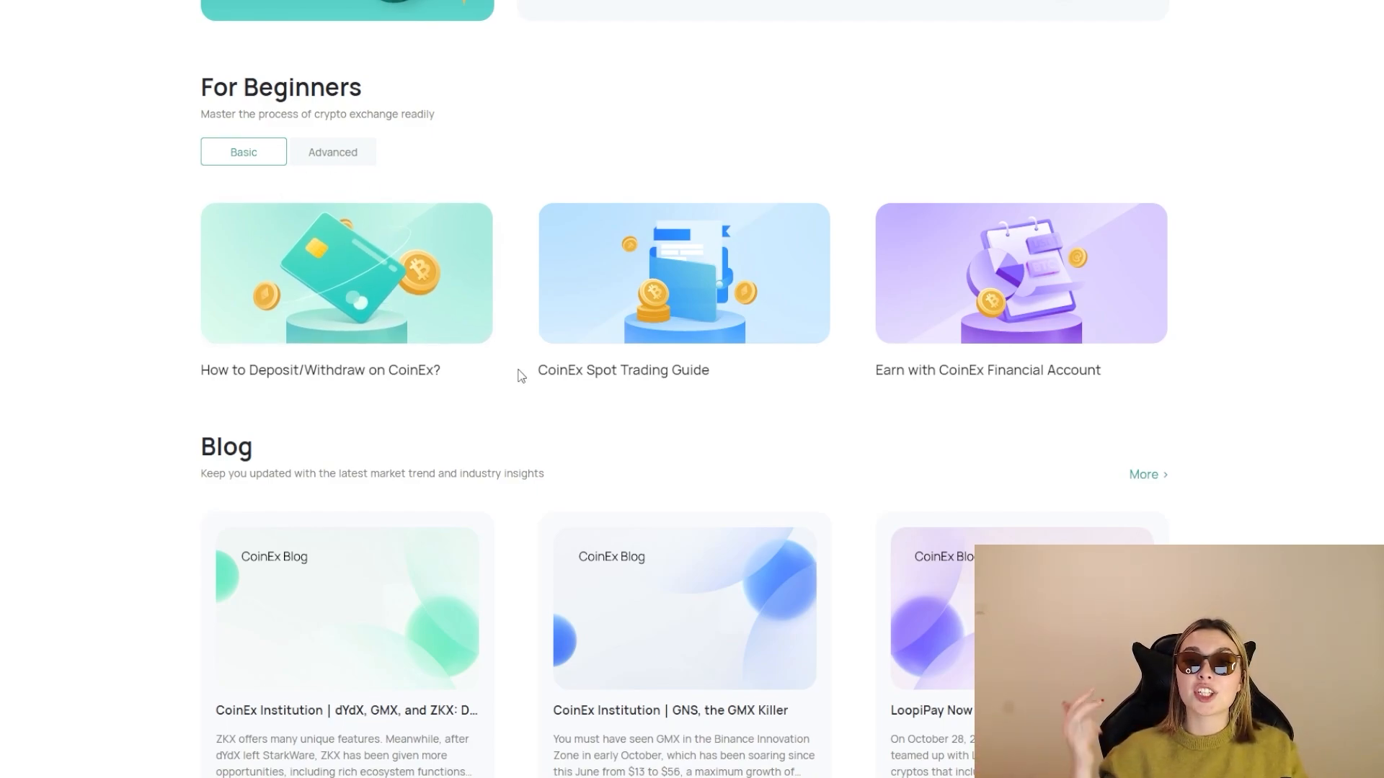
mouse_move(333, 153)
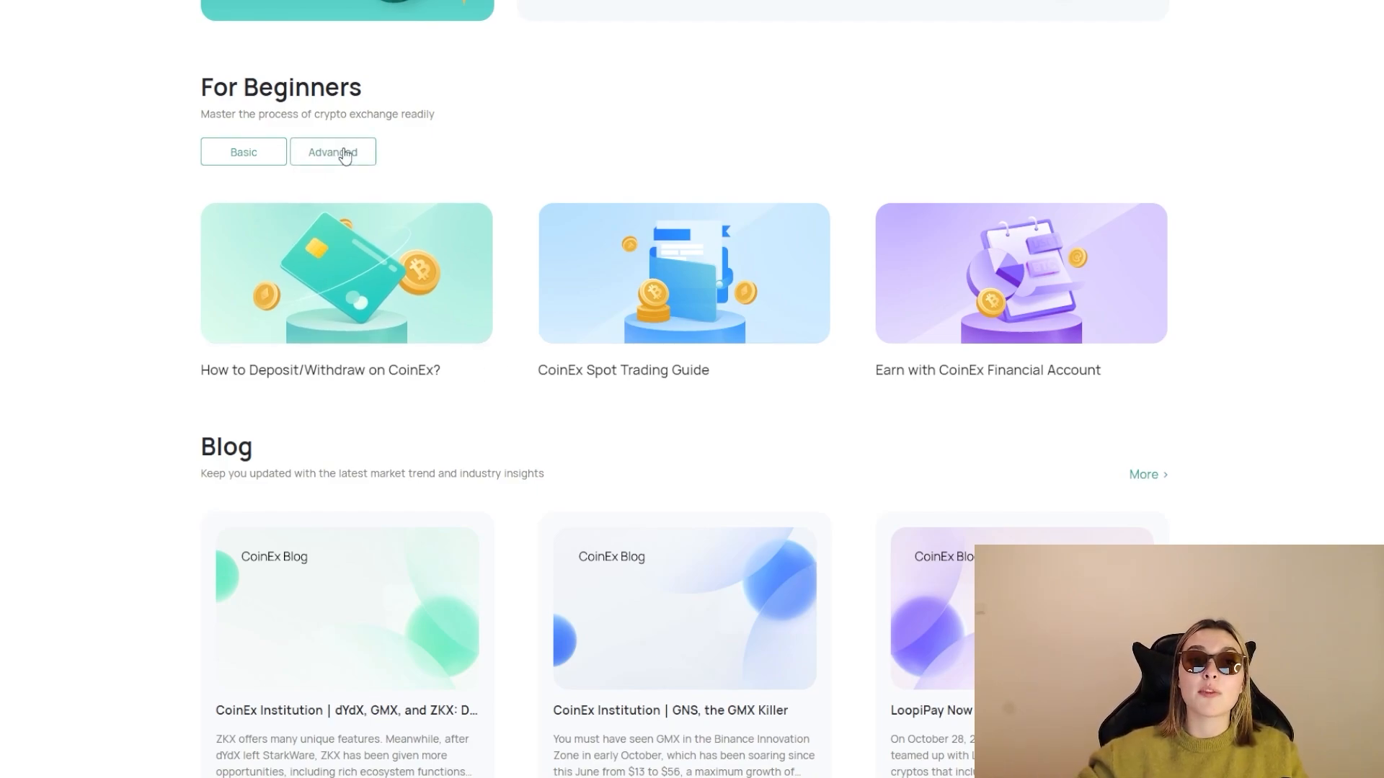
left_click(333, 153)
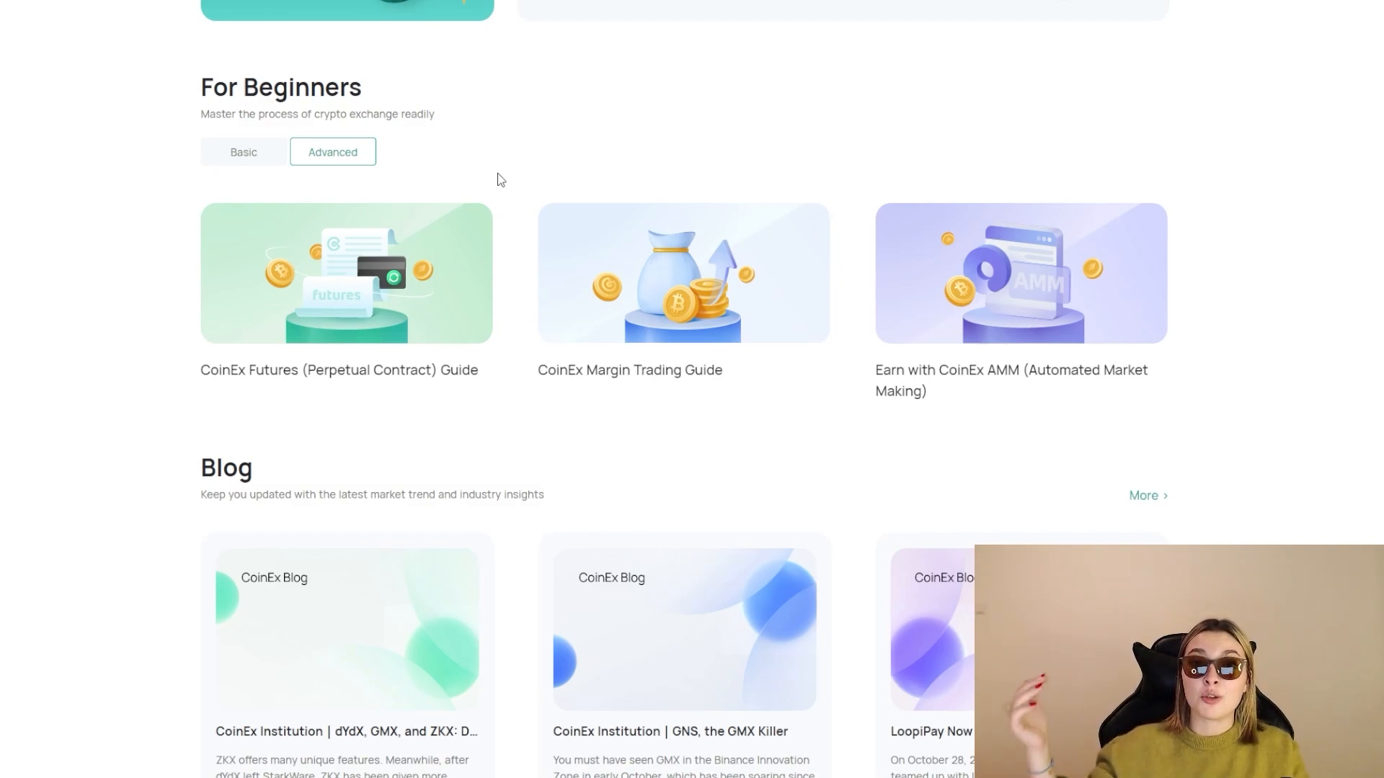
scroll("down", 3)
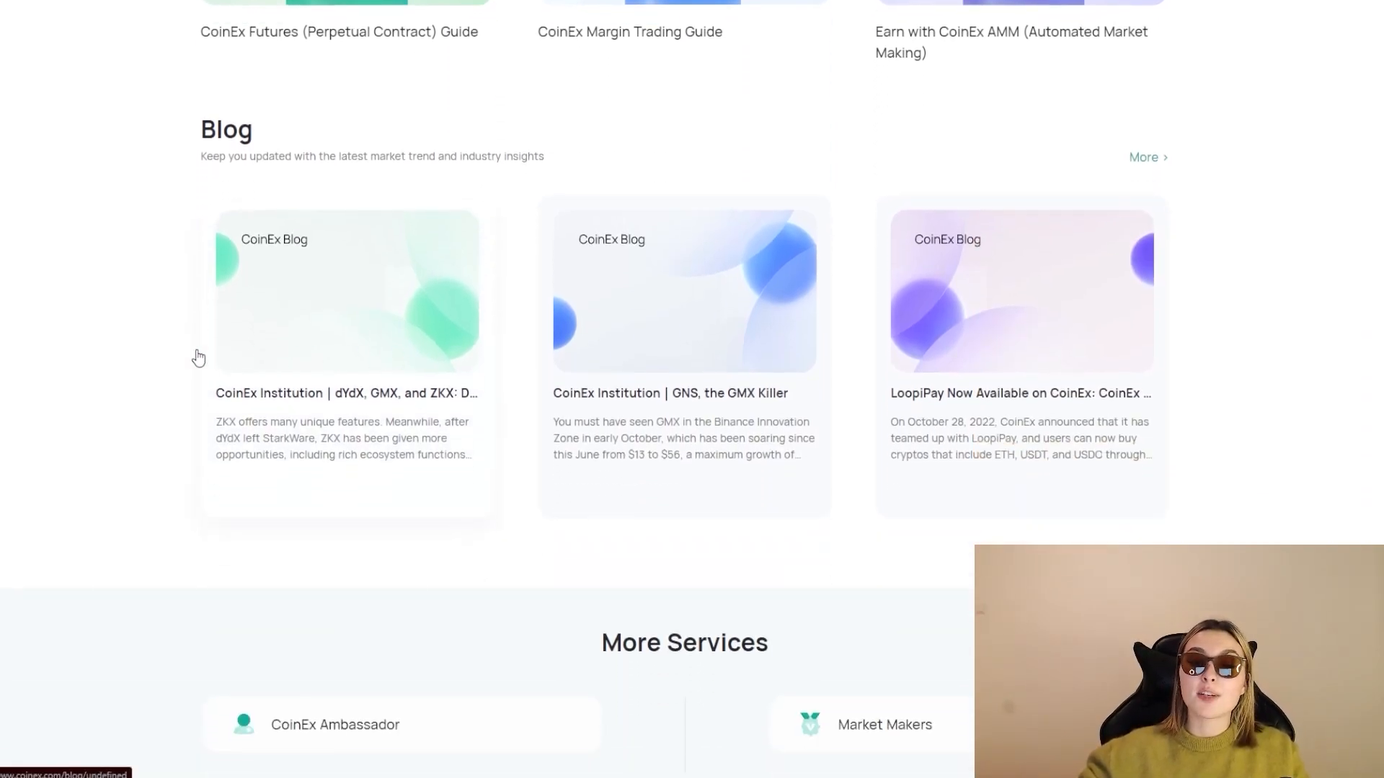
mouse_move(263, 311)
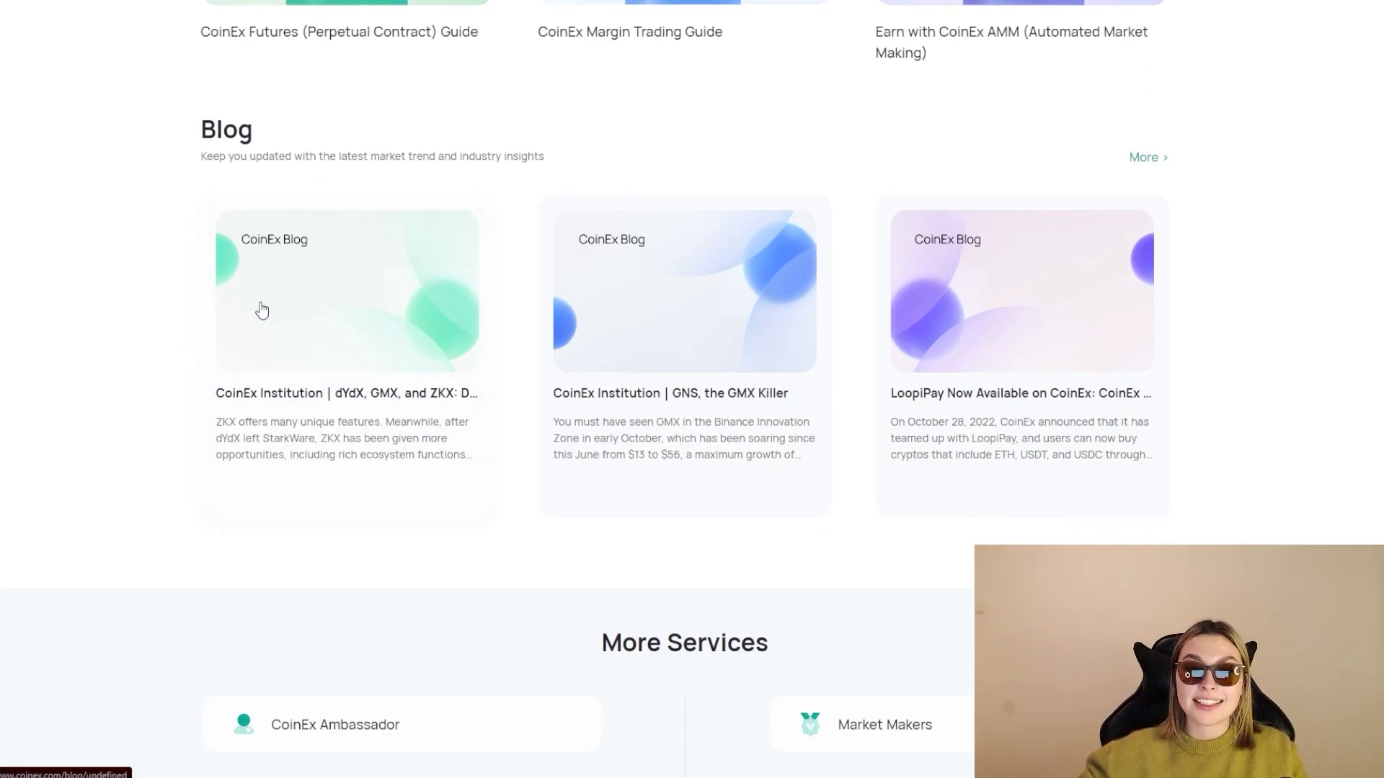
mouse_move(41, 404)
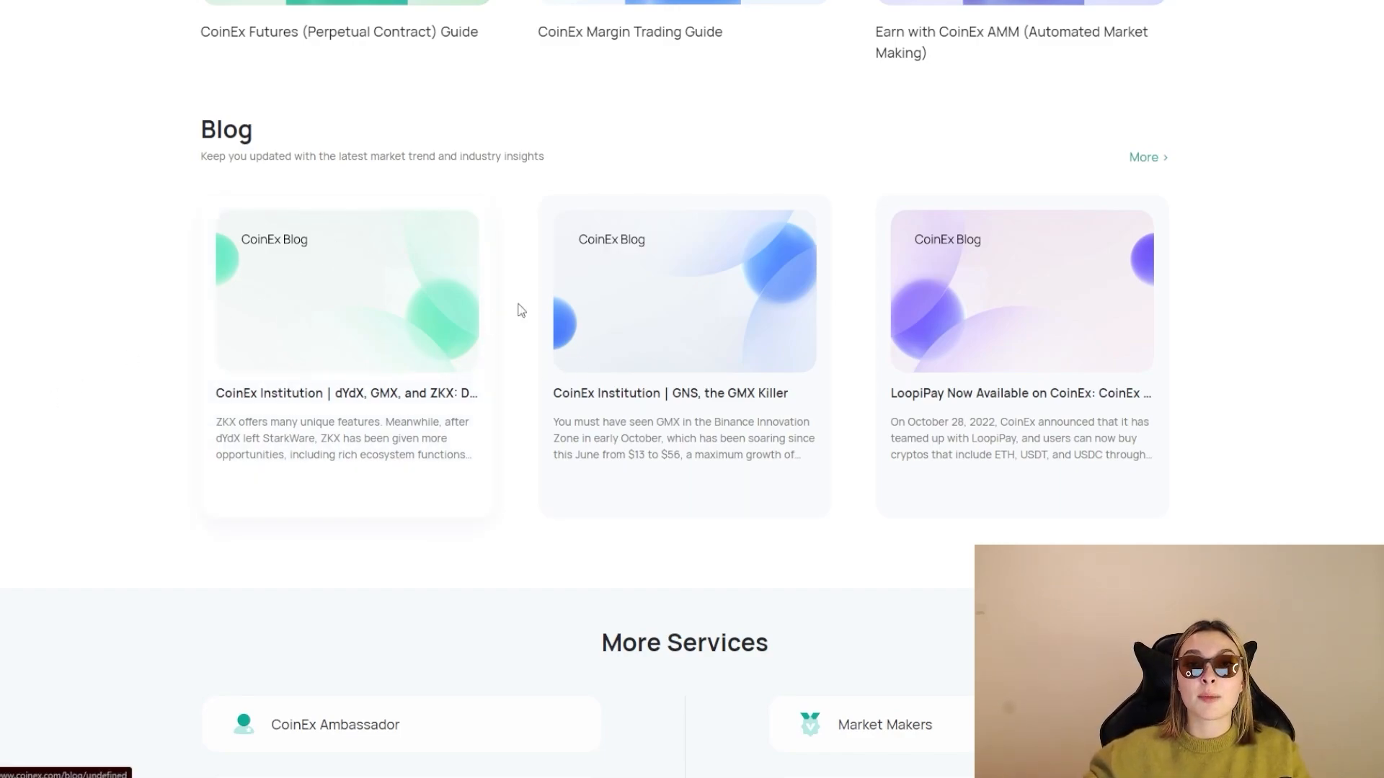
mouse_move(1320, 386)
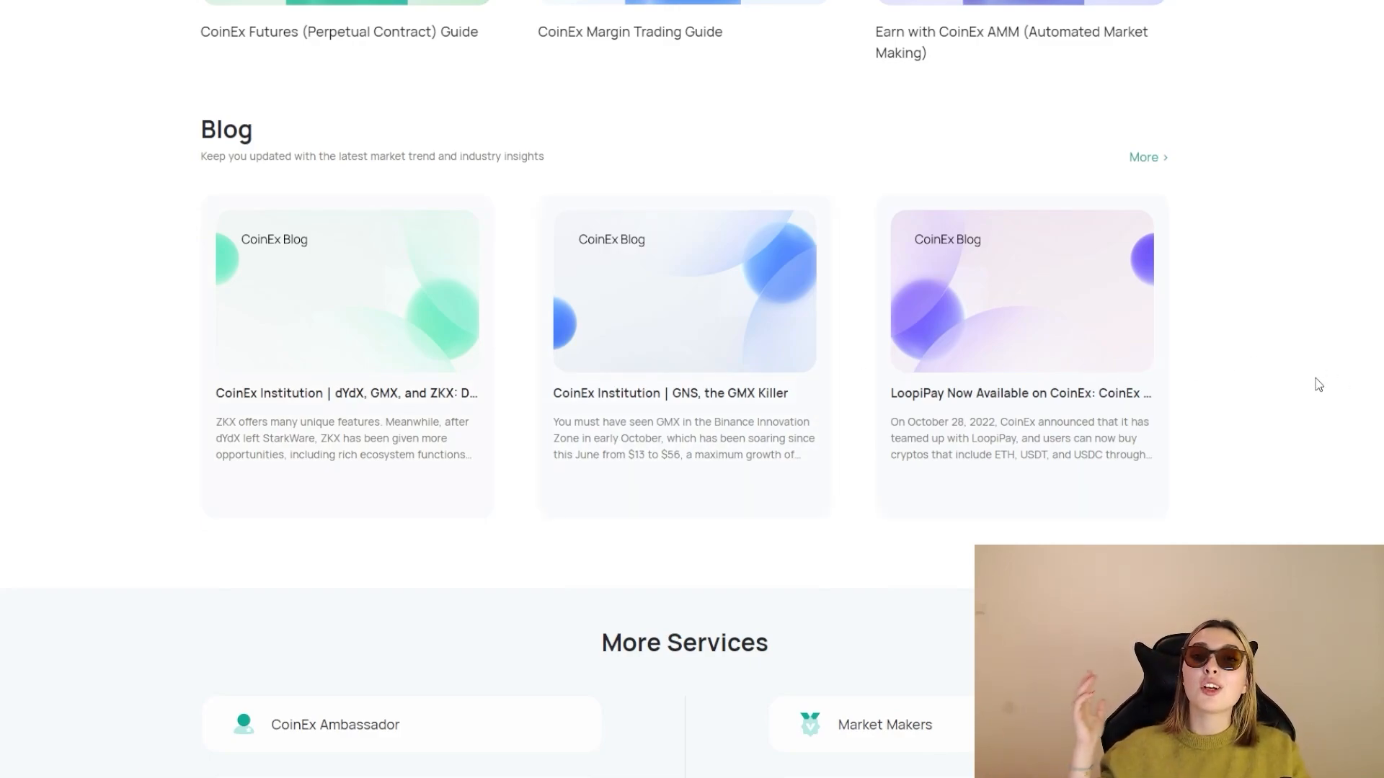
mouse_move(1260, 282)
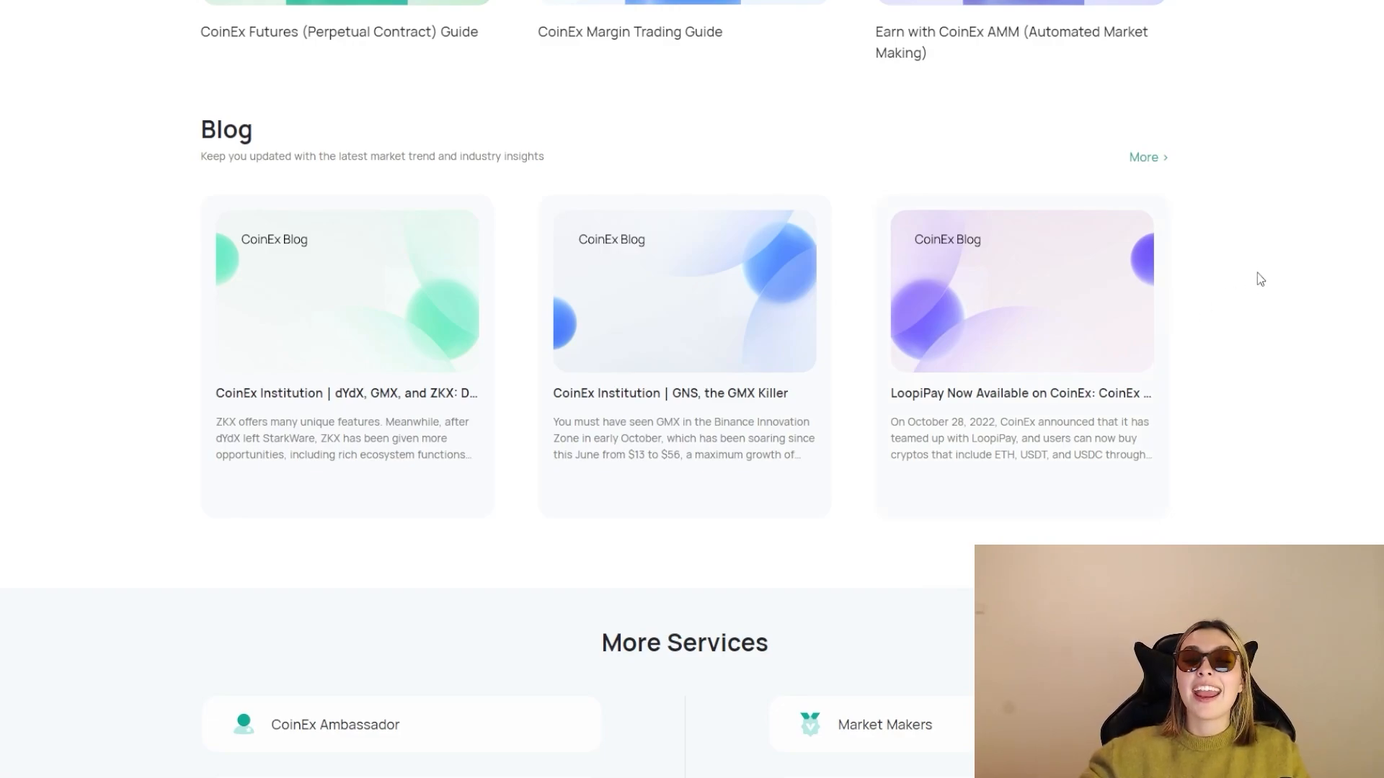
scroll("down", 3)
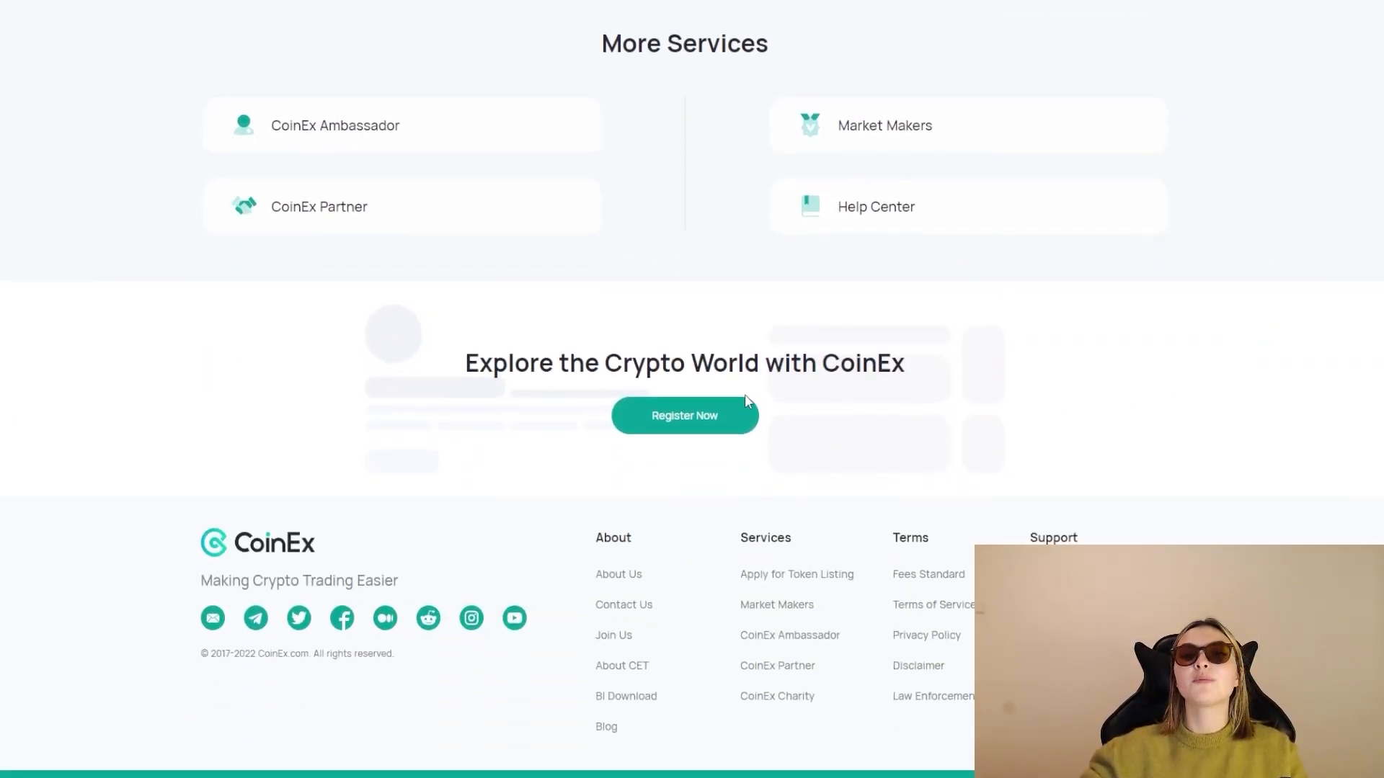
mouse_move(374, 158)
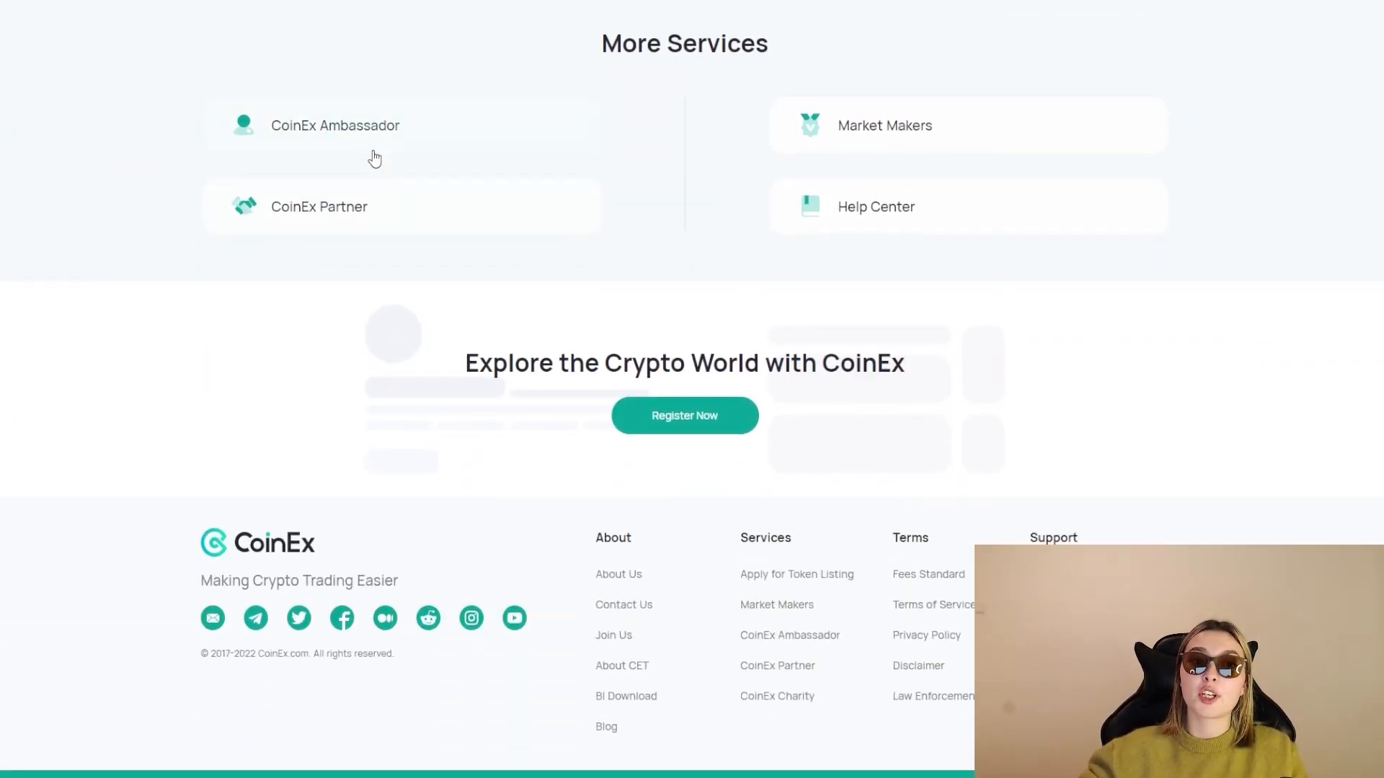
mouse_move(986, 138)
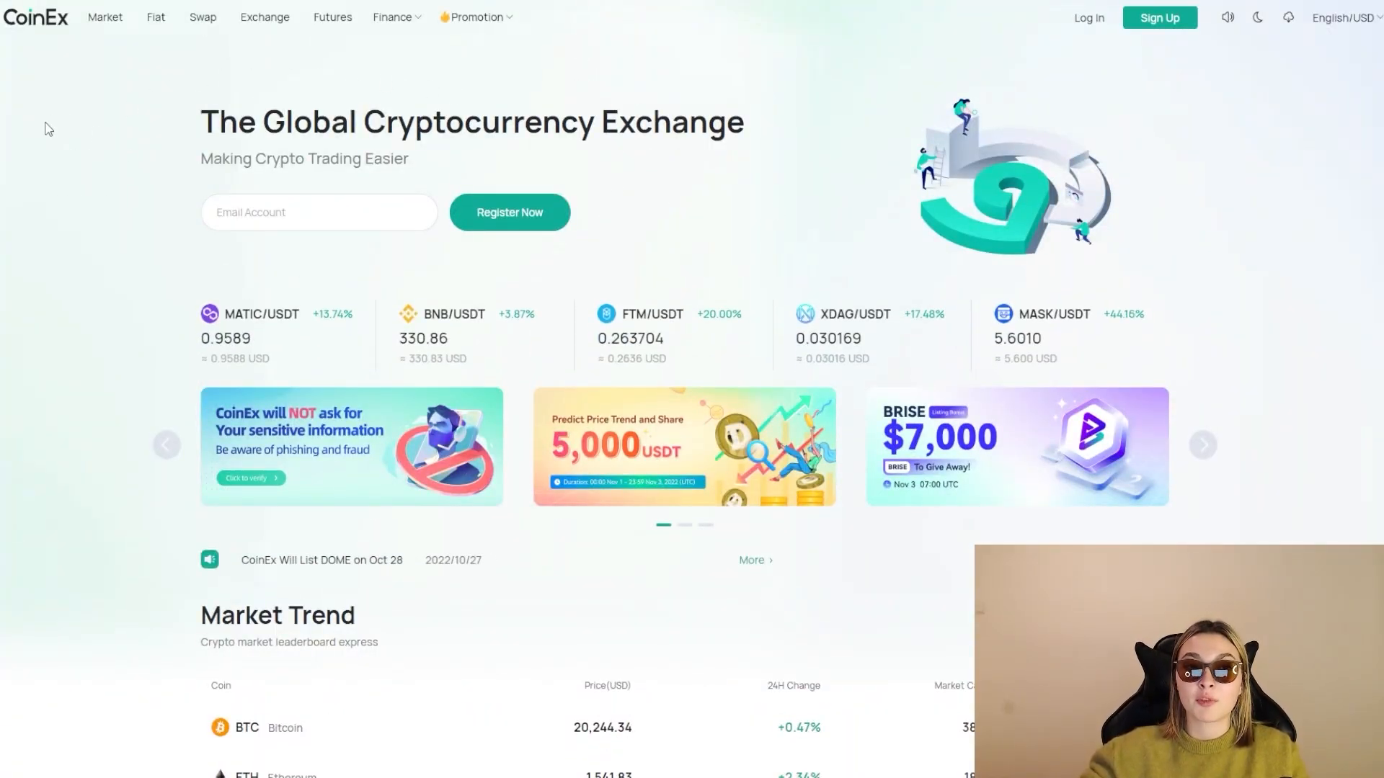
- Go to the Market coin list and filter it to DeFi coins only
left_click(105, 17)
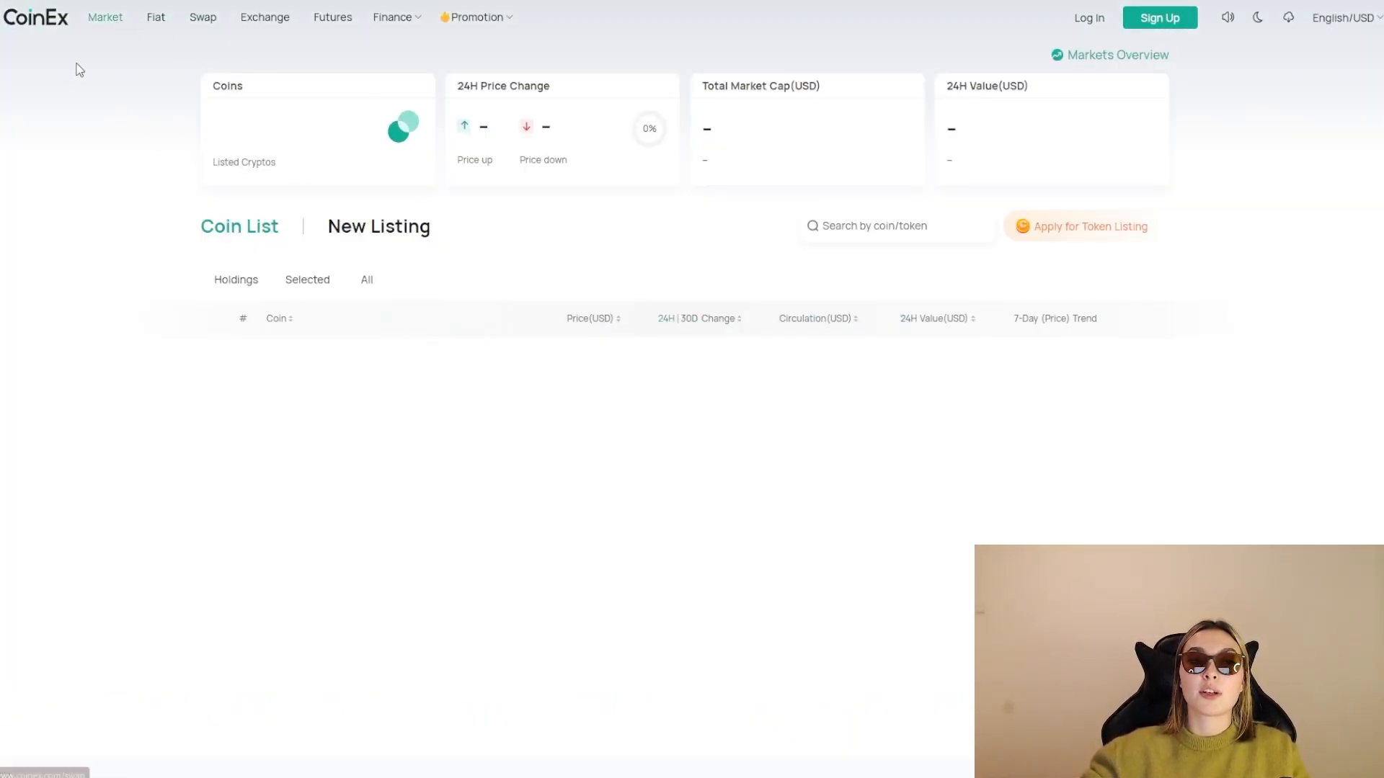
mouse_move(202, 18)
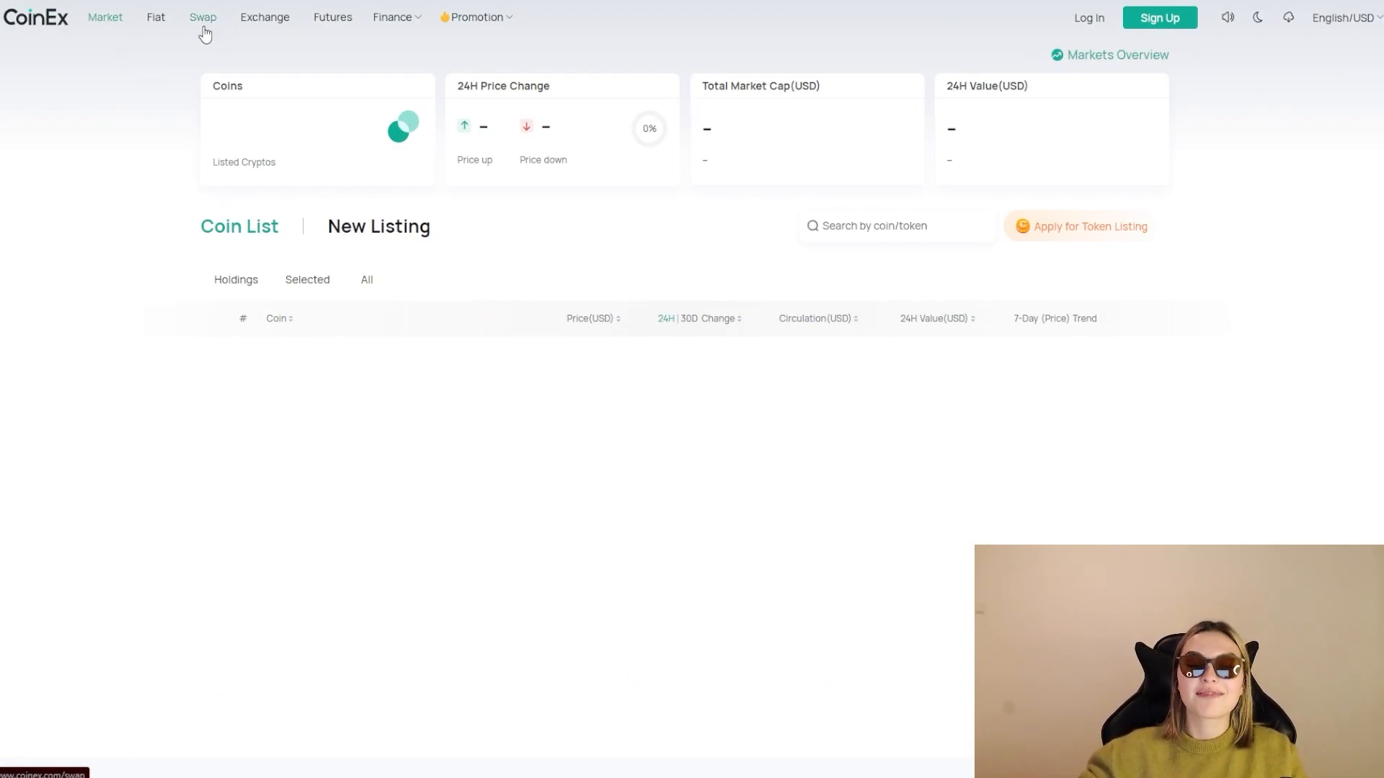
mouse_move(103, 18)
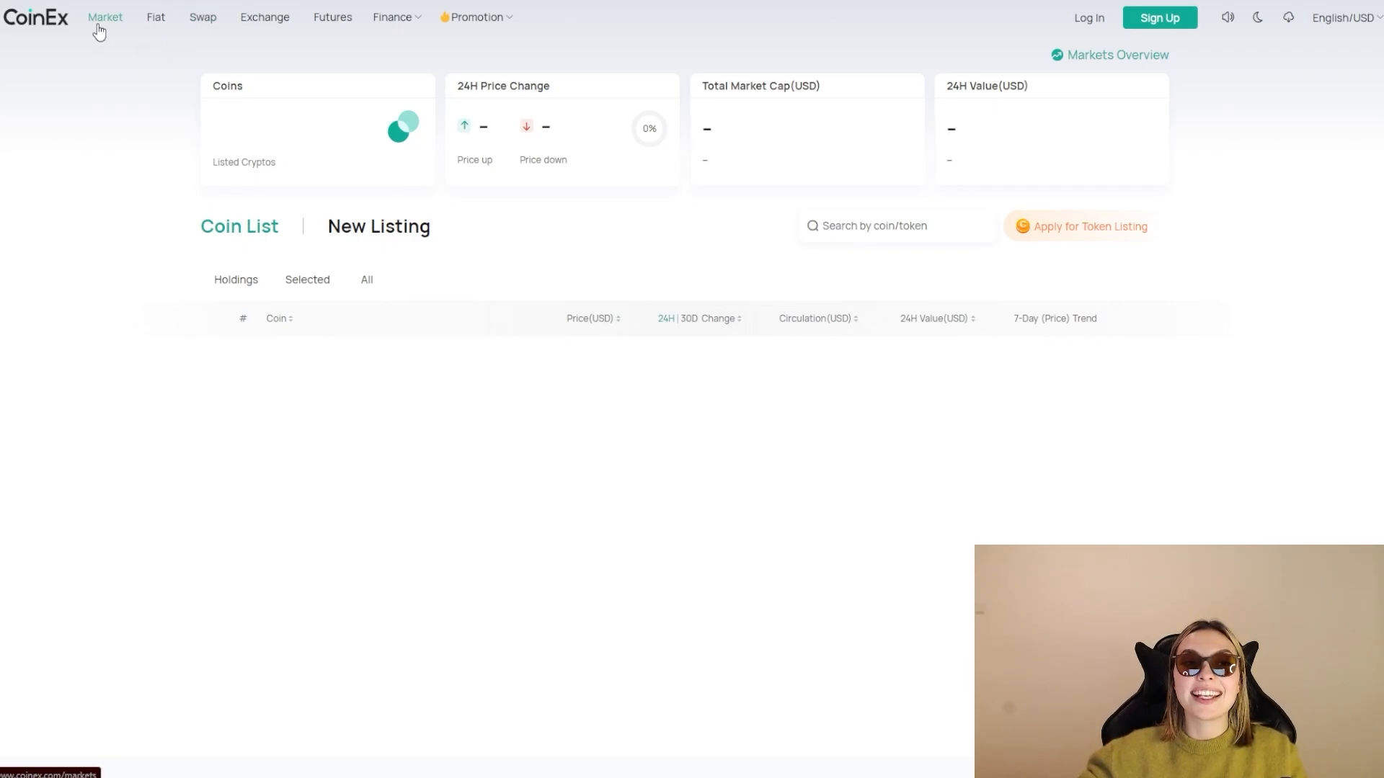
mouse_move(295, 54)
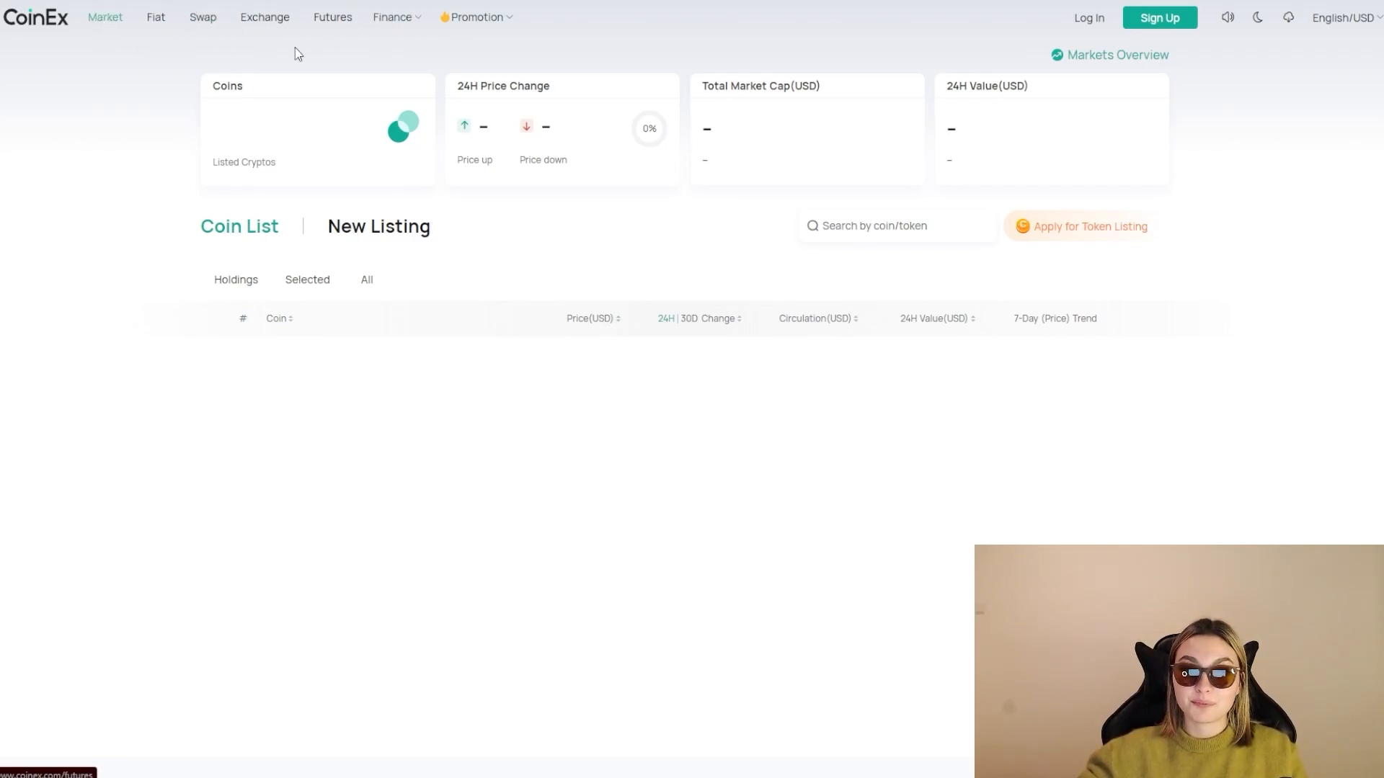
mouse_move(159, 133)
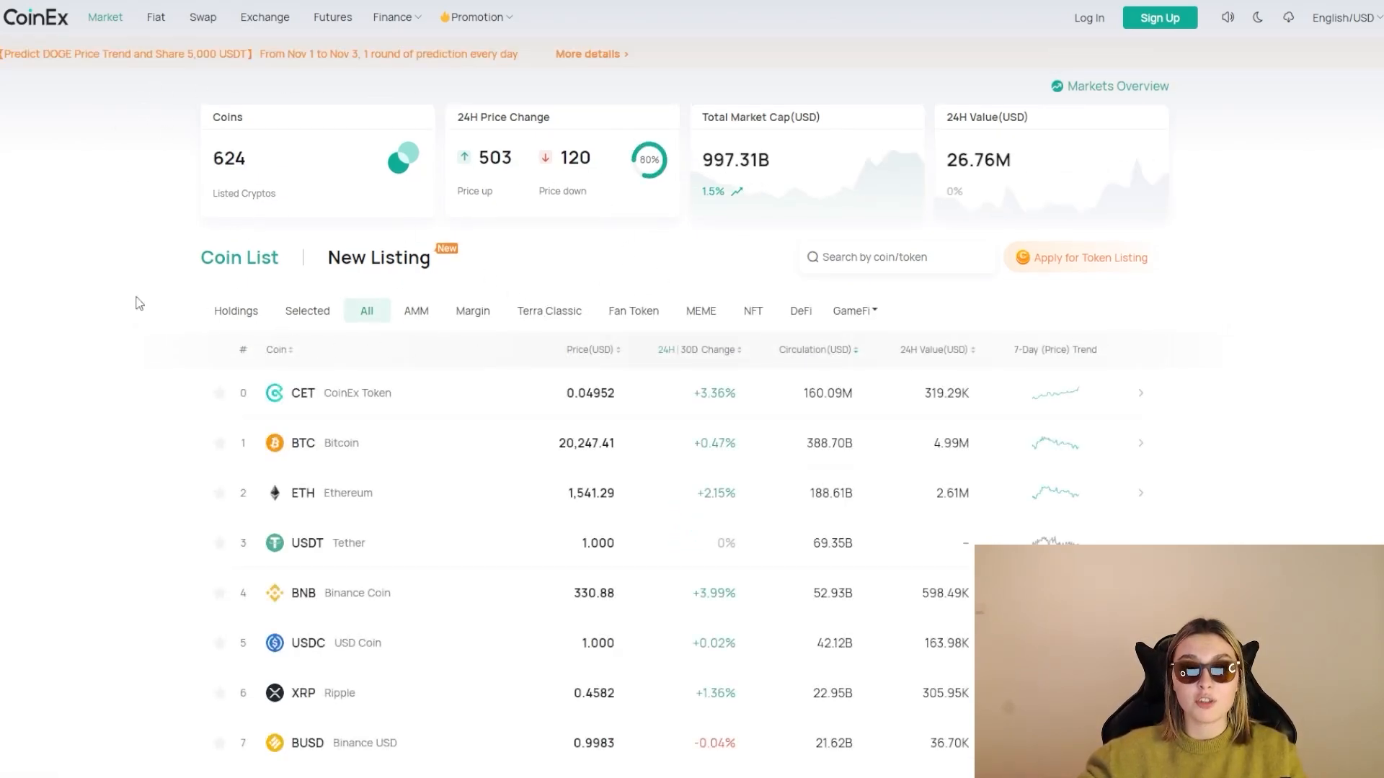
scroll("down", 3)
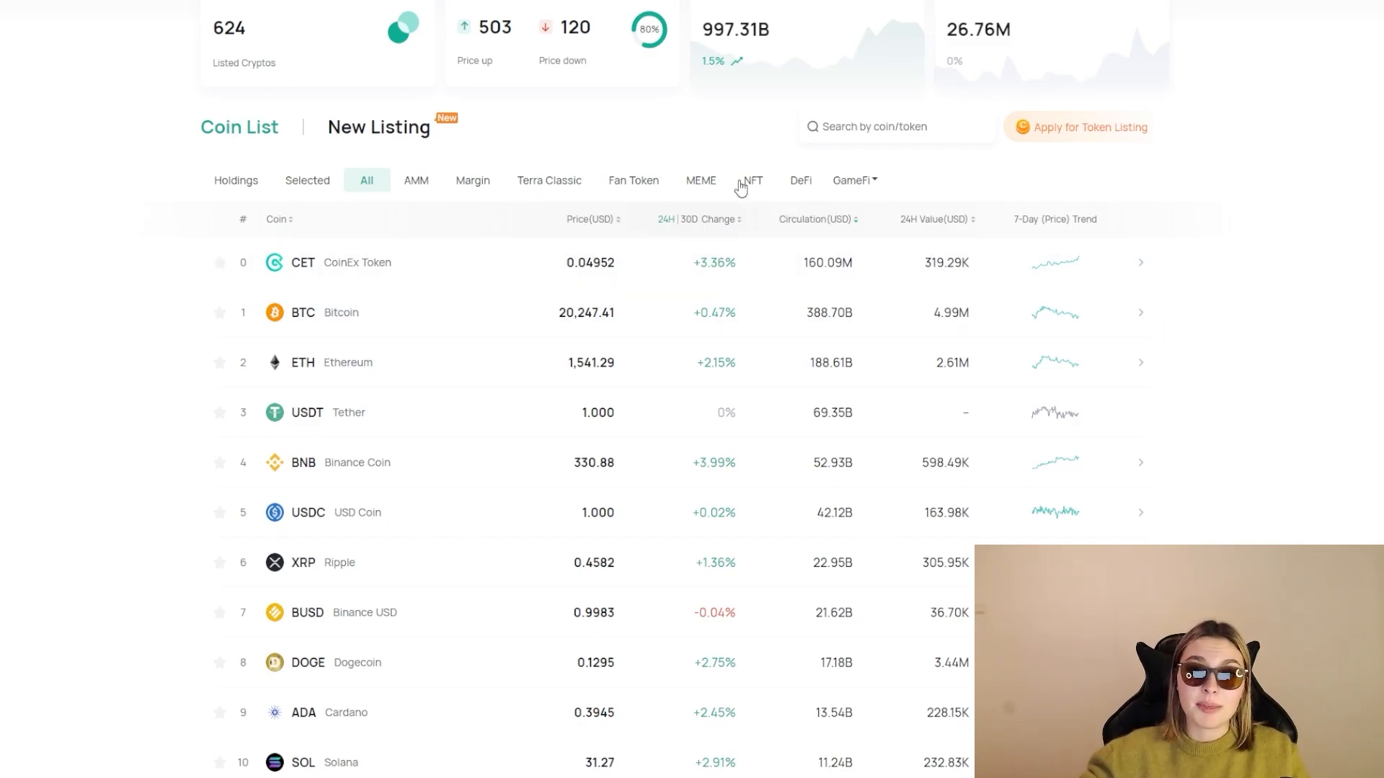
left_click(800, 180)
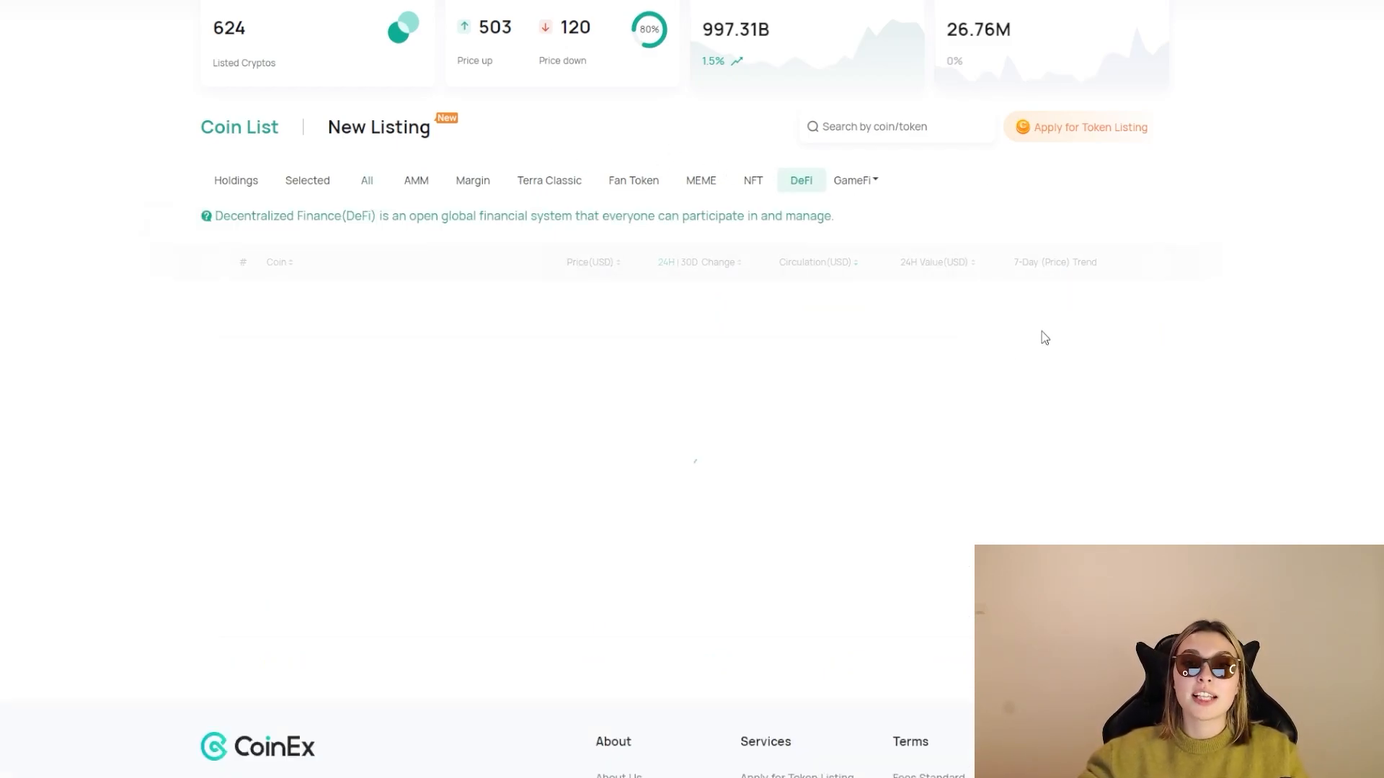
- Review the DeFi coin list, then move on to the Fiat buy page
scroll("up", 3)
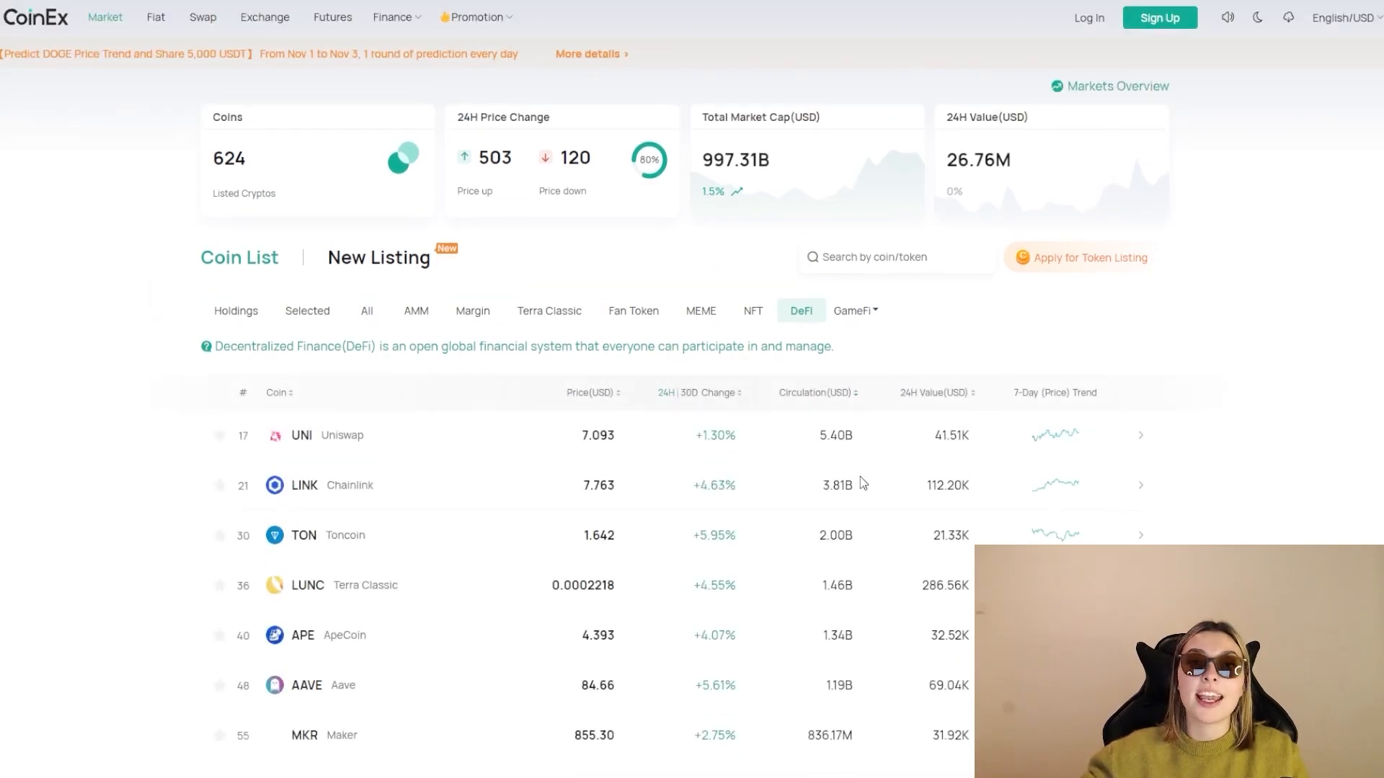
scroll("down", 3)
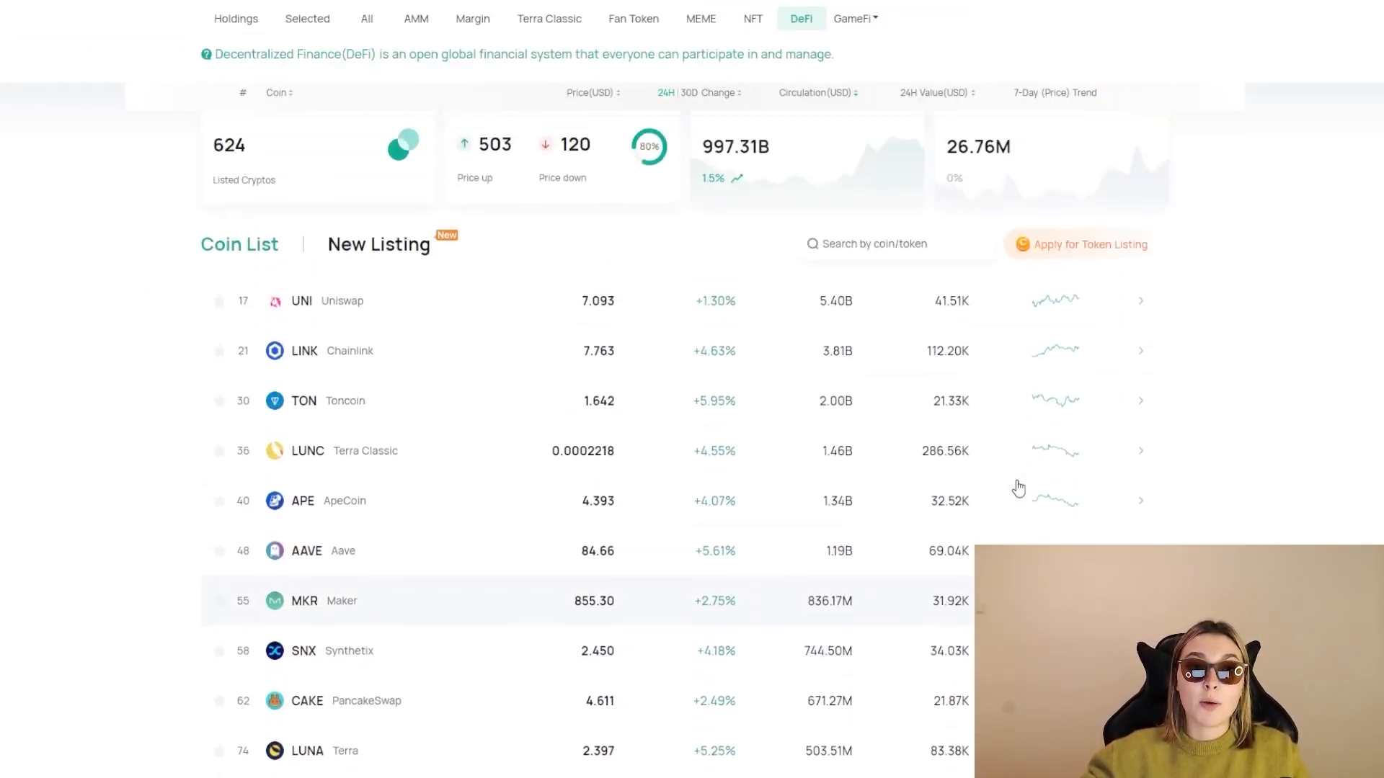
scroll("down", 3)
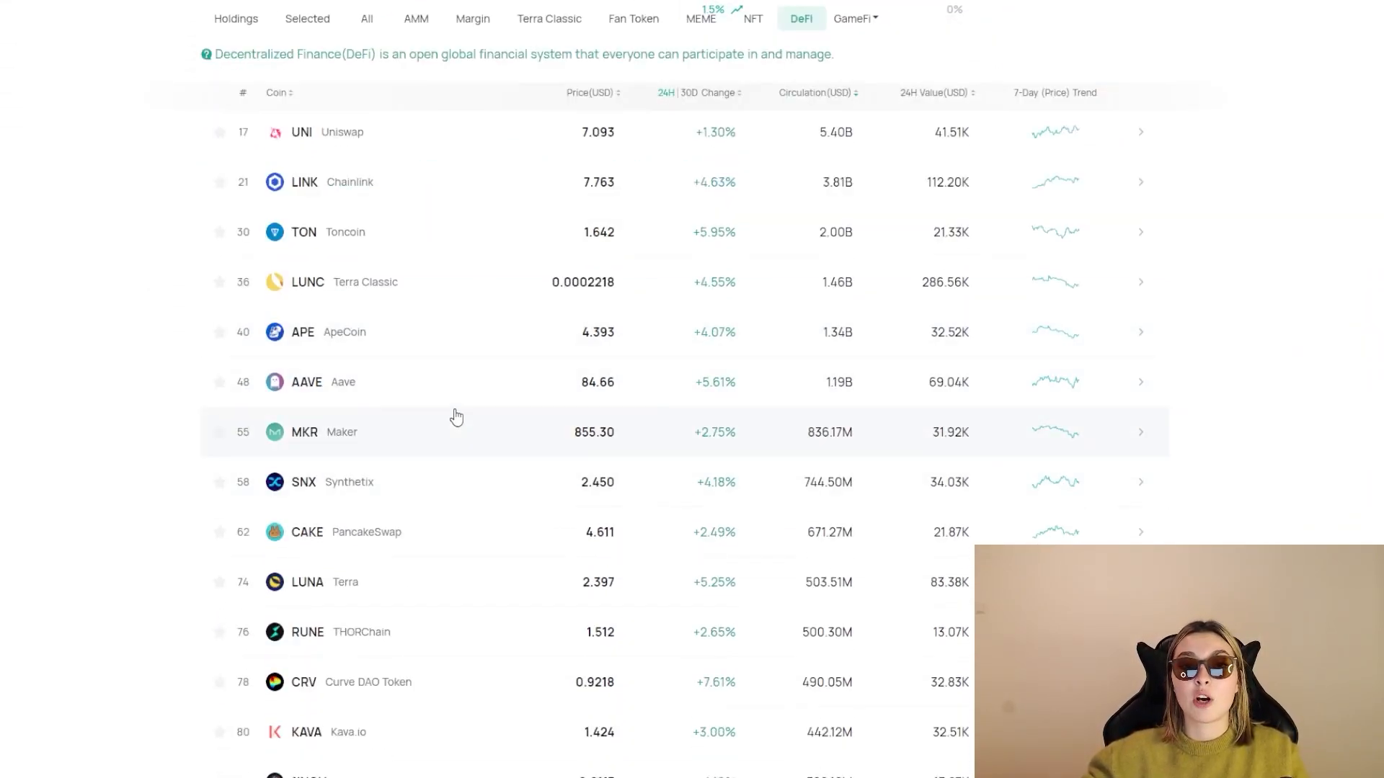
scroll("up", 3)
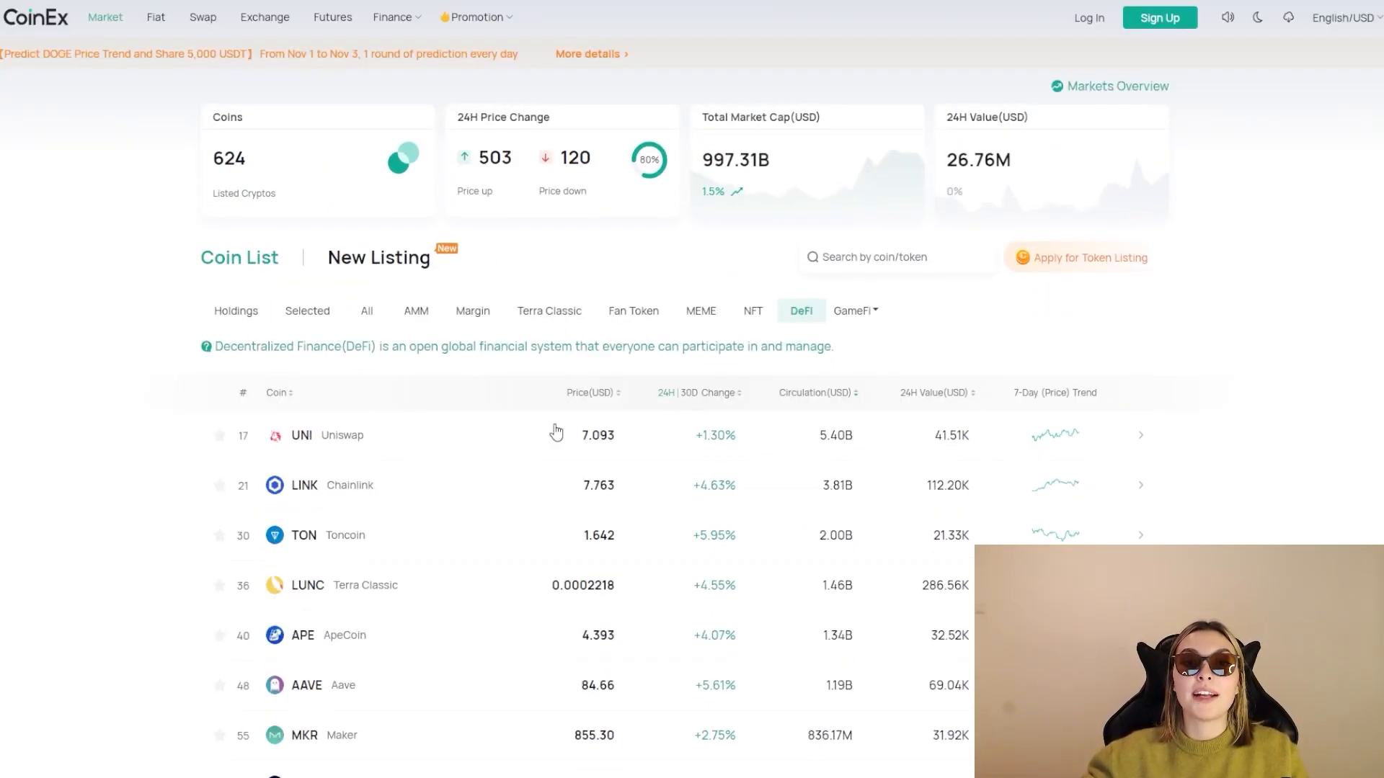
mouse_move(217, 181)
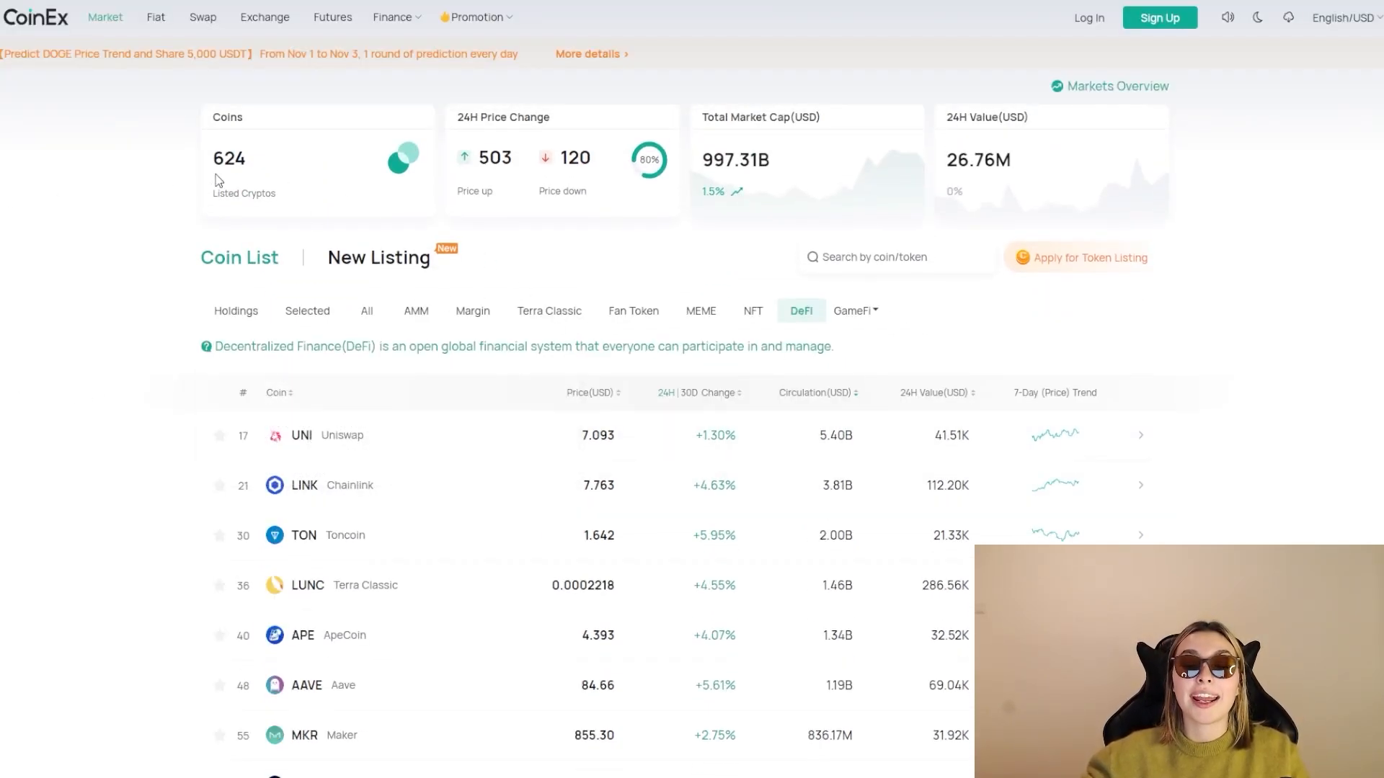
mouse_move(156, 17)
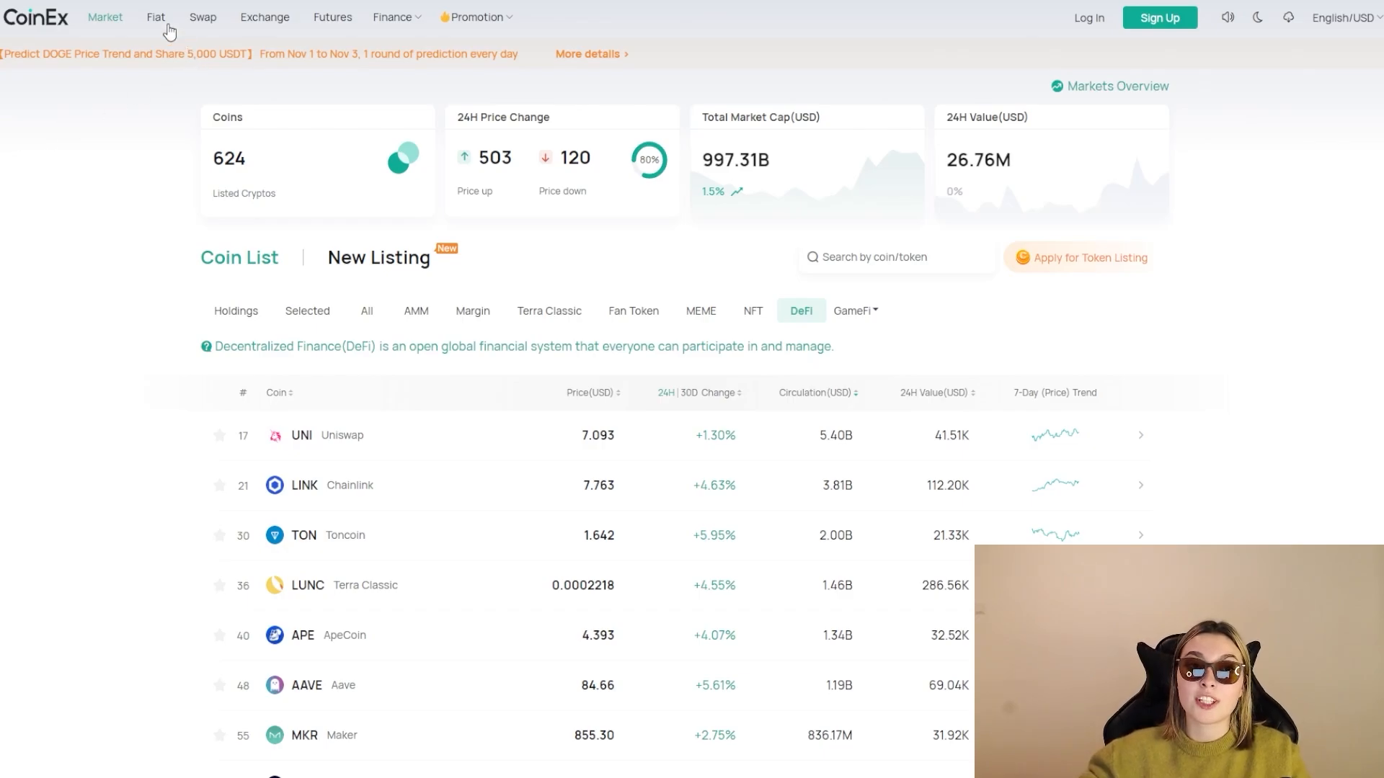
left_click(156, 17)
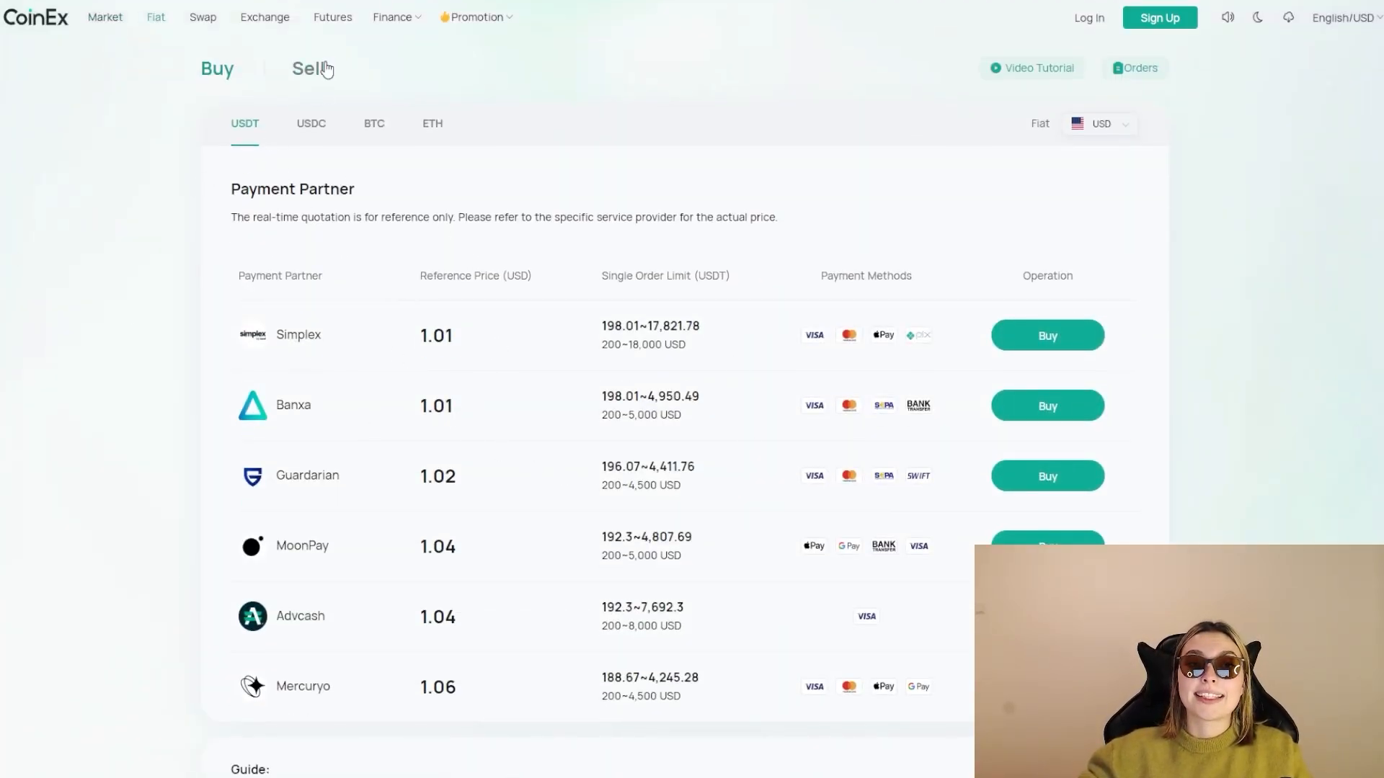
- Switch the Fiat page to Sell, then go to the Swap page with its BTC-to-CET conversion
left_click(308, 67)
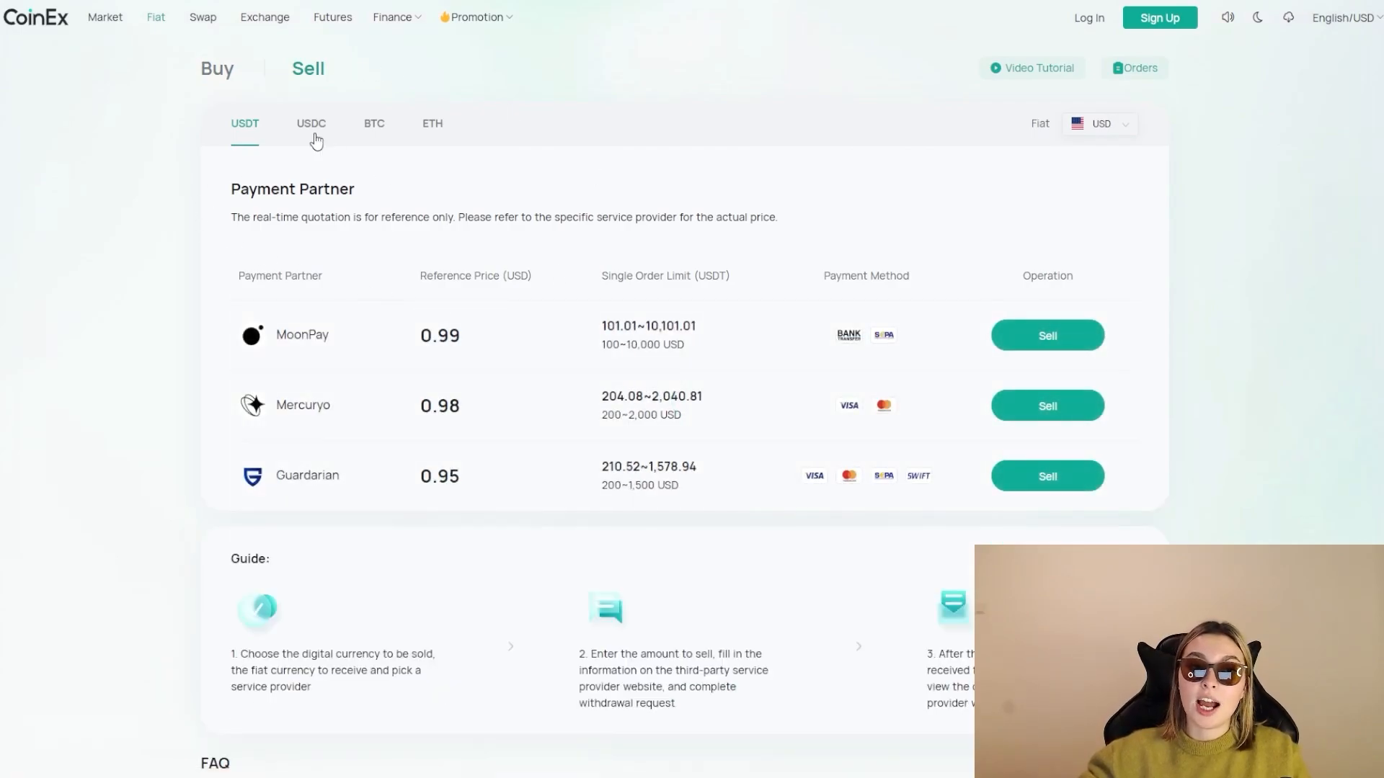
mouse_move(465, 221)
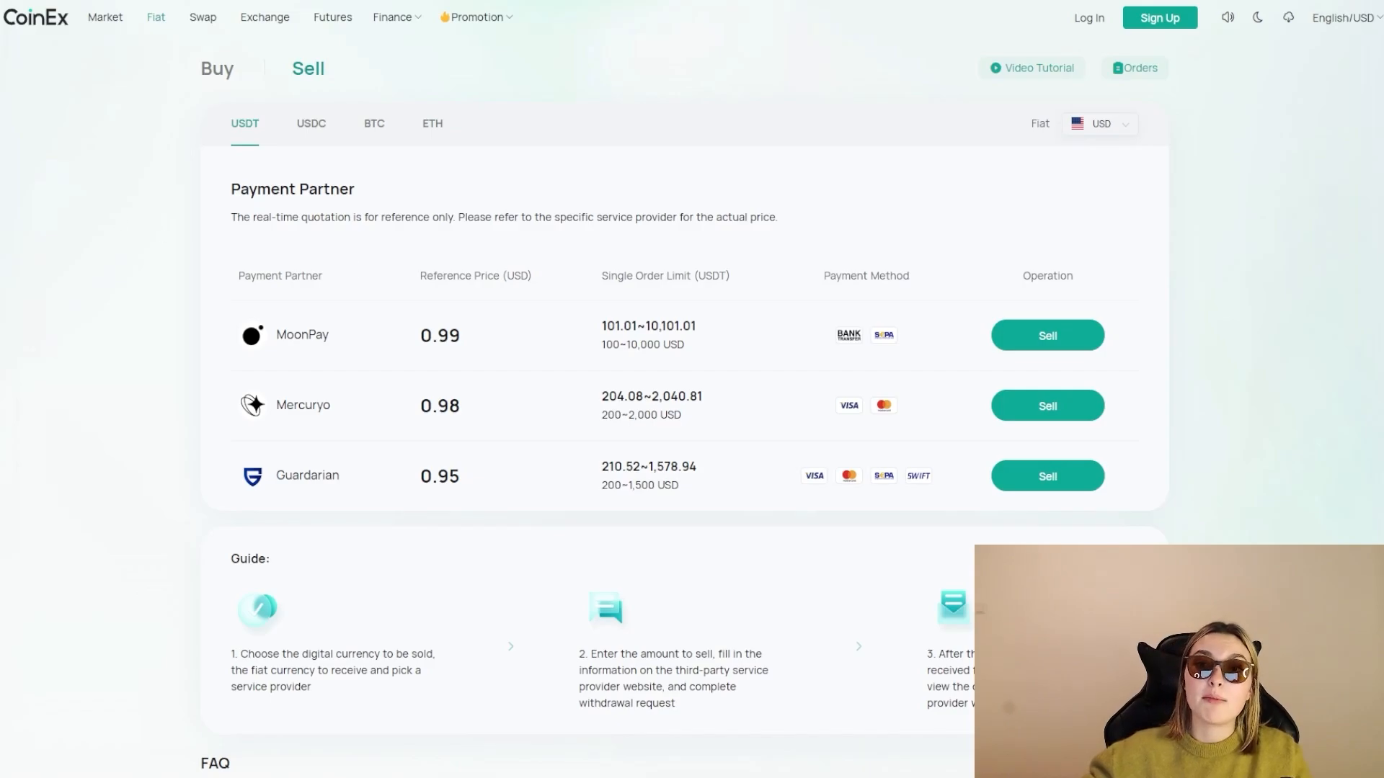
left_click(202, 18)
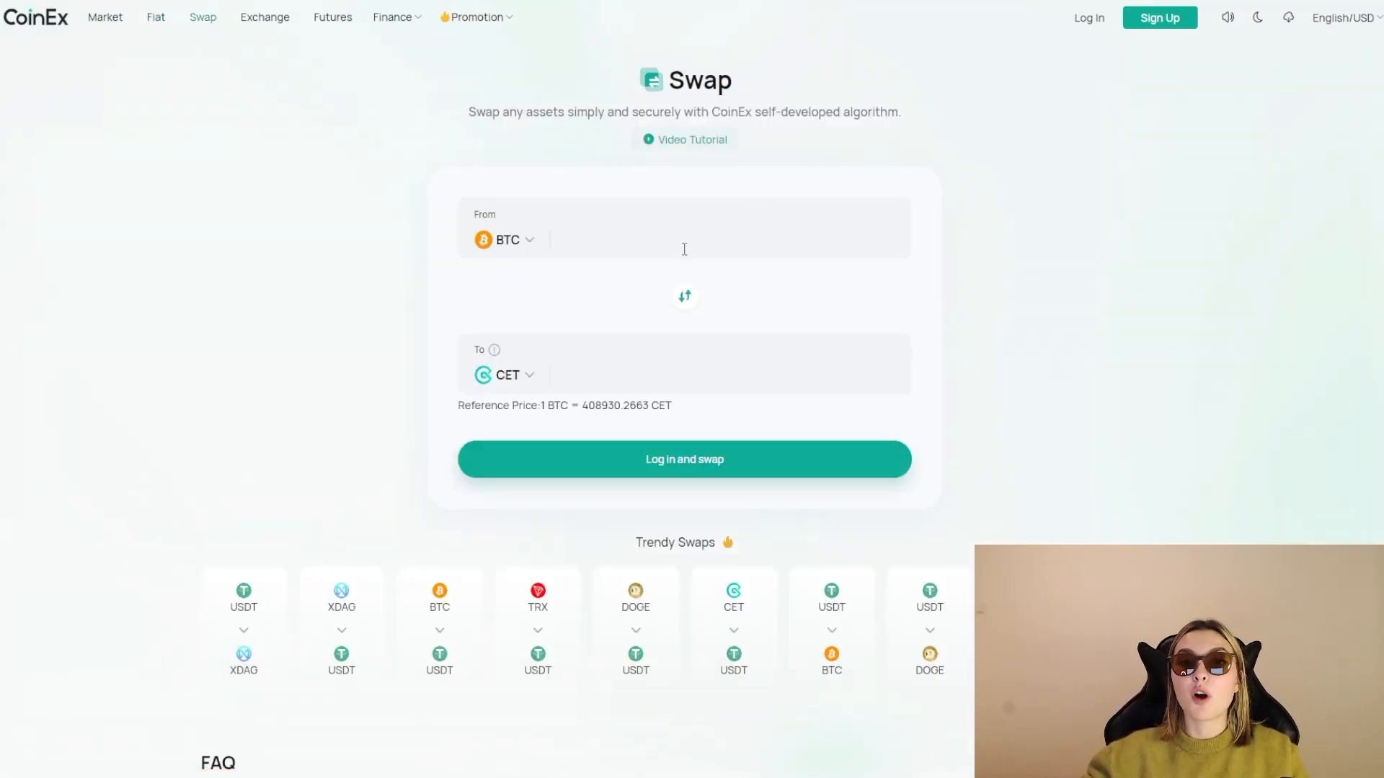
mouse_move(494, 274)
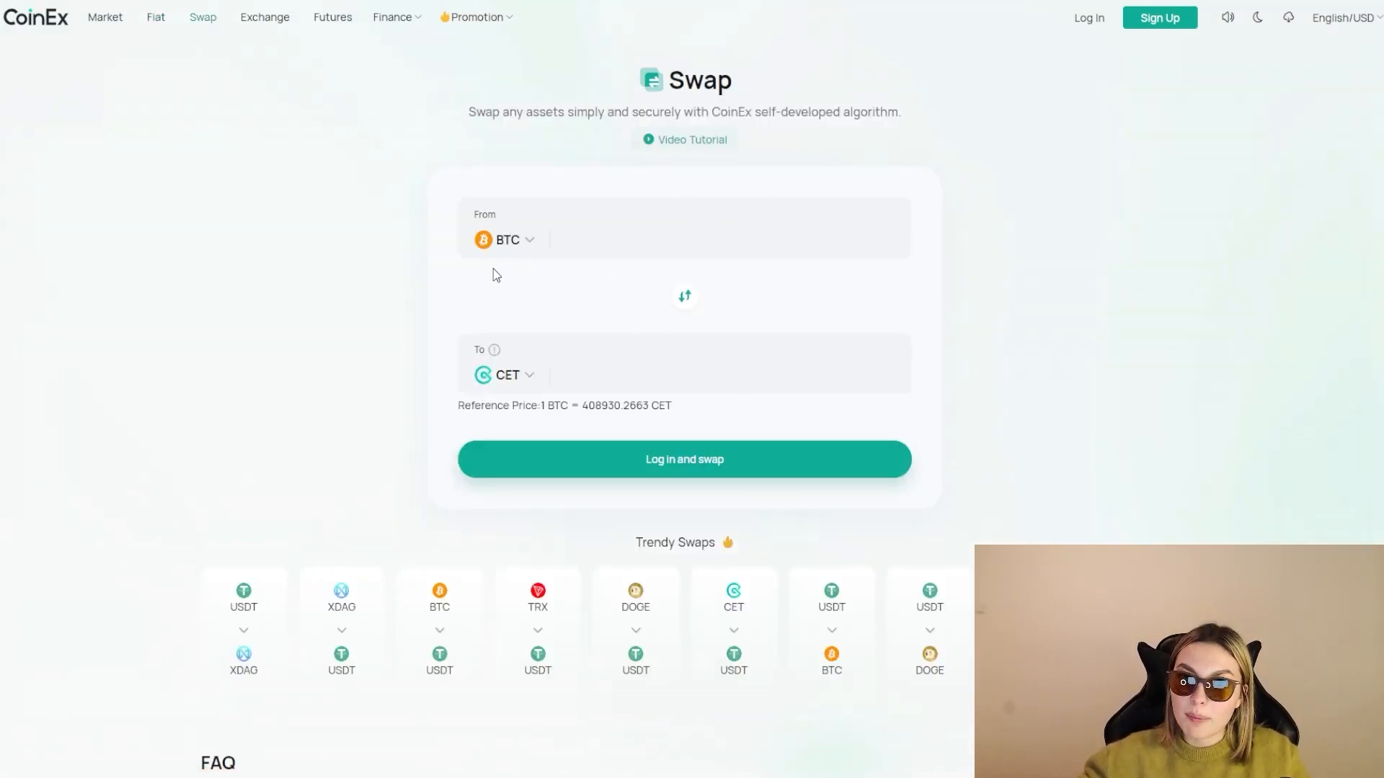
mouse_move(550, 218)
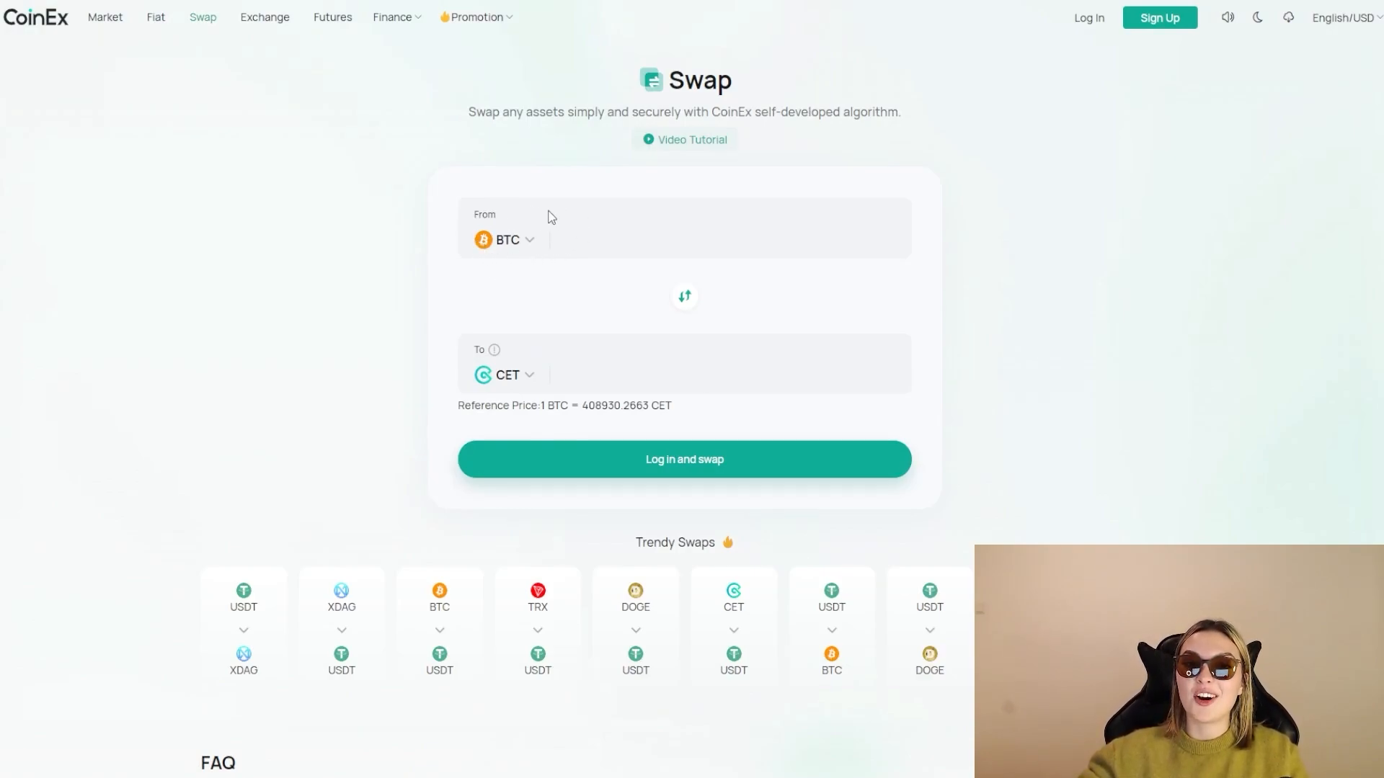
left_click(505, 239)
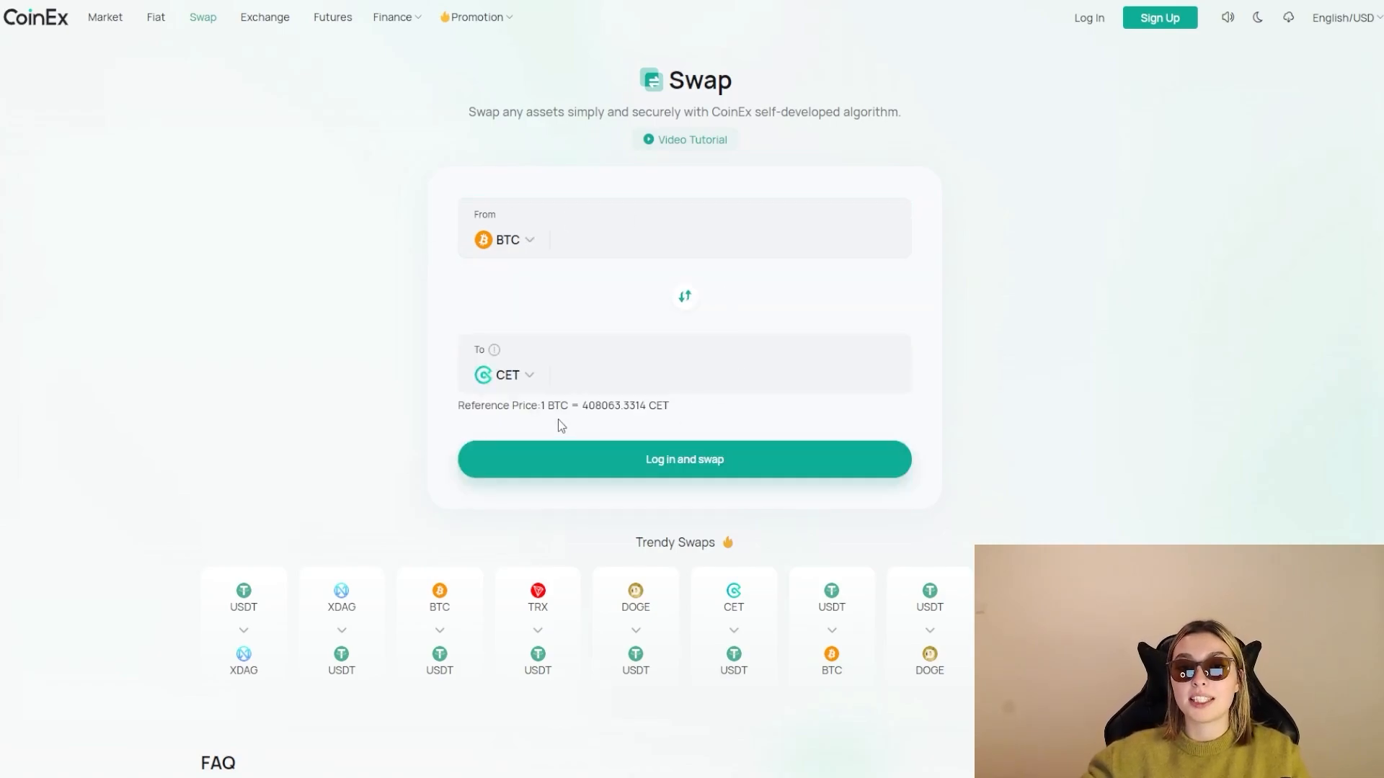
mouse_move(345, 559)
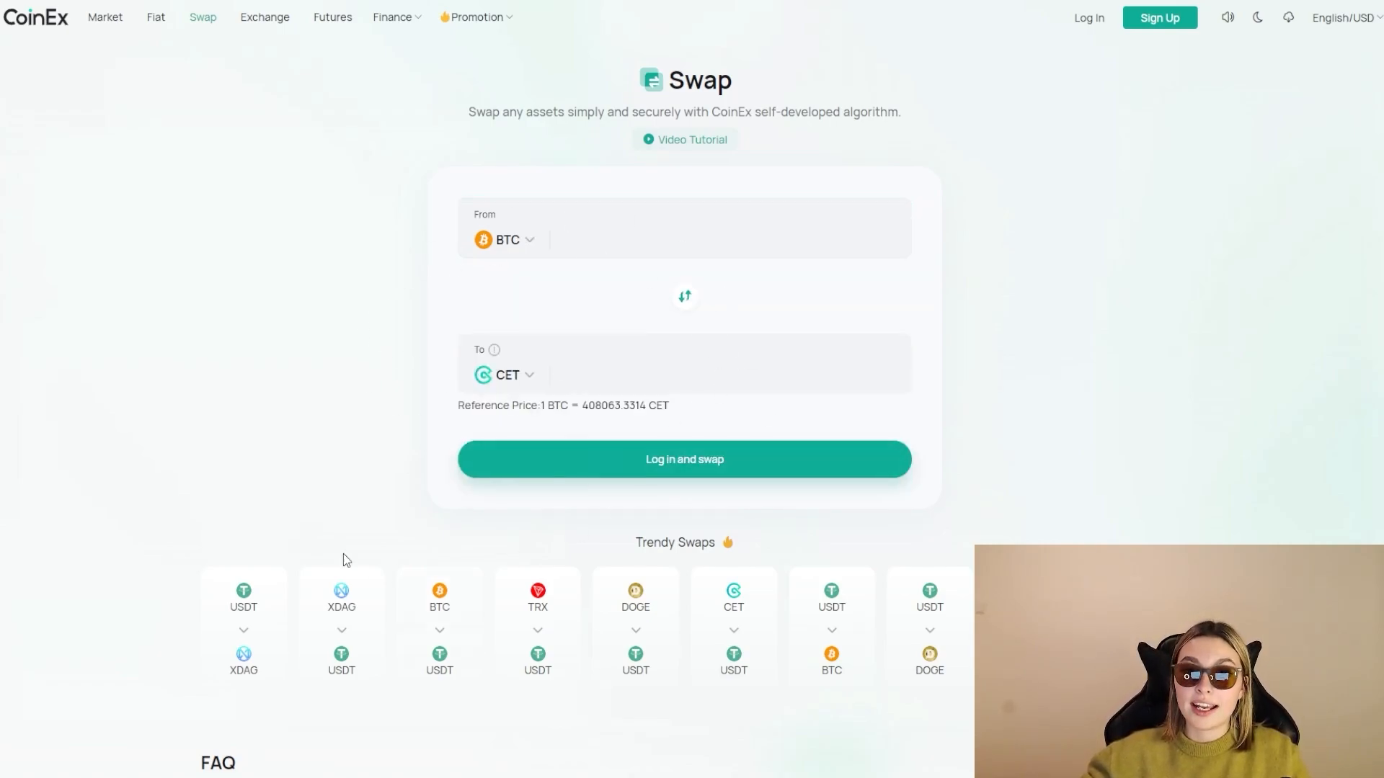
scroll("down", 3)
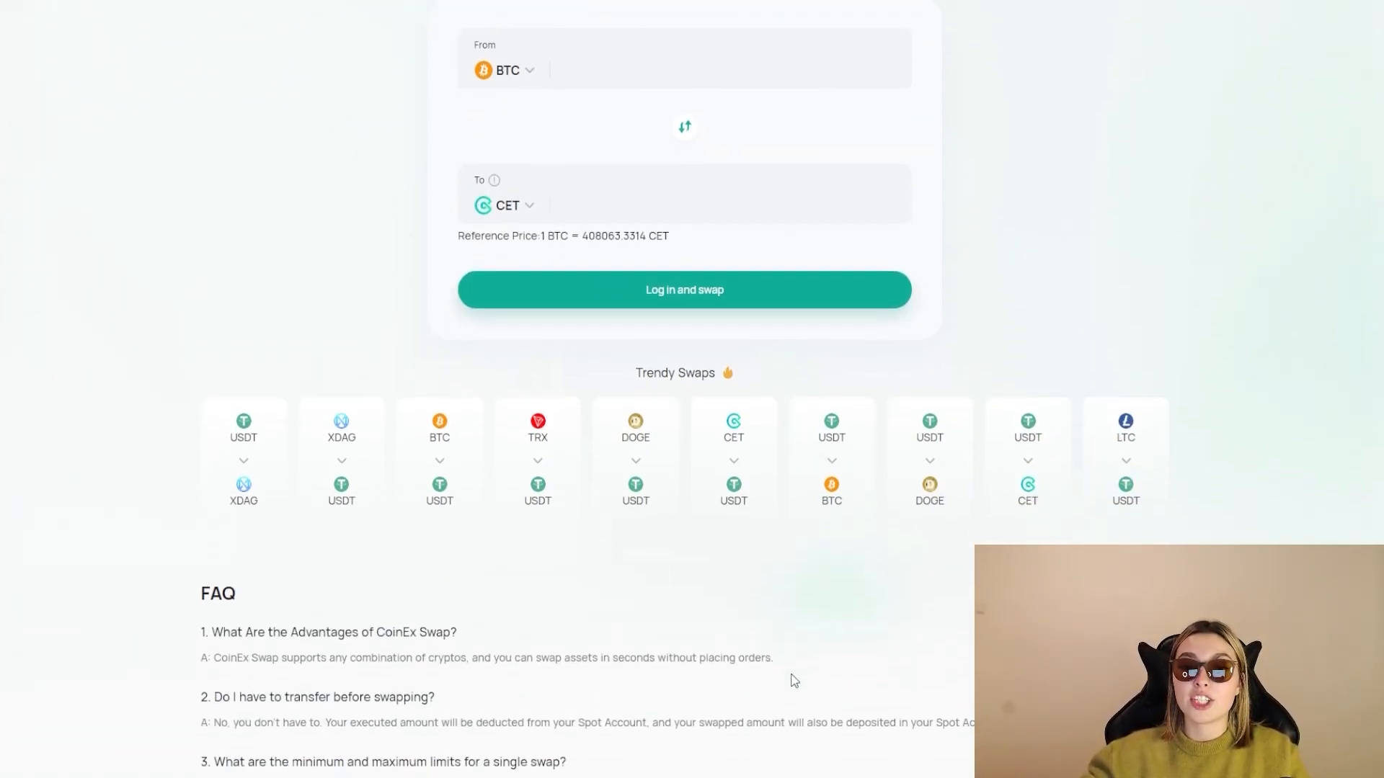
scroll("up", 3)
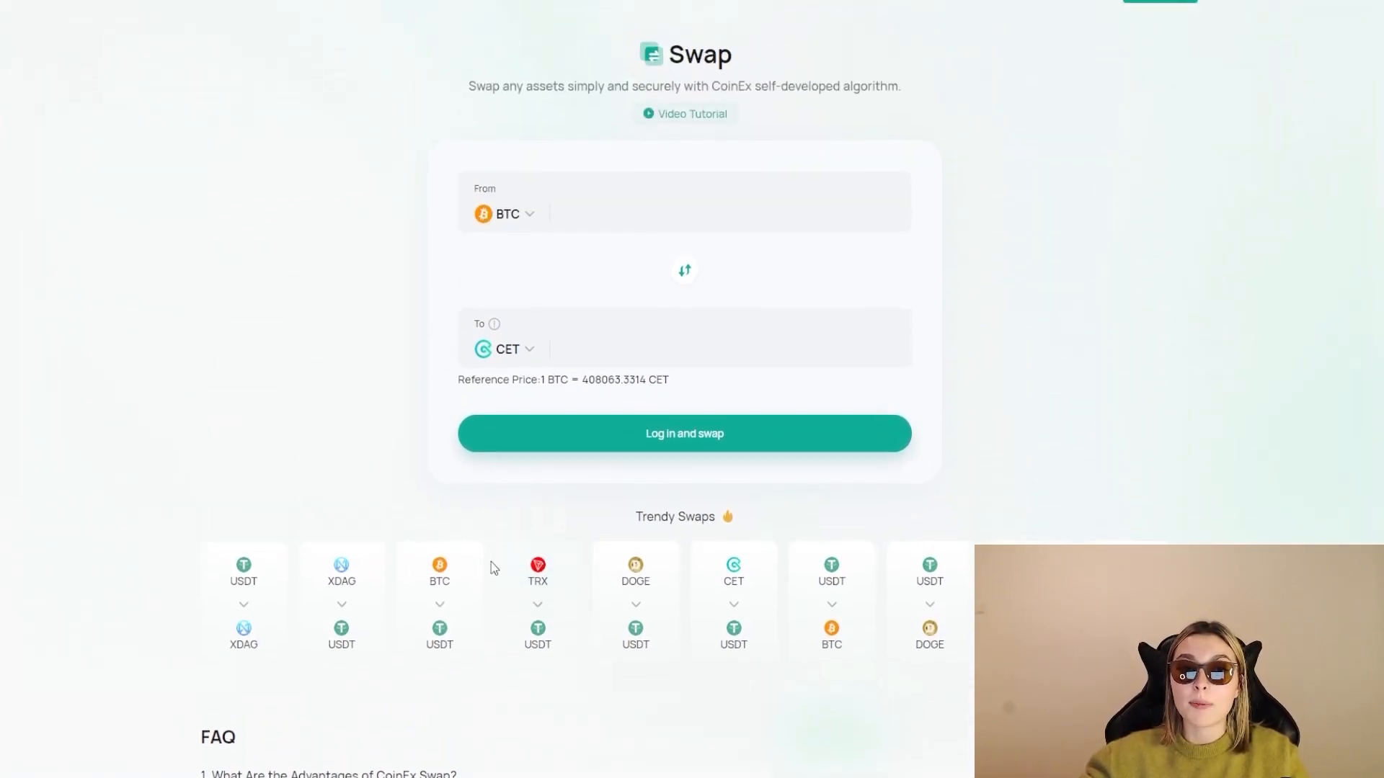
scroll("down", 3)
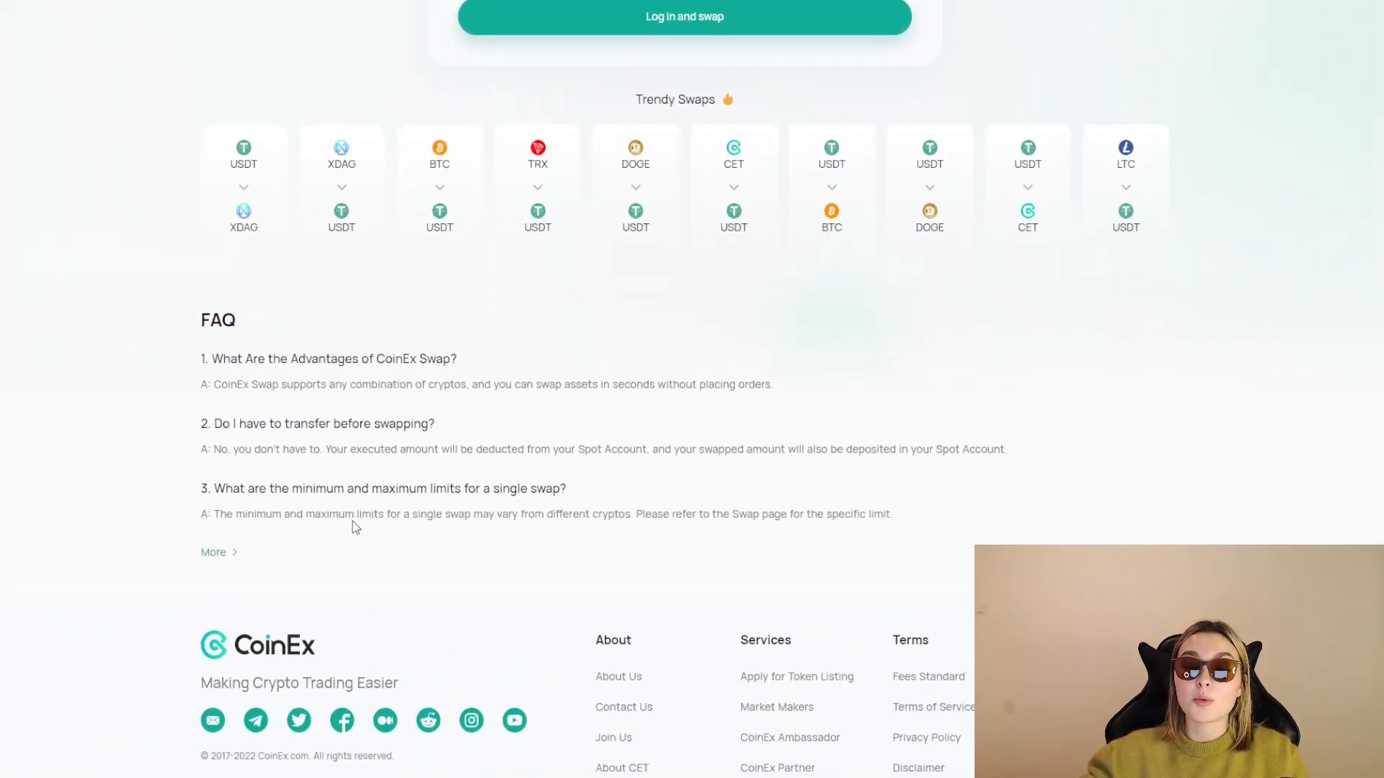
scroll("up", 3)
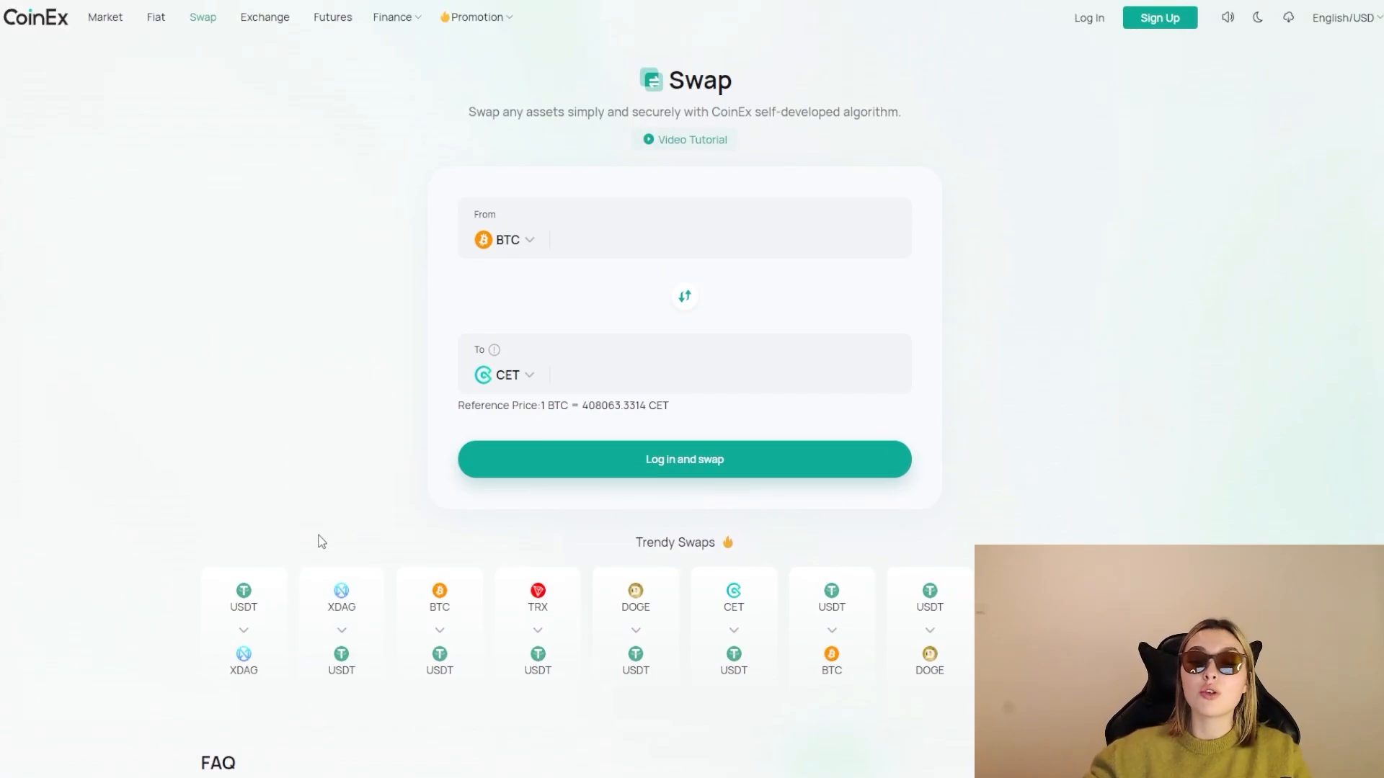
scroll("down", 3)
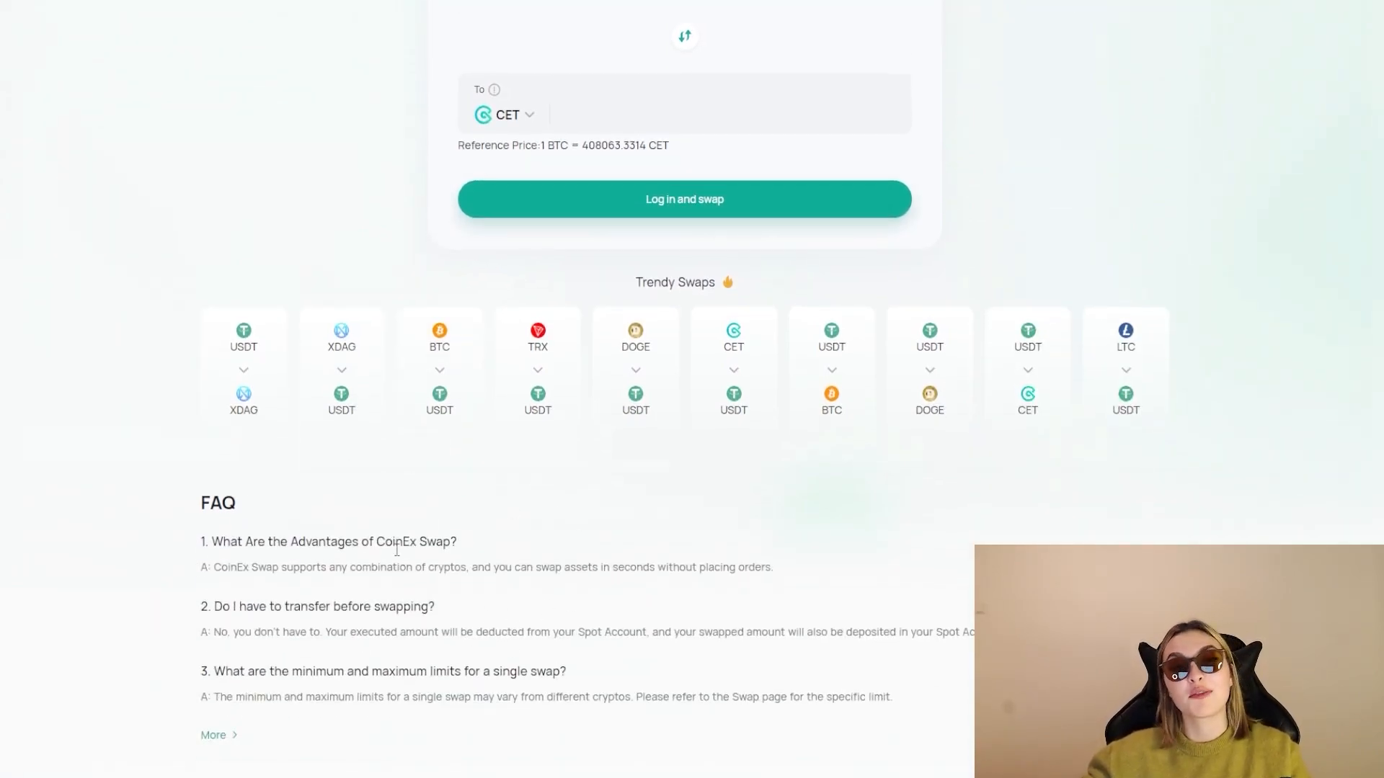
scroll("up", 3)
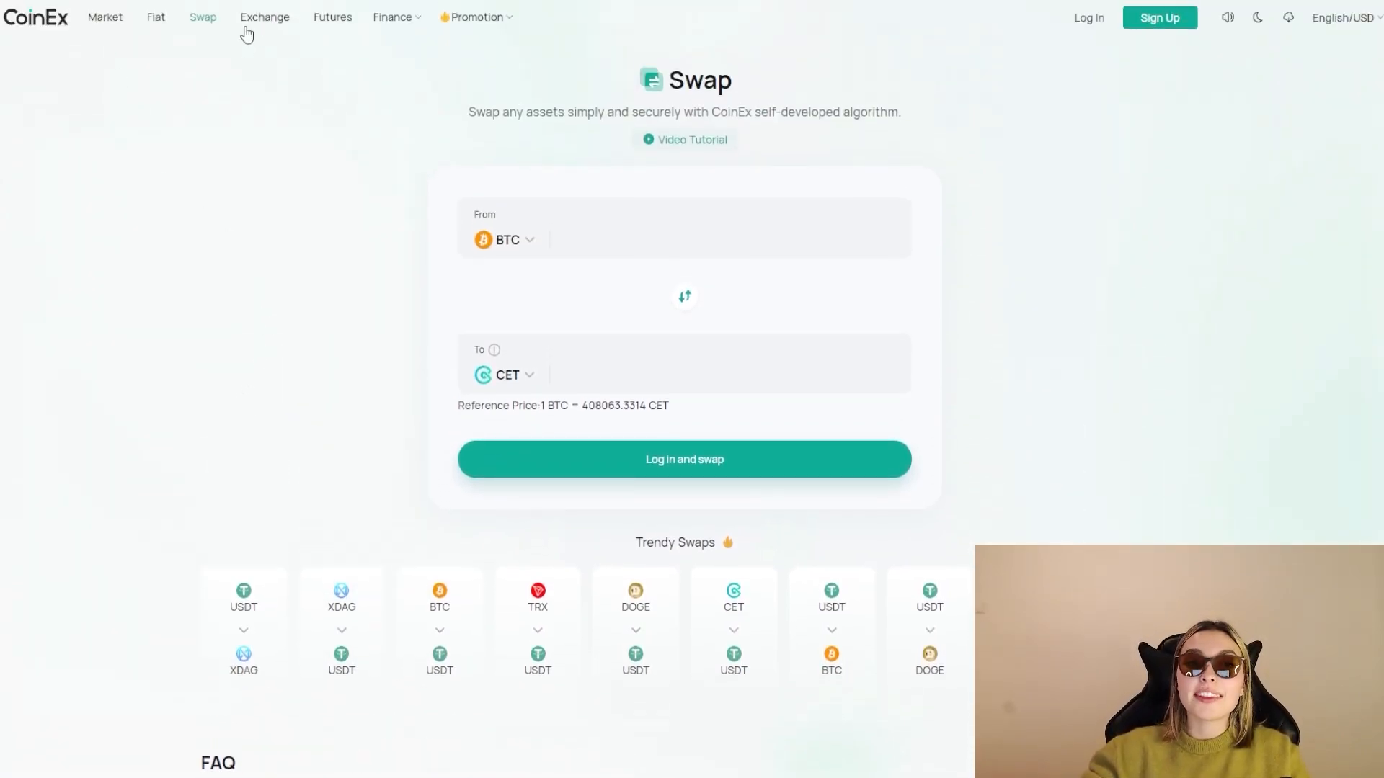
mouse_move(169, 166)
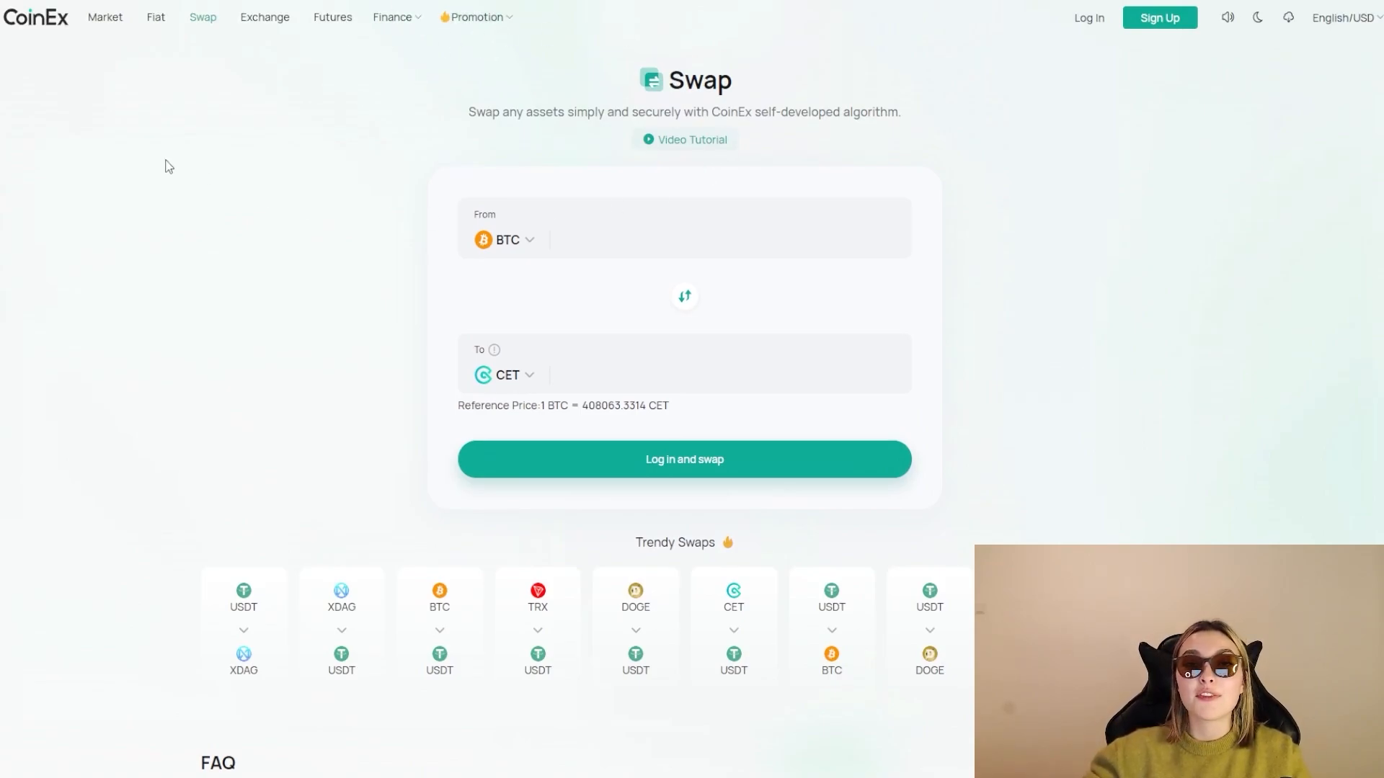
mouse_move(286, 256)
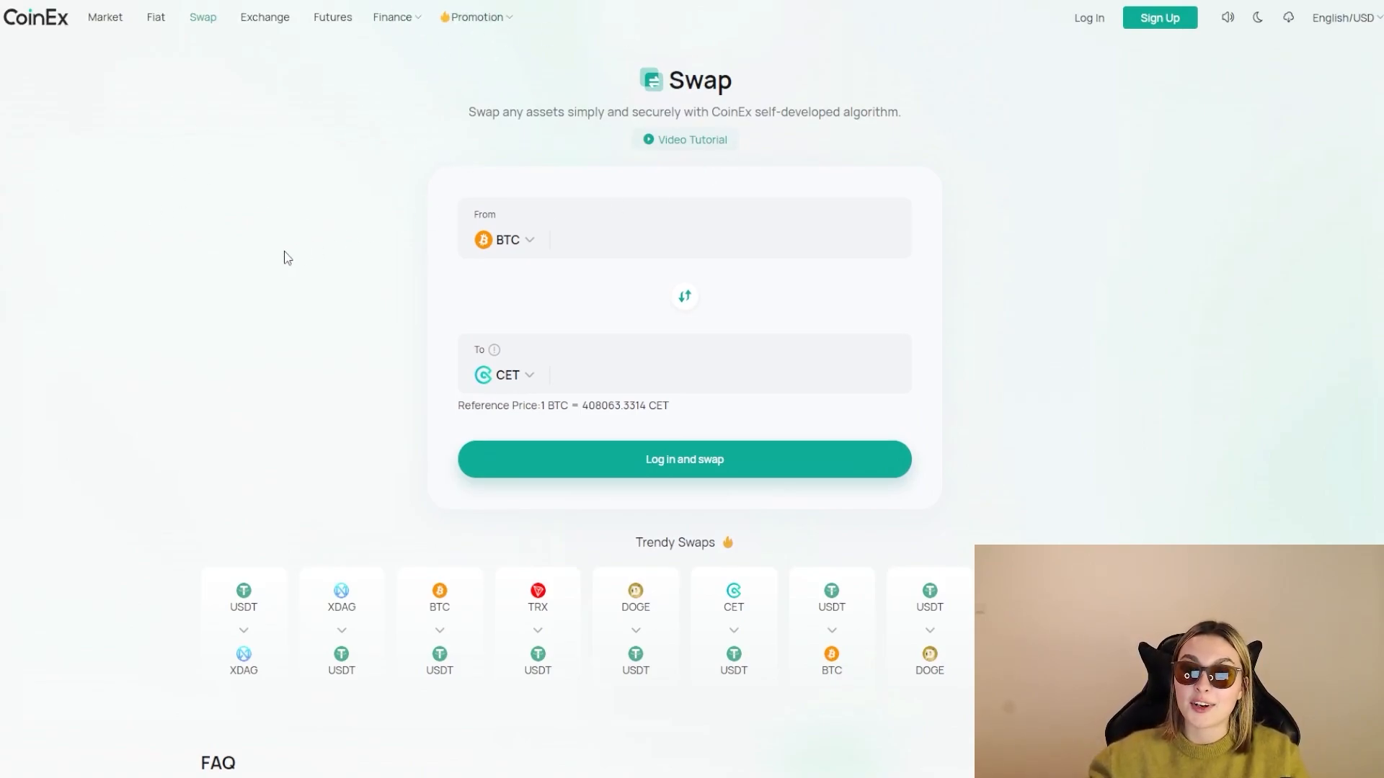
mouse_move(215, 277)
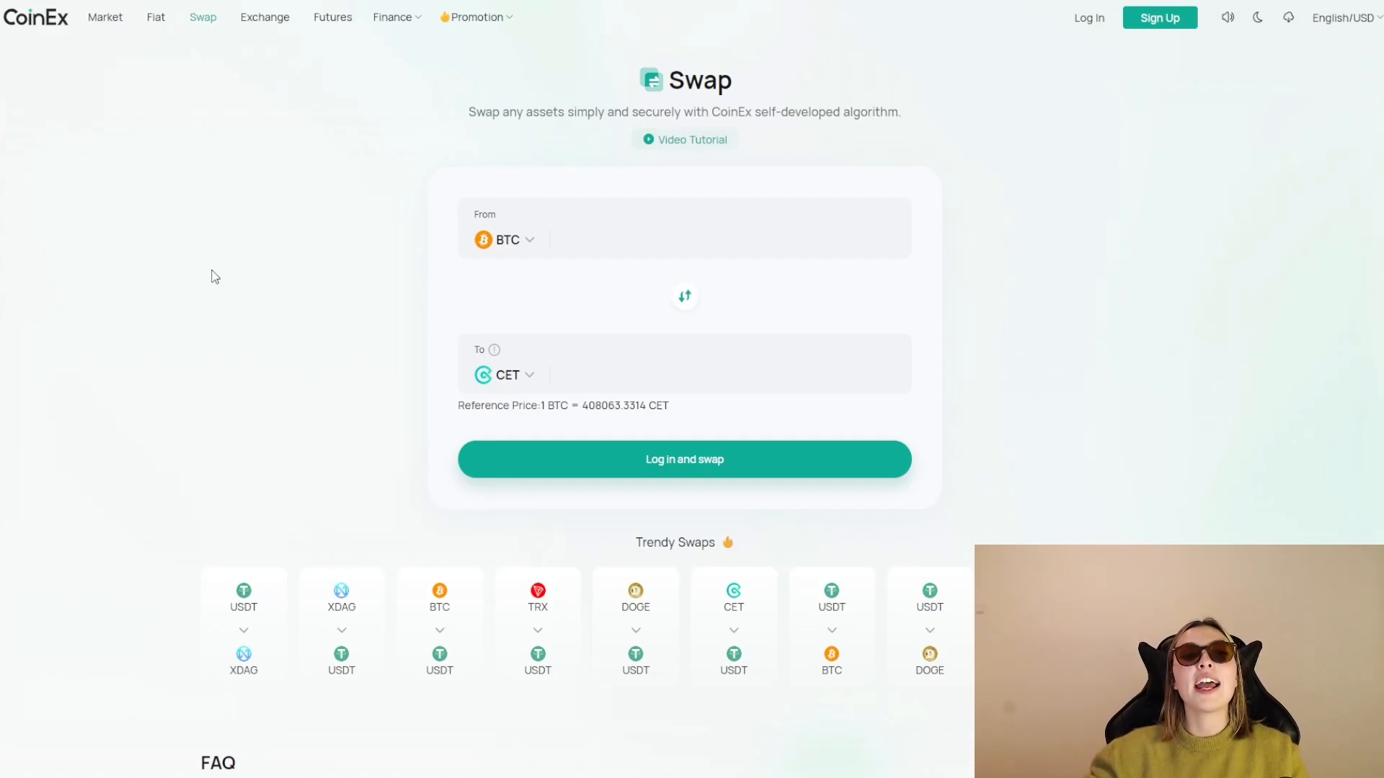
- Go to the Create your CoinEx account form via Sign Up
left_click(1159, 17)
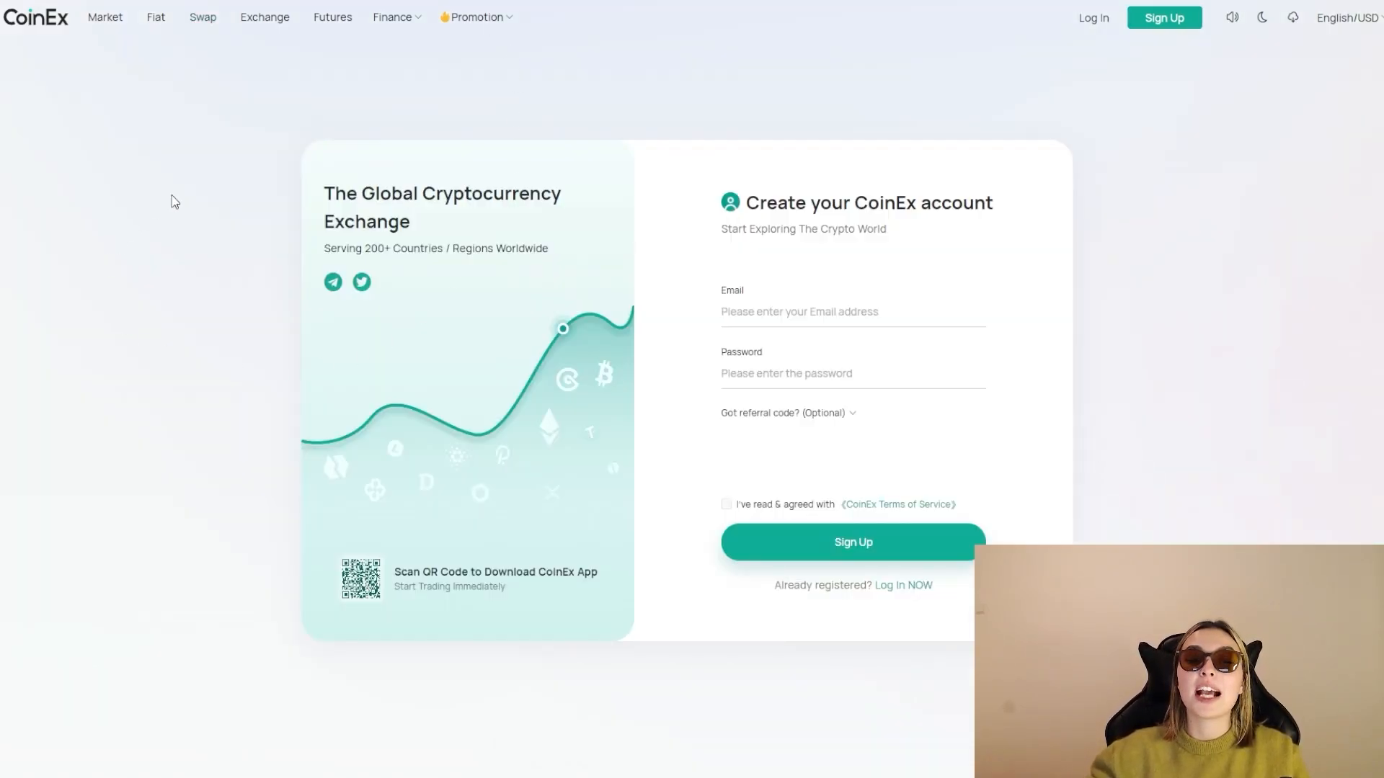
mouse_move(218, 238)
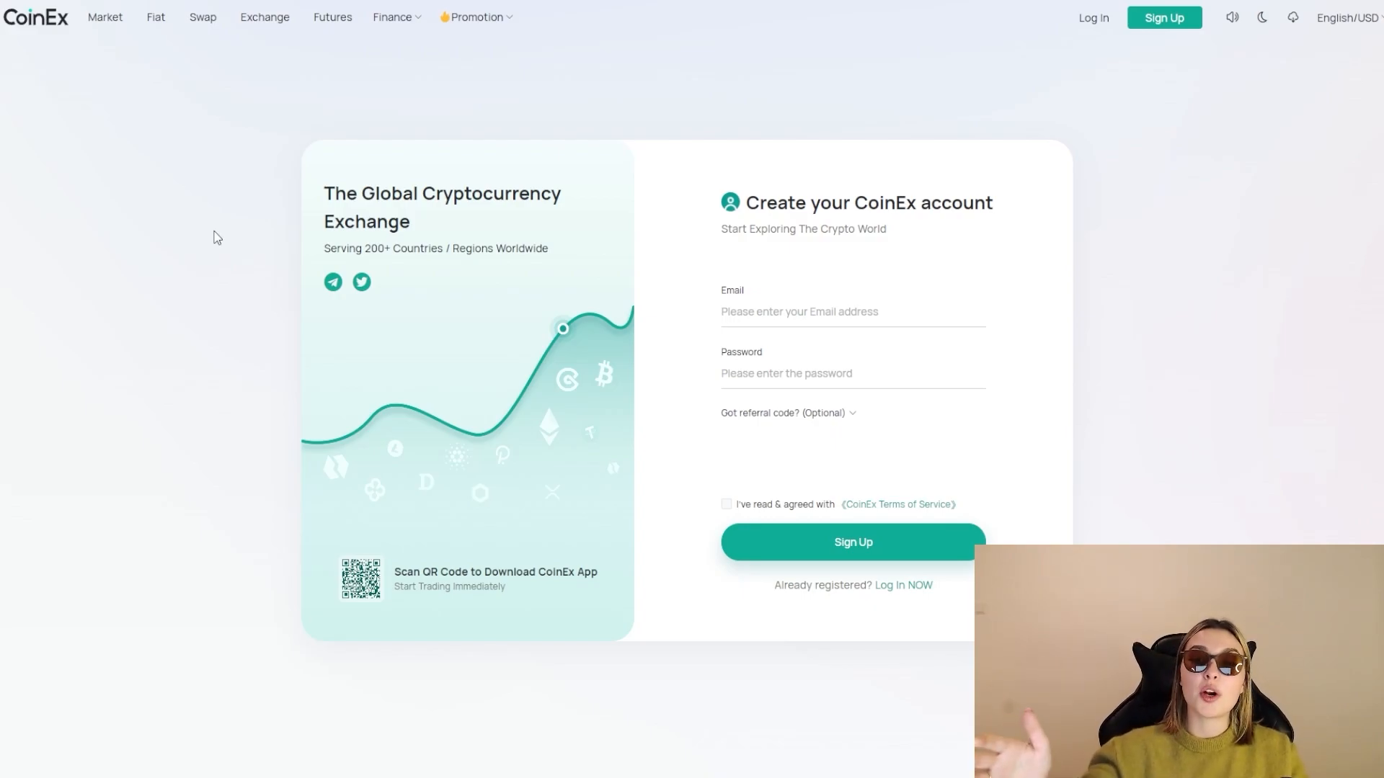
mouse_move(450, 309)
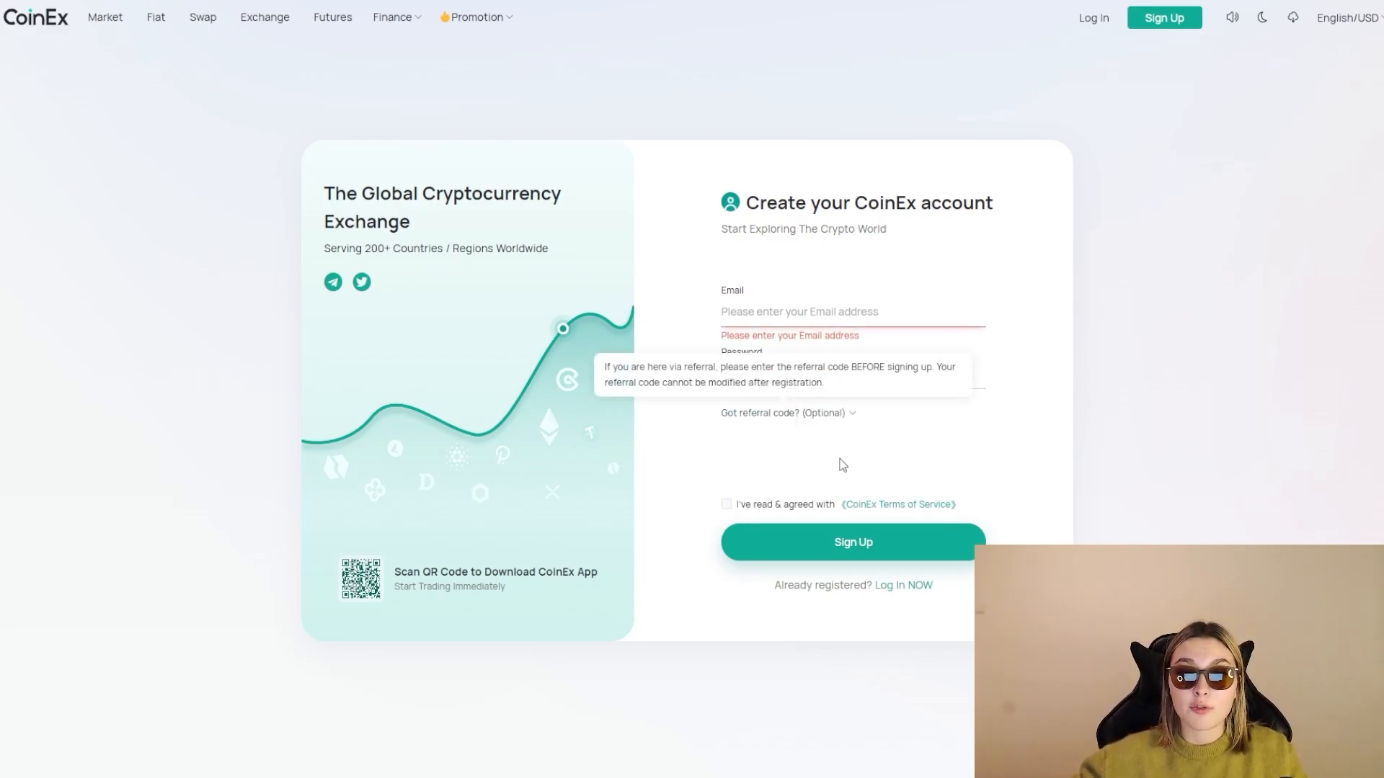
mouse_move(752, 444)
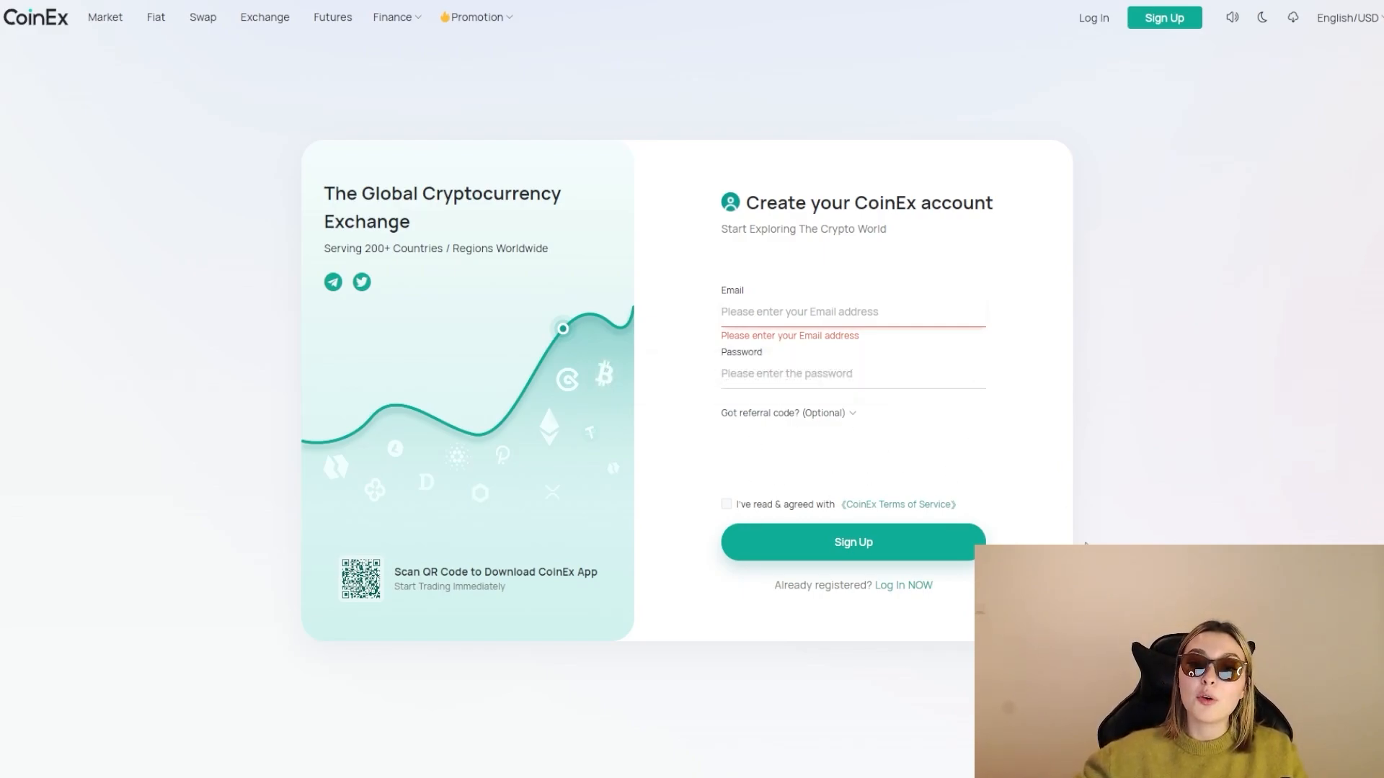
mouse_move(1232, 475)
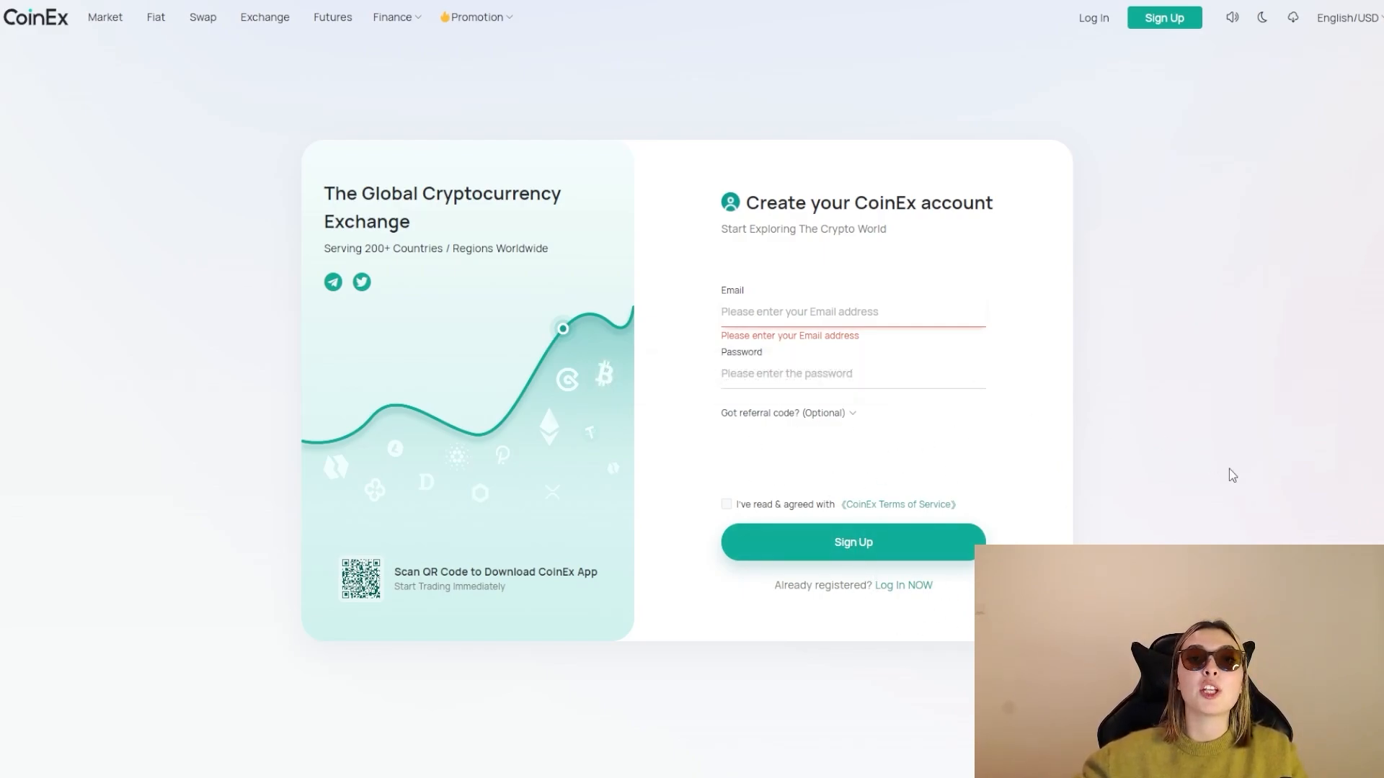
mouse_move(195, 333)
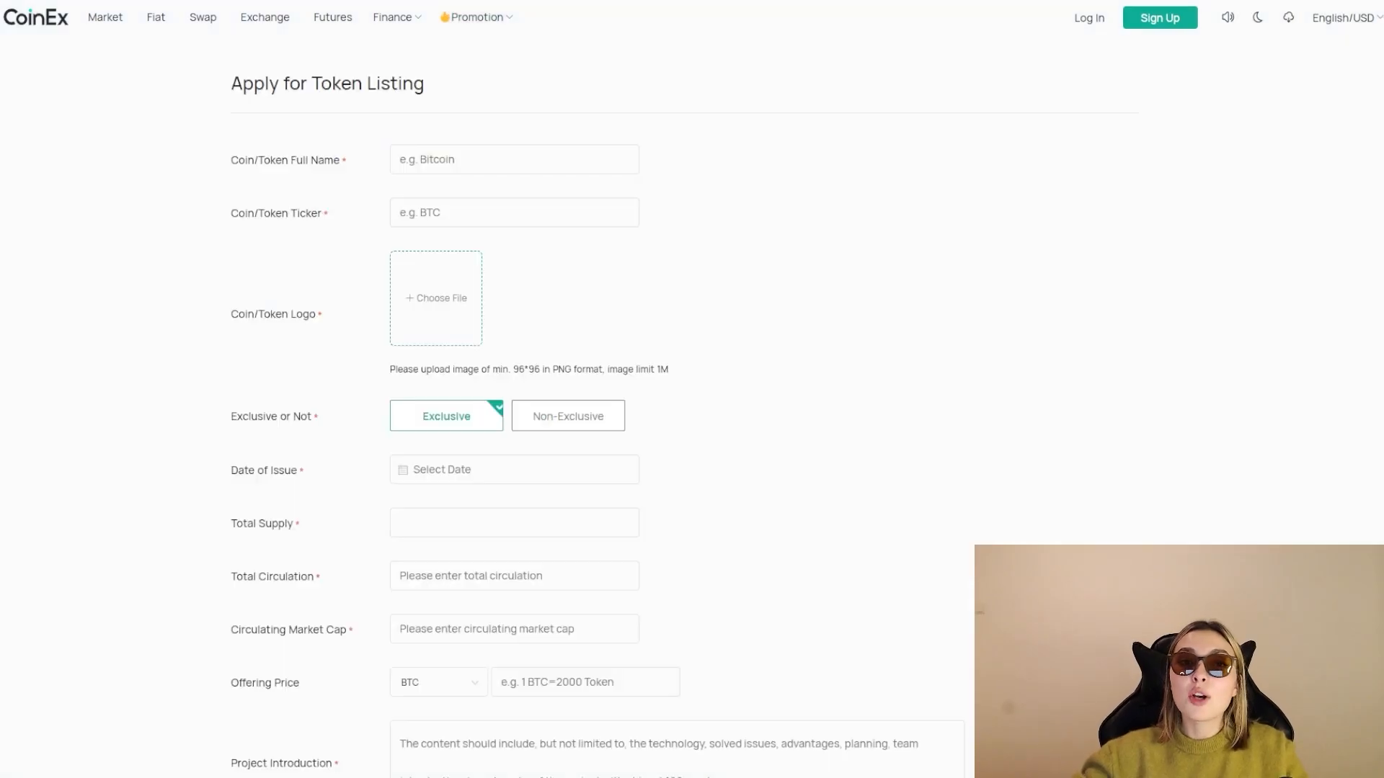
mouse_move(607, 336)
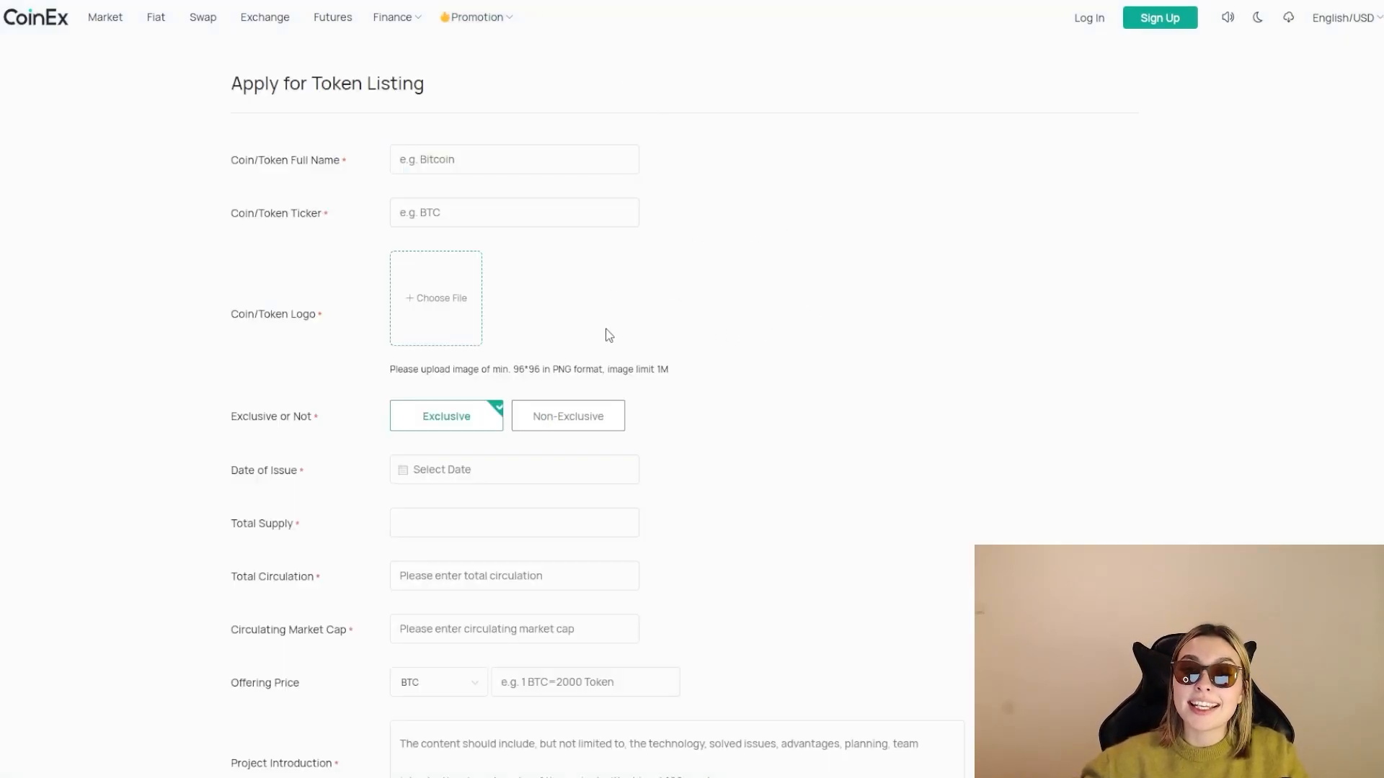
mouse_move(218, 174)
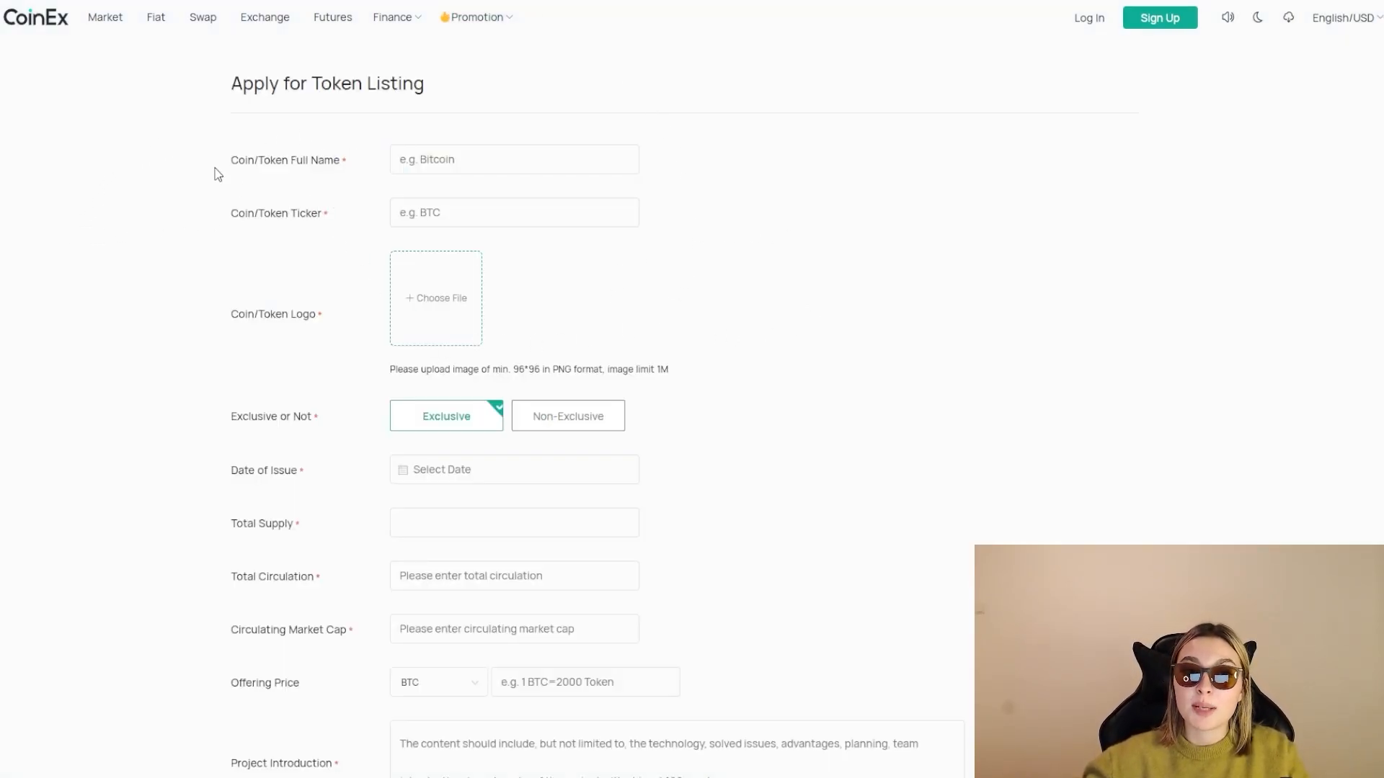
mouse_move(173, 214)
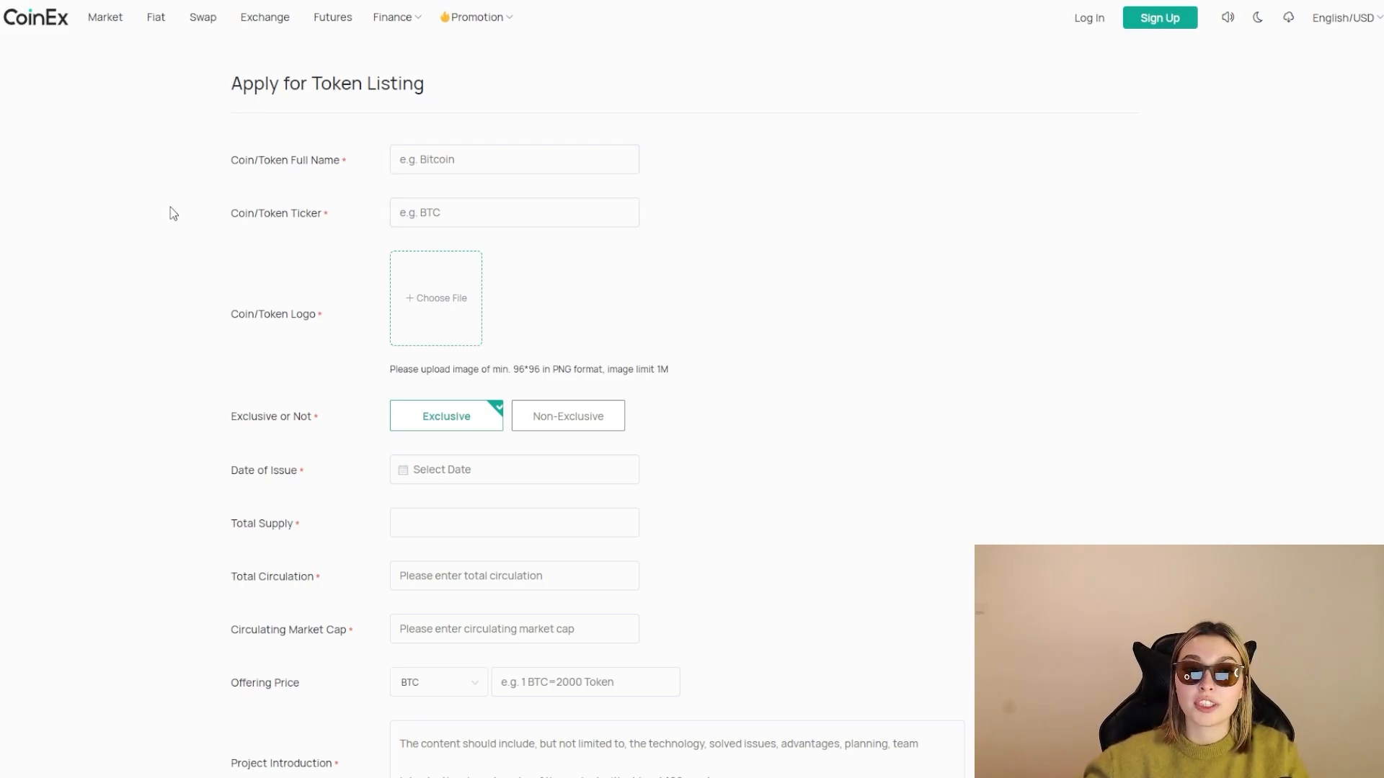
- Review the Apply for Token Listing form down to Submit and back up, leaving all fields empty
scroll("down", 3)
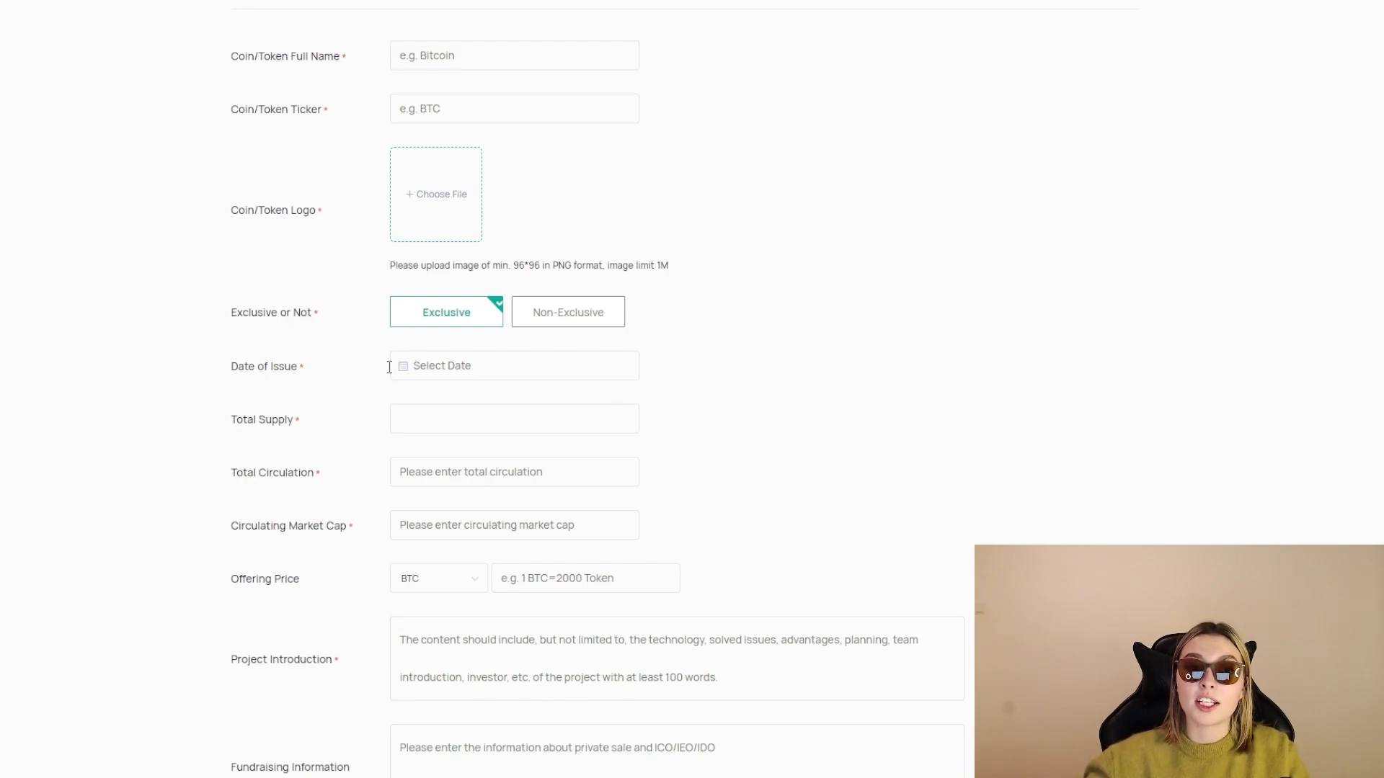
scroll("down", 3)
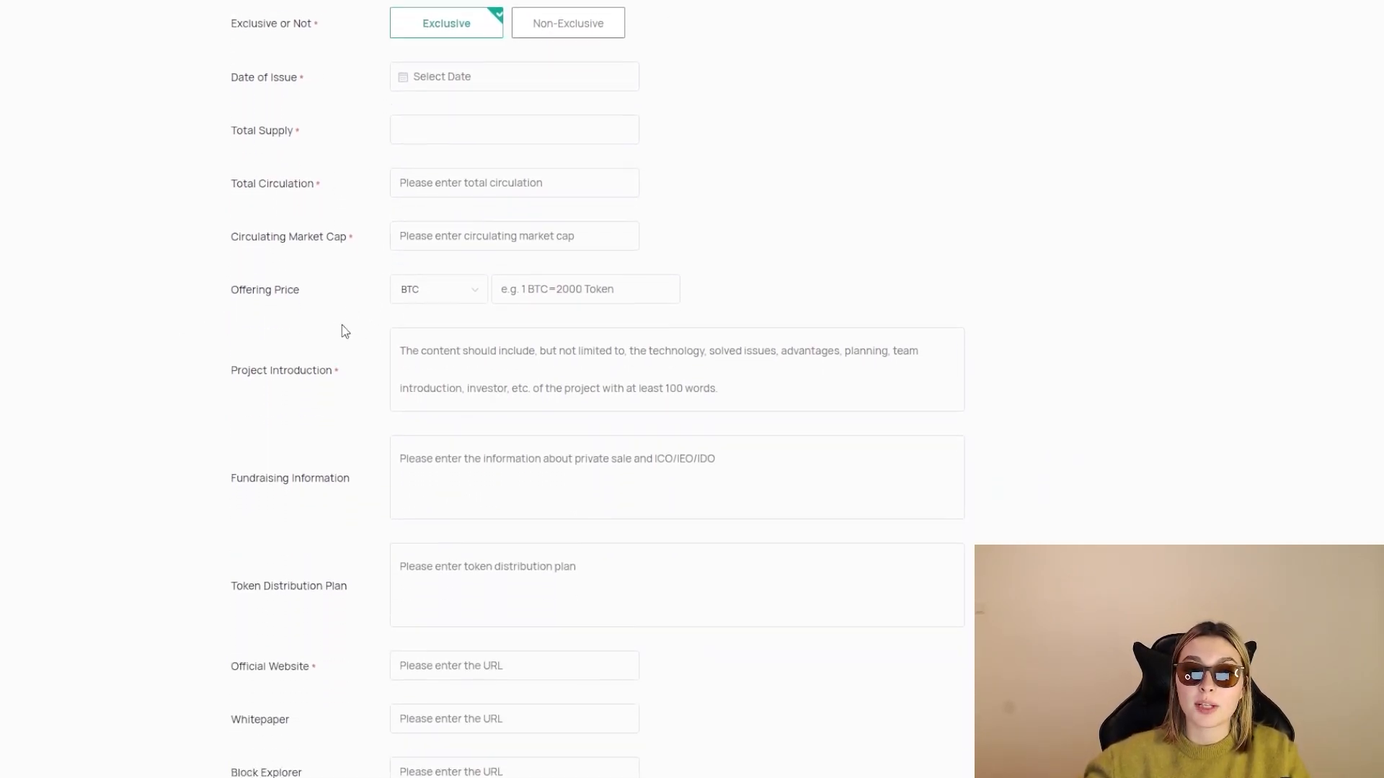
scroll("down", 3)
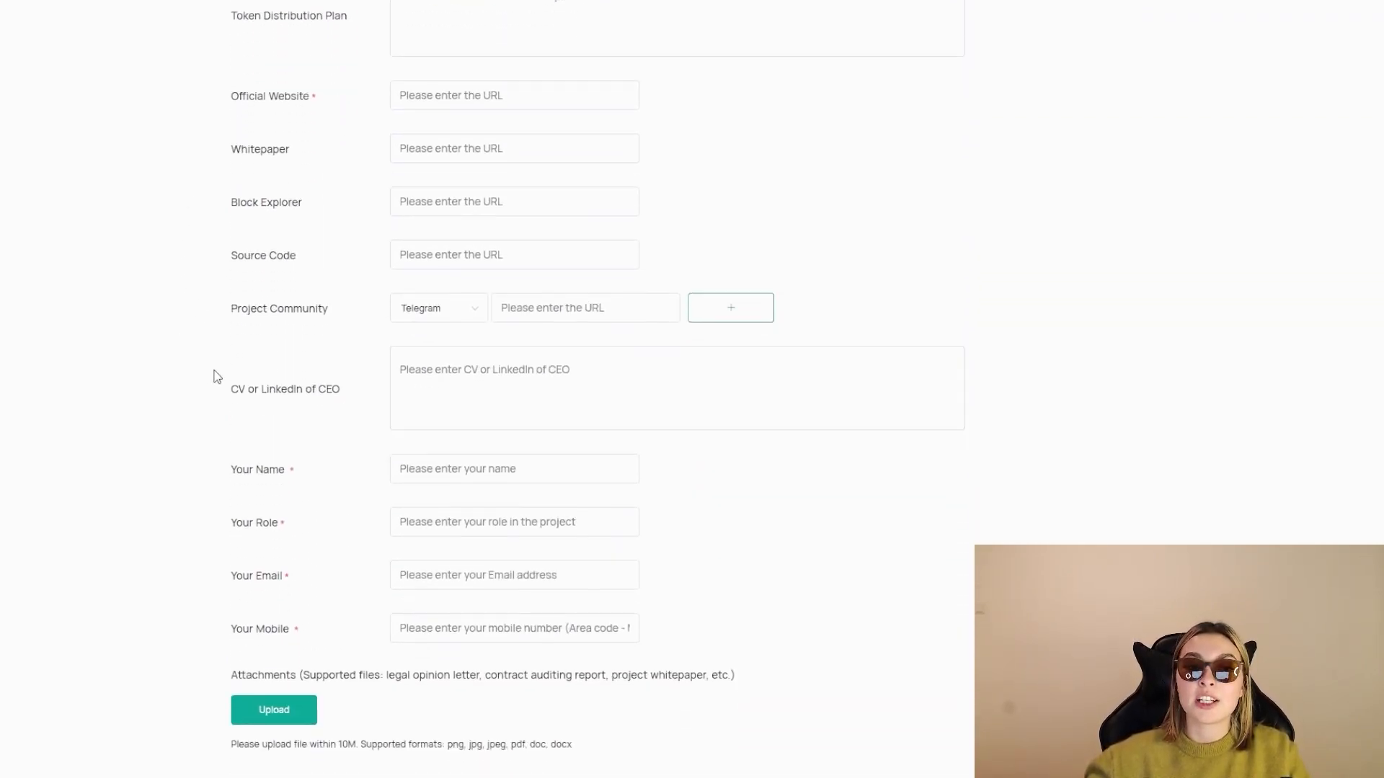
scroll("down", 3)
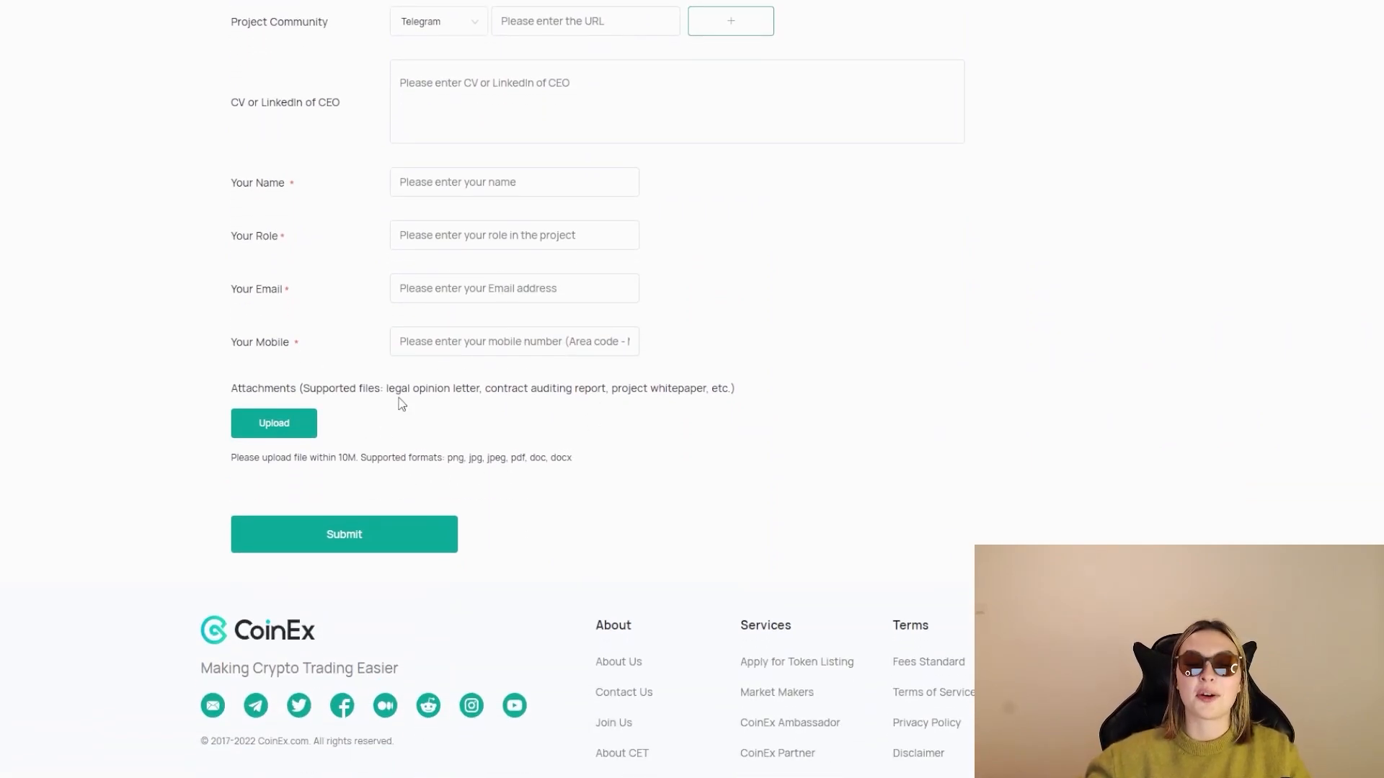
scroll("up", 3)
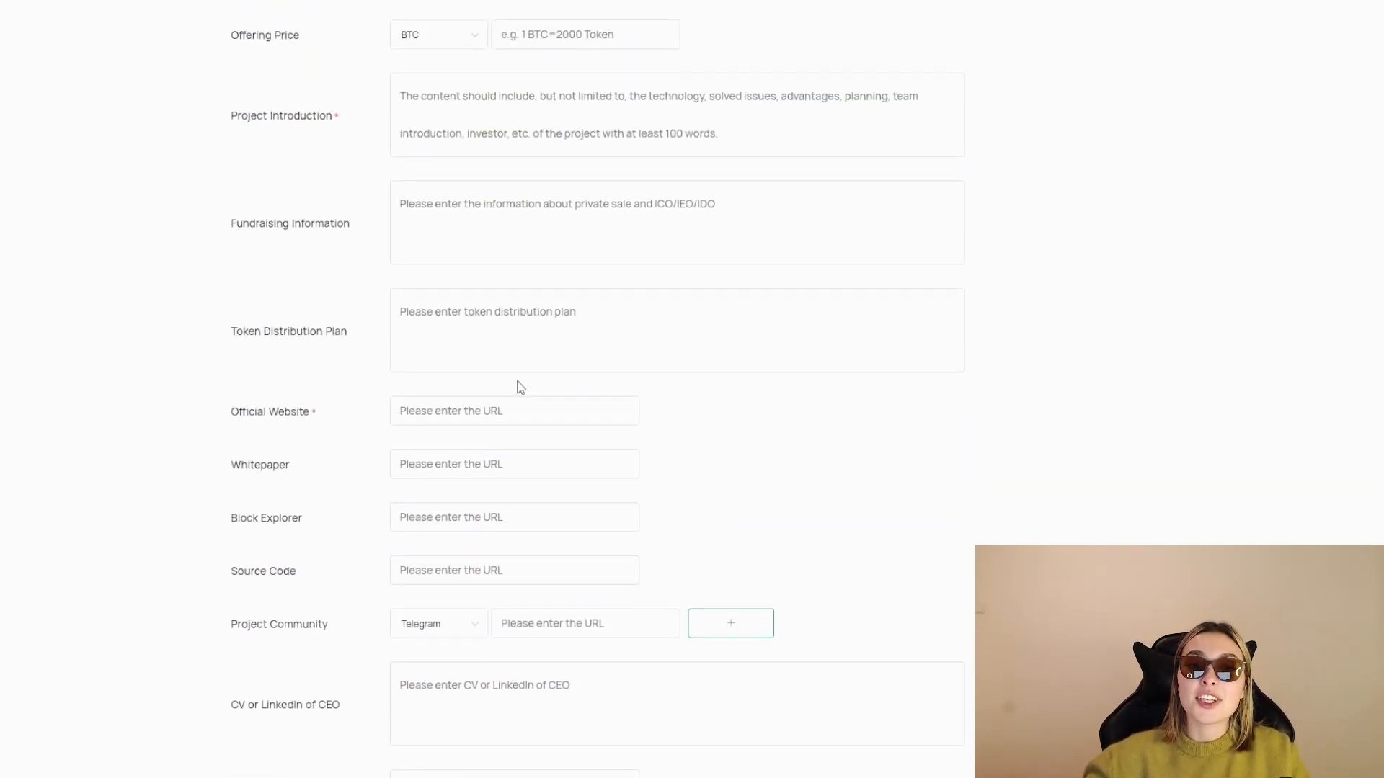
scroll("up", 3)
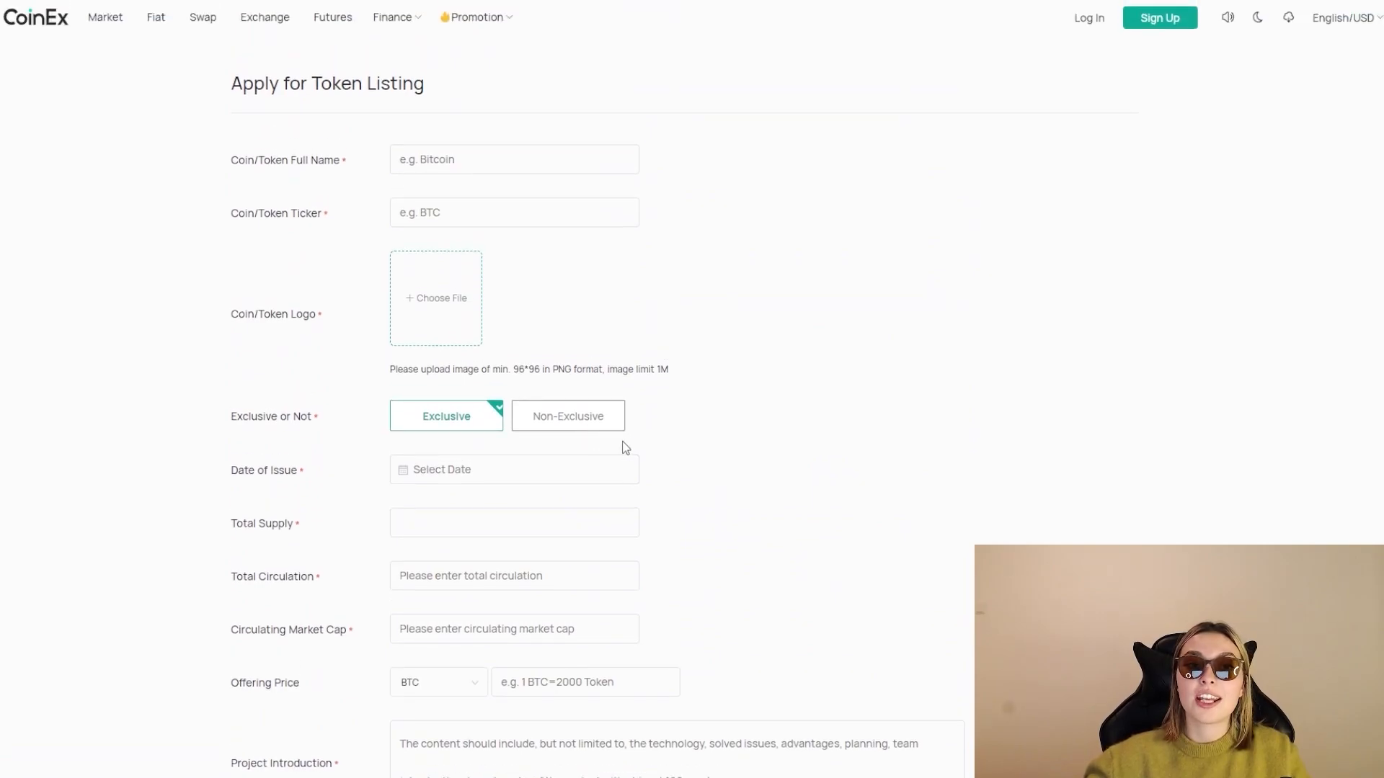
mouse_move(128, 223)
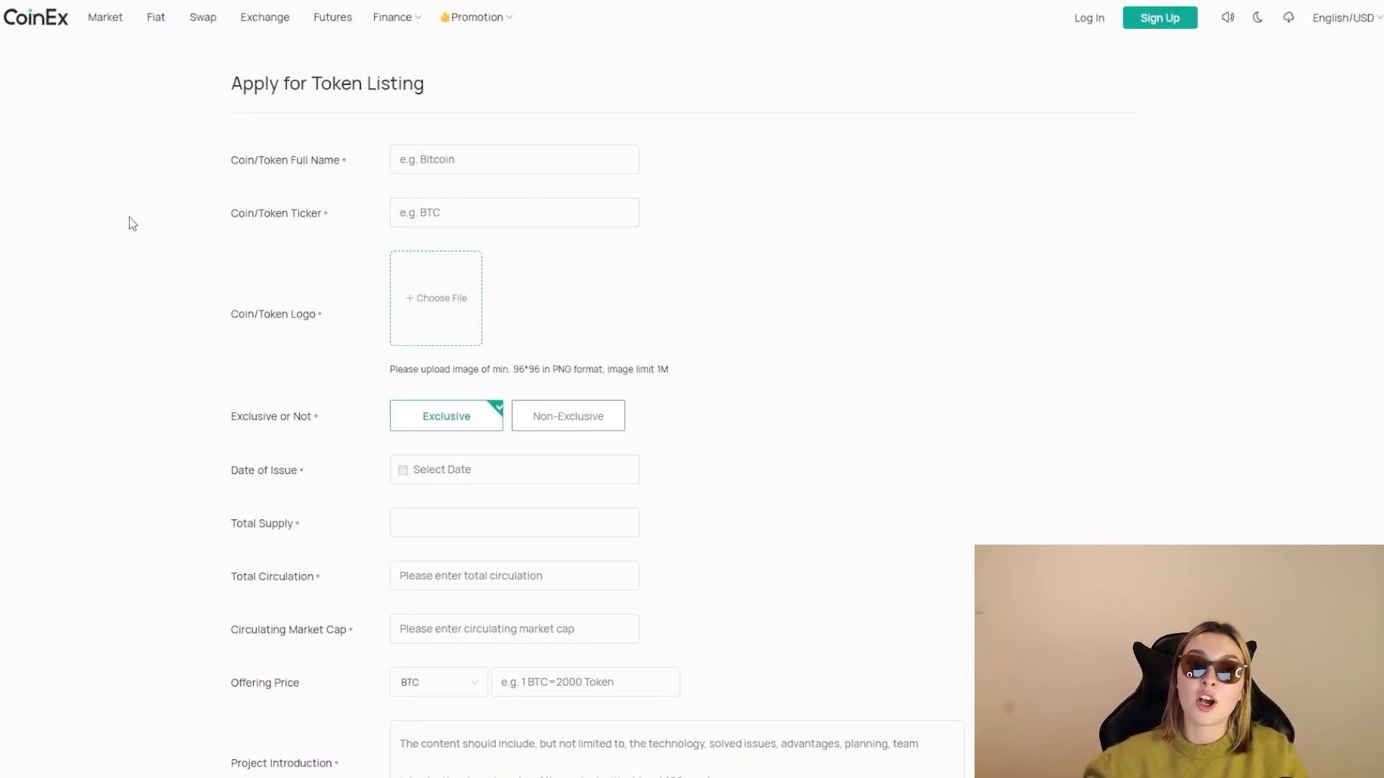
mouse_move(167, 108)
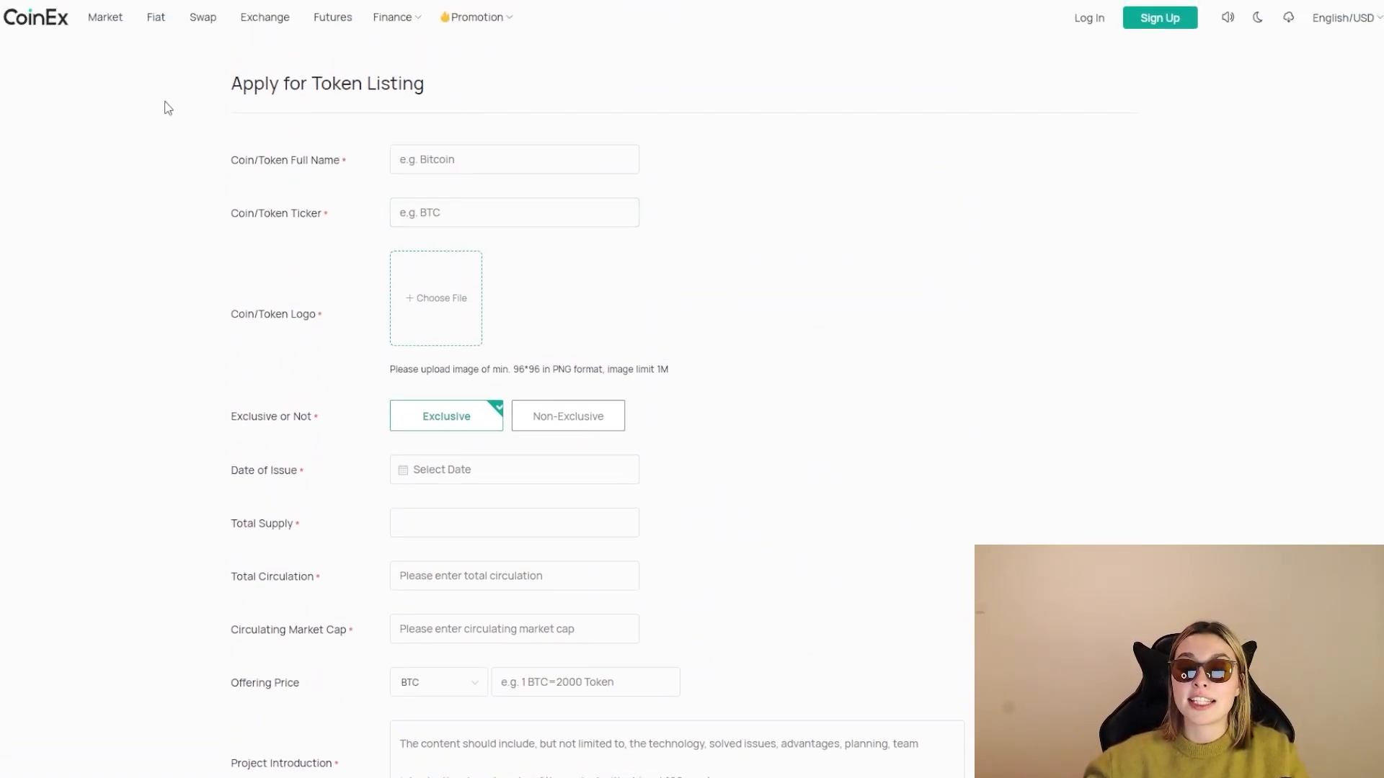
mouse_move(764, 254)
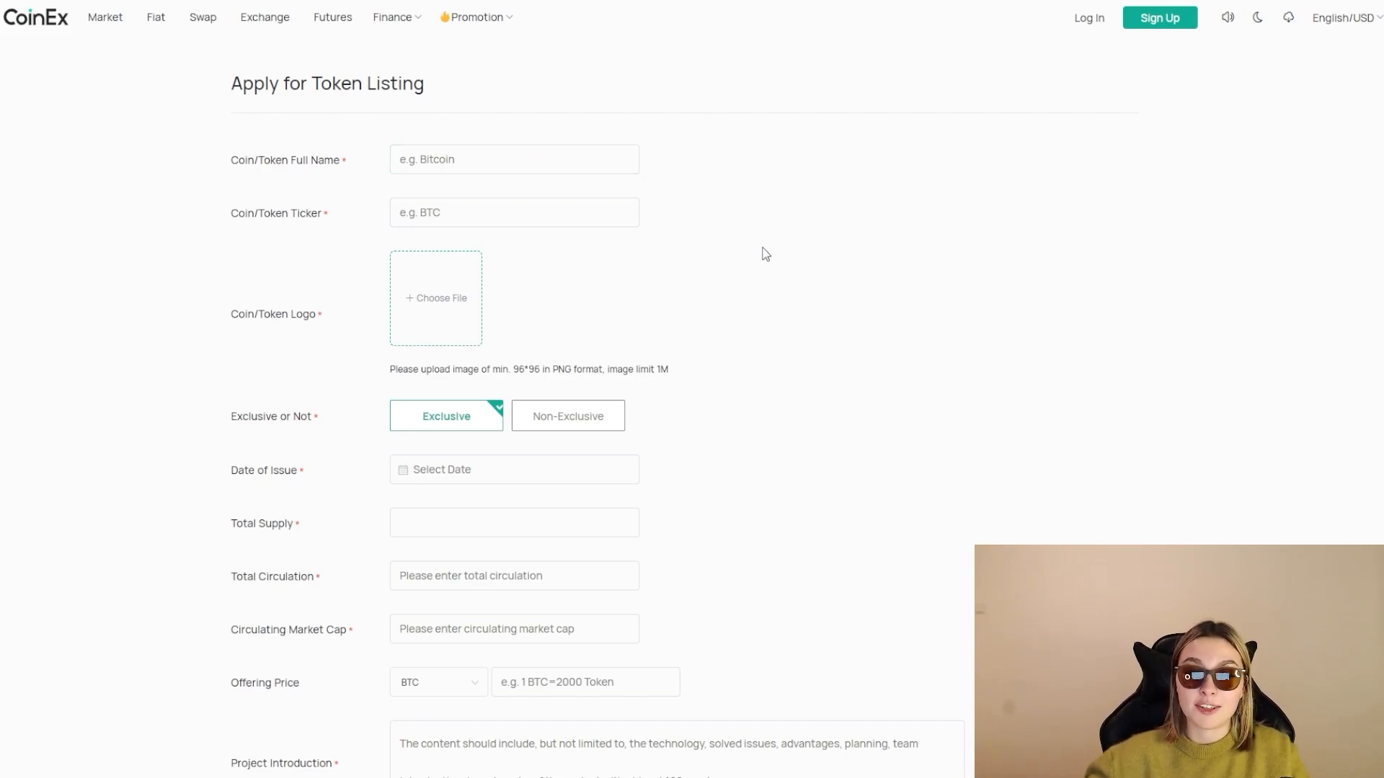
mouse_move(371, 131)
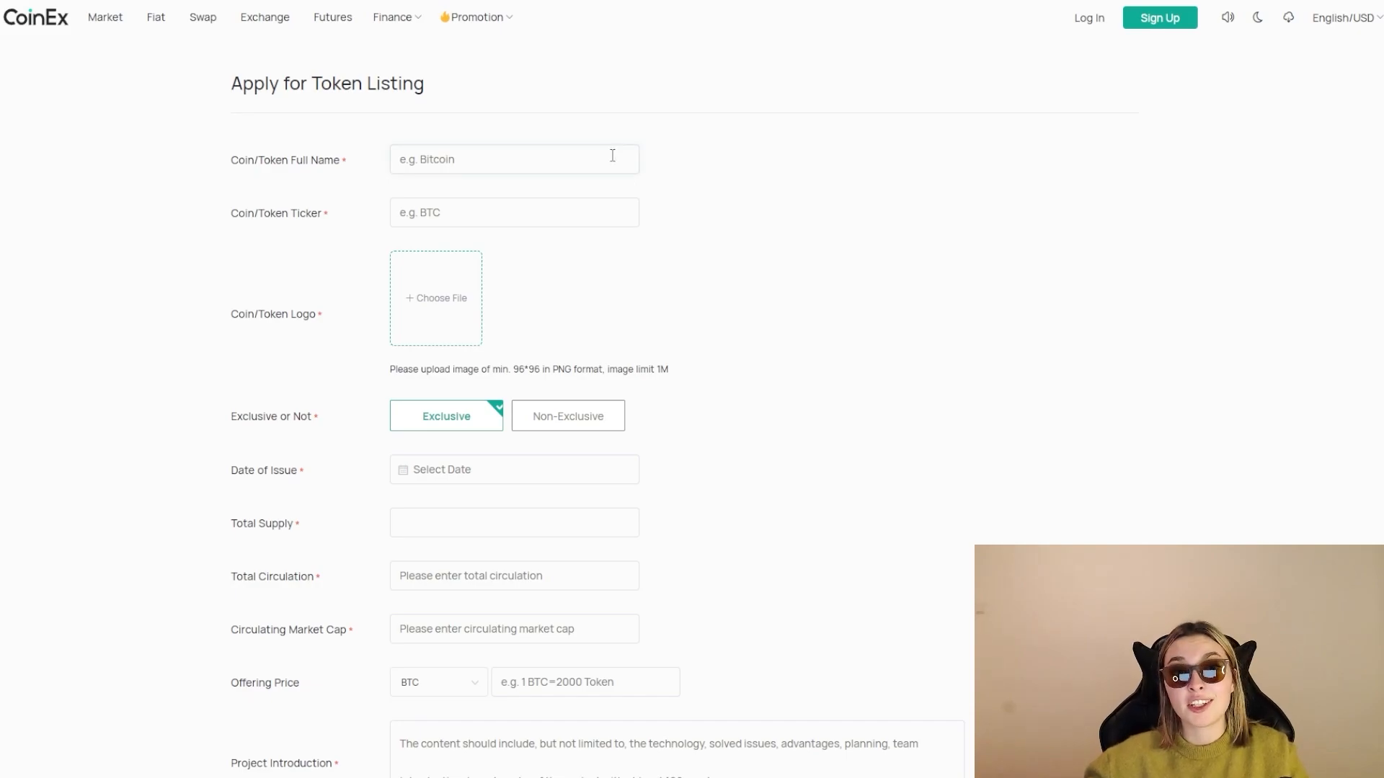
- Return to the Create your CoinEx account form via Sign Up
left_click(1159, 17)
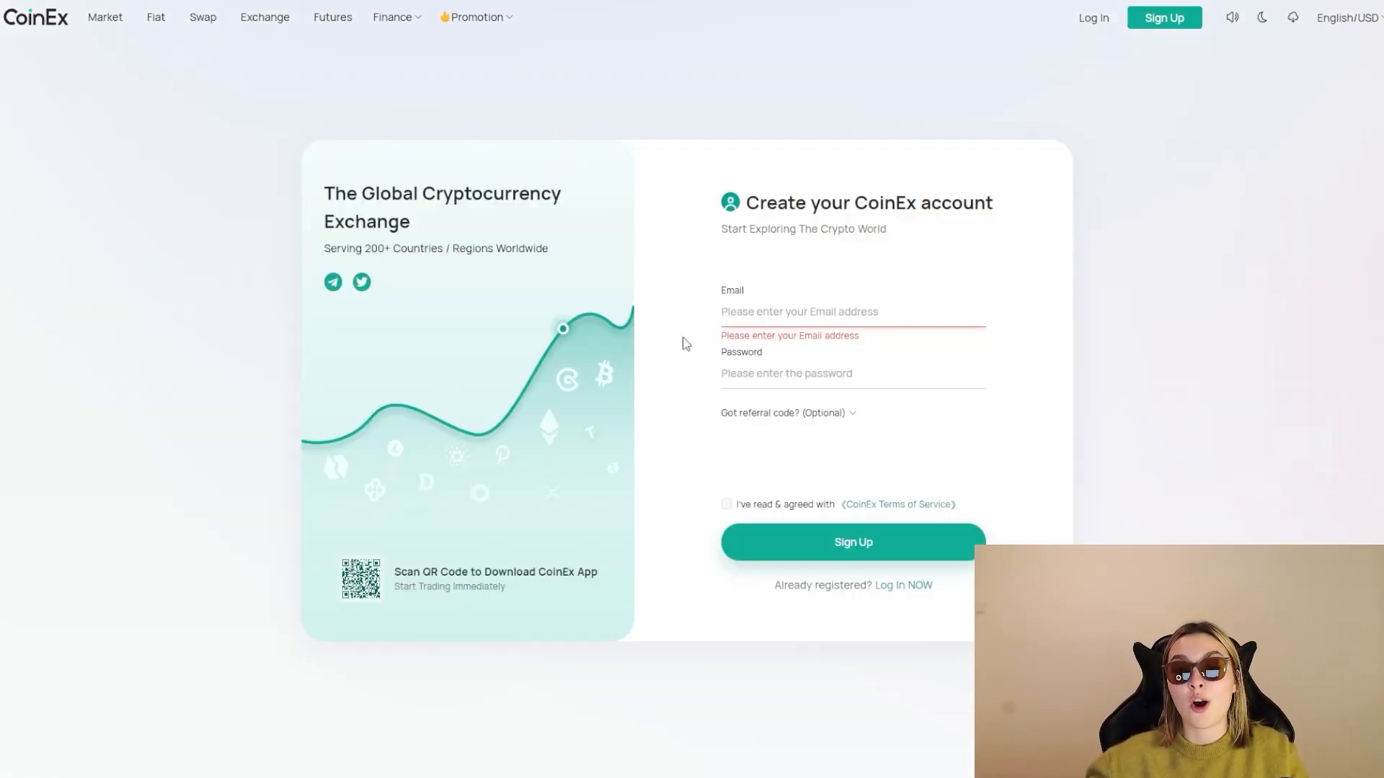
mouse_move(196, 388)
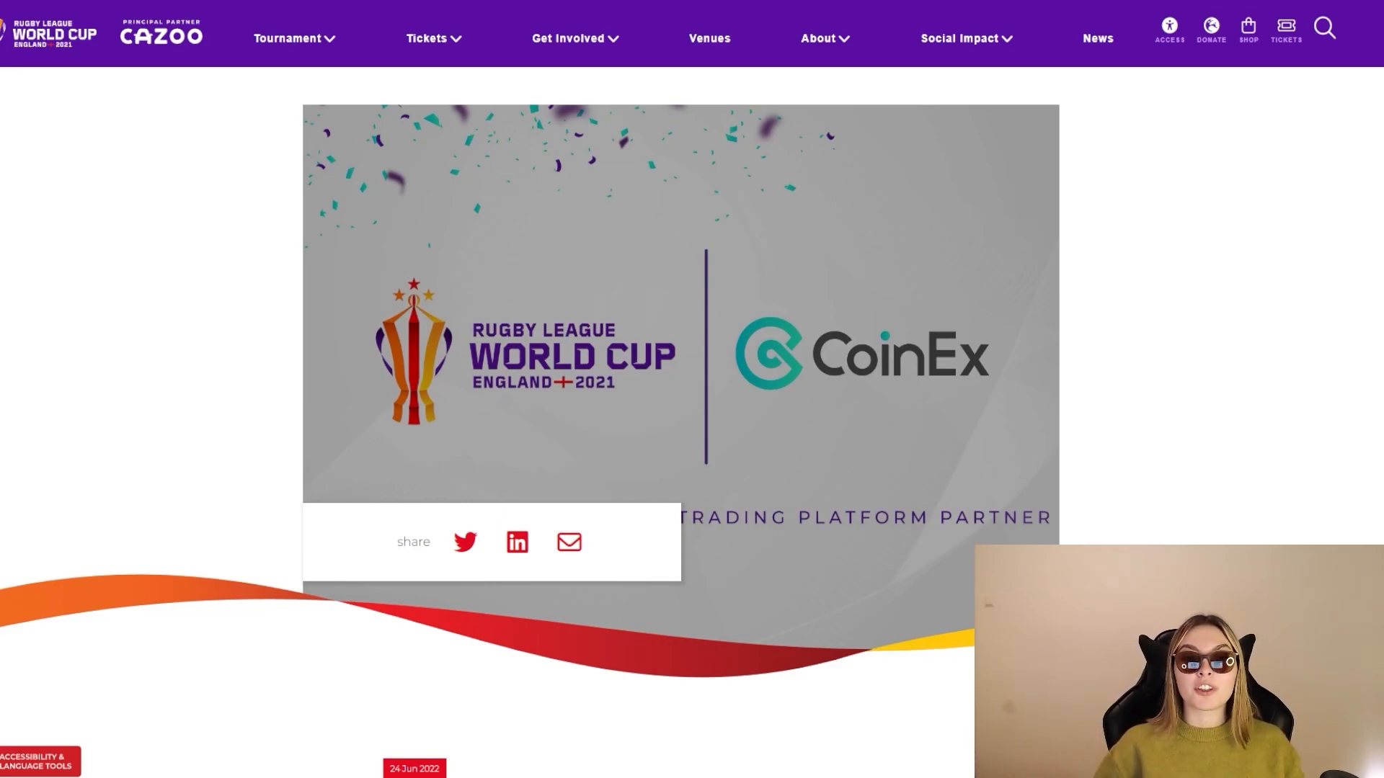
mouse_move(614, 415)
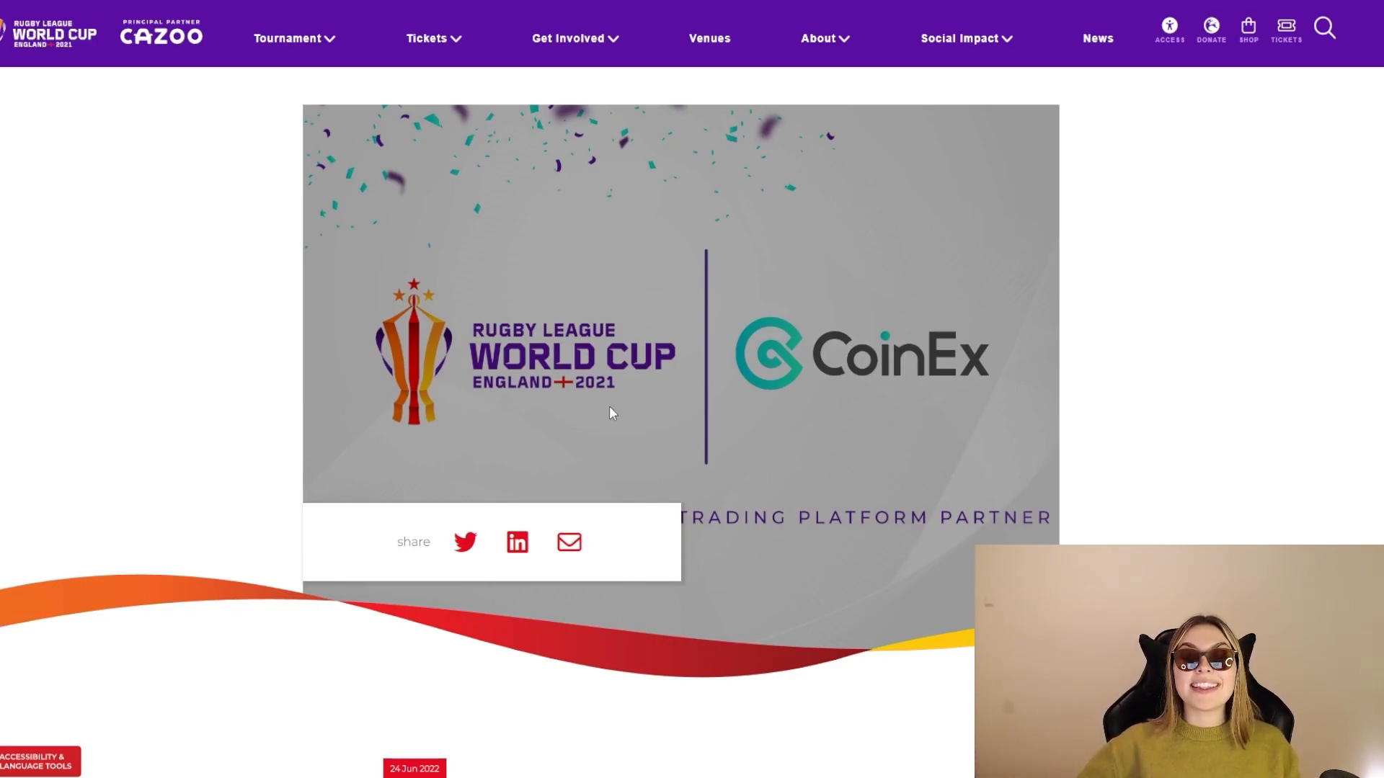
- Read through the RLWC2021 CoinEx partnership article's quotes, clearing the highlighted partner title
scroll("down", 3)
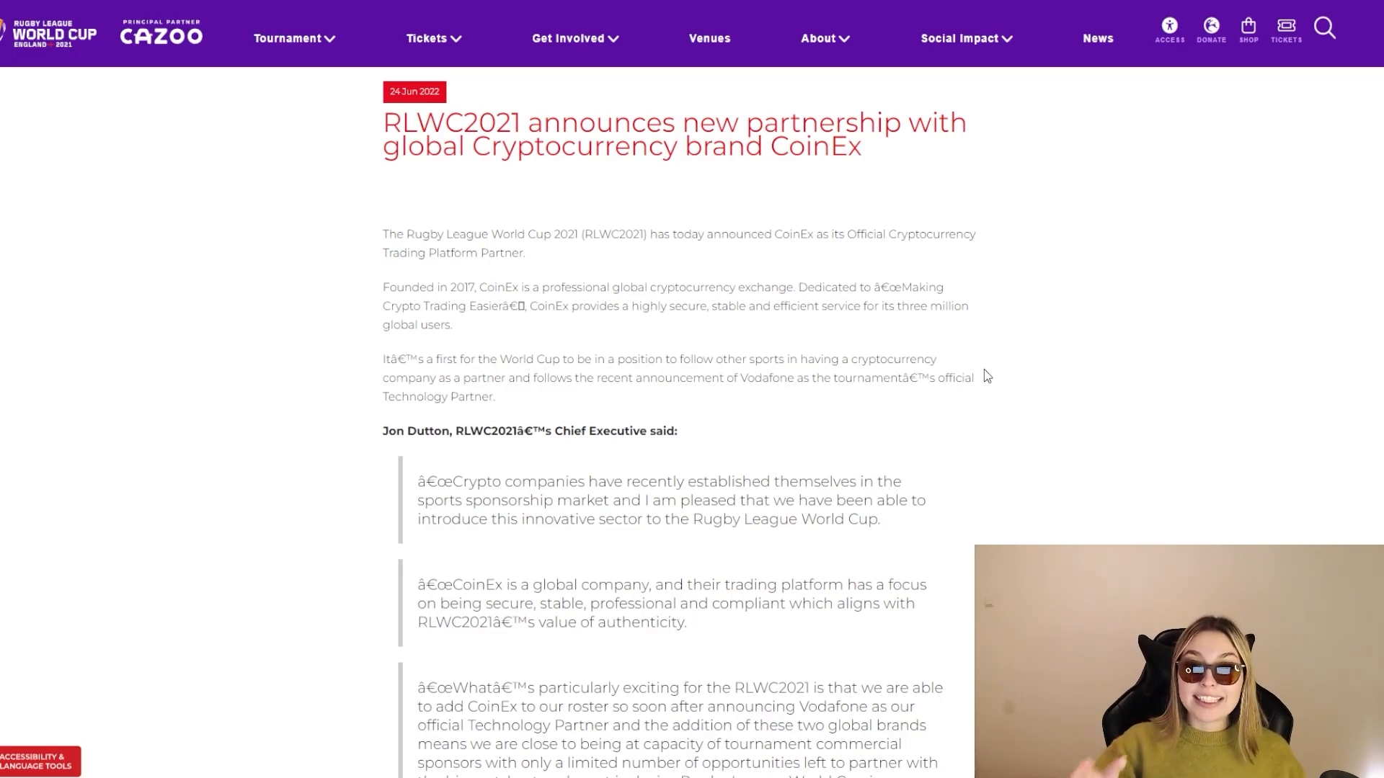
mouse_move(840, 233)
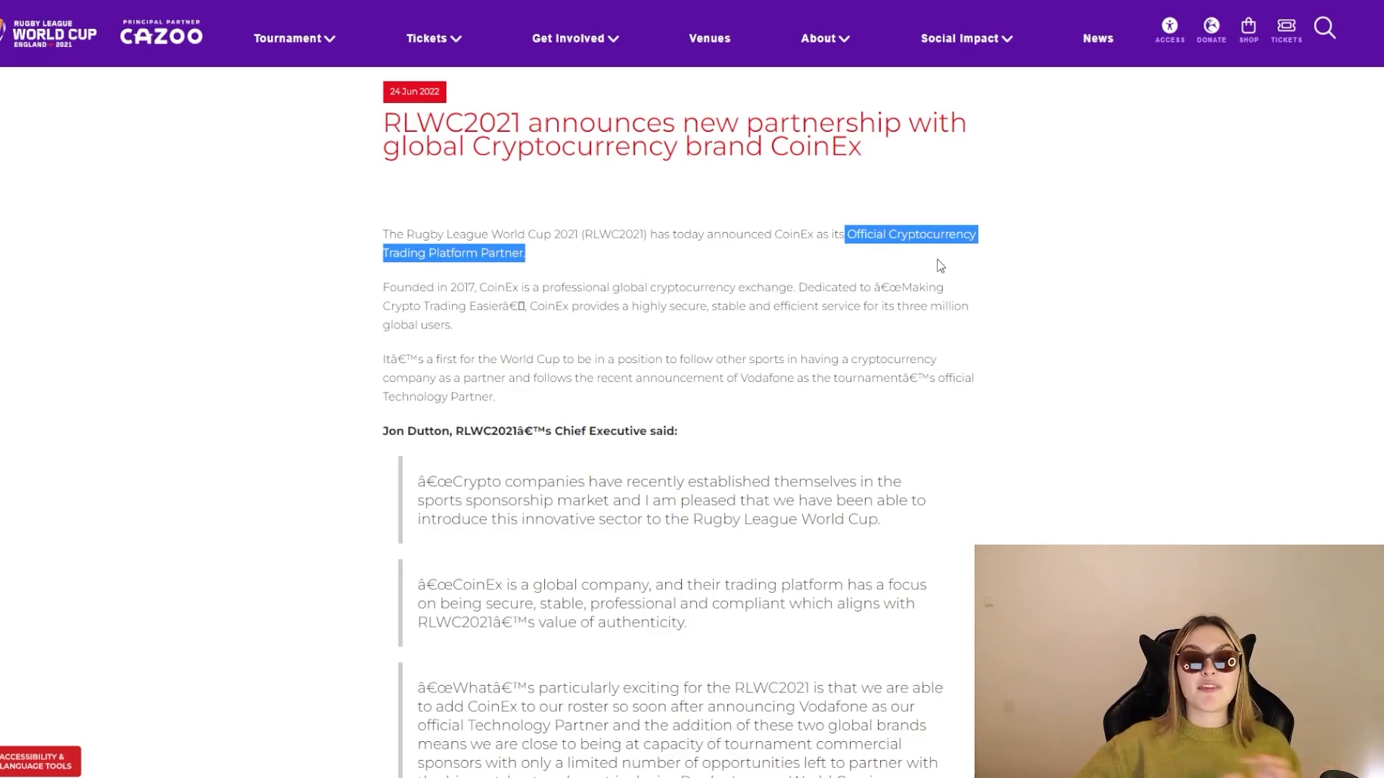
left_click(996, 280)
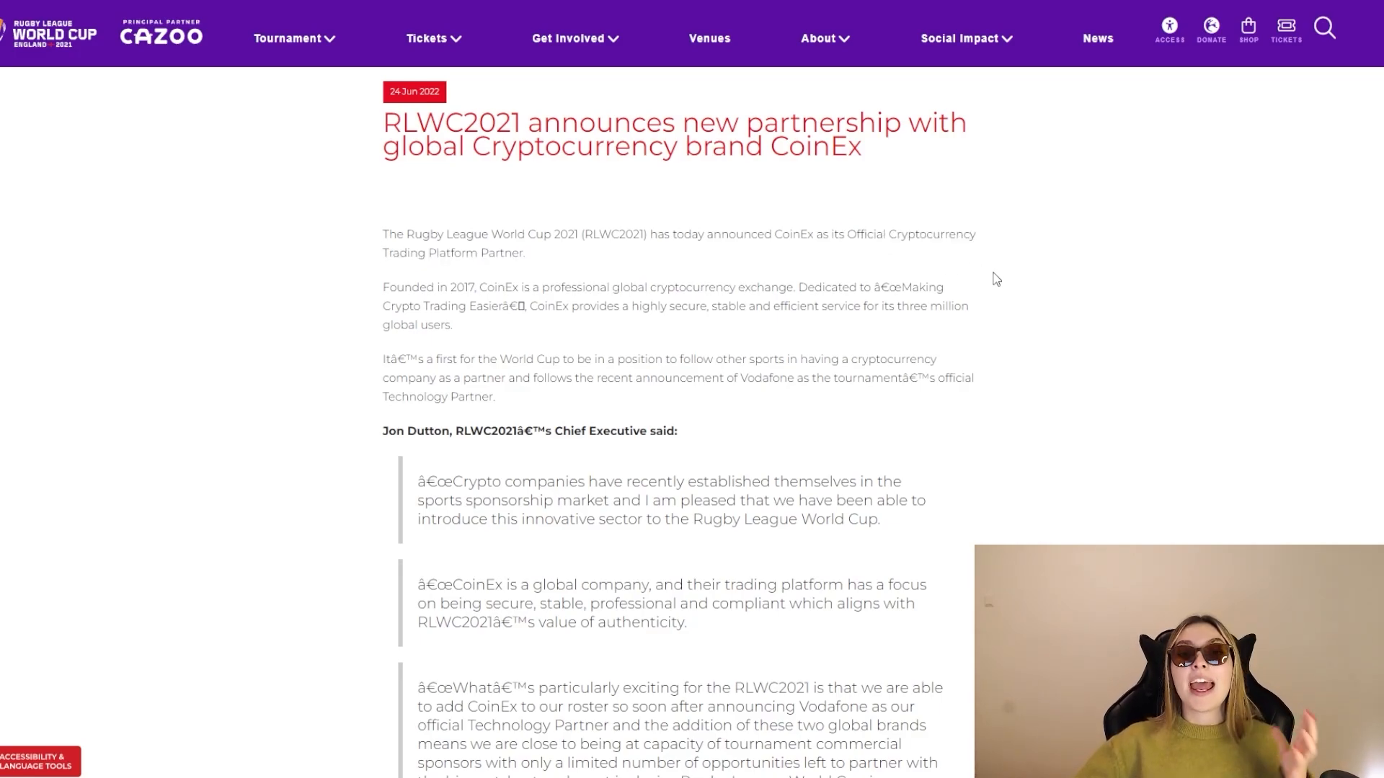
mouse_move(922, 288)
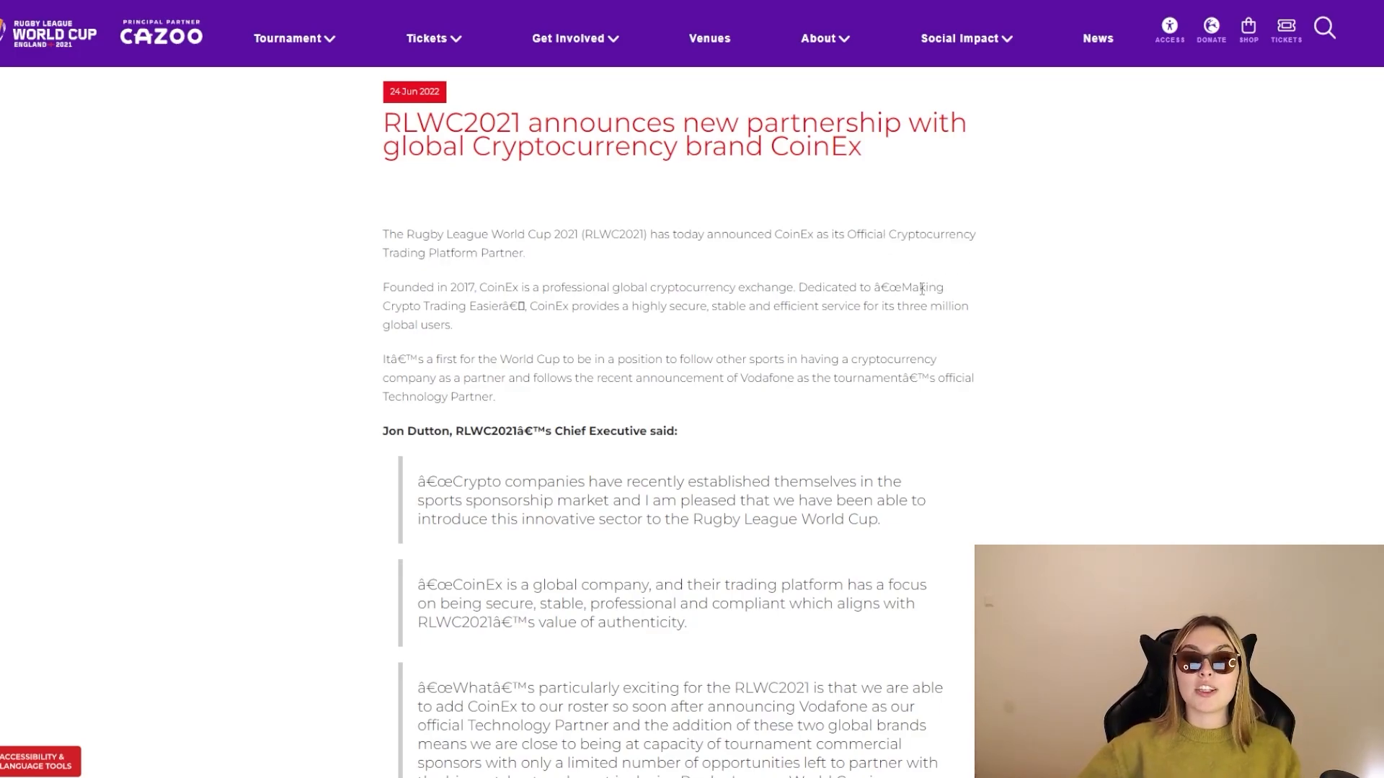
scroll("down", 3)
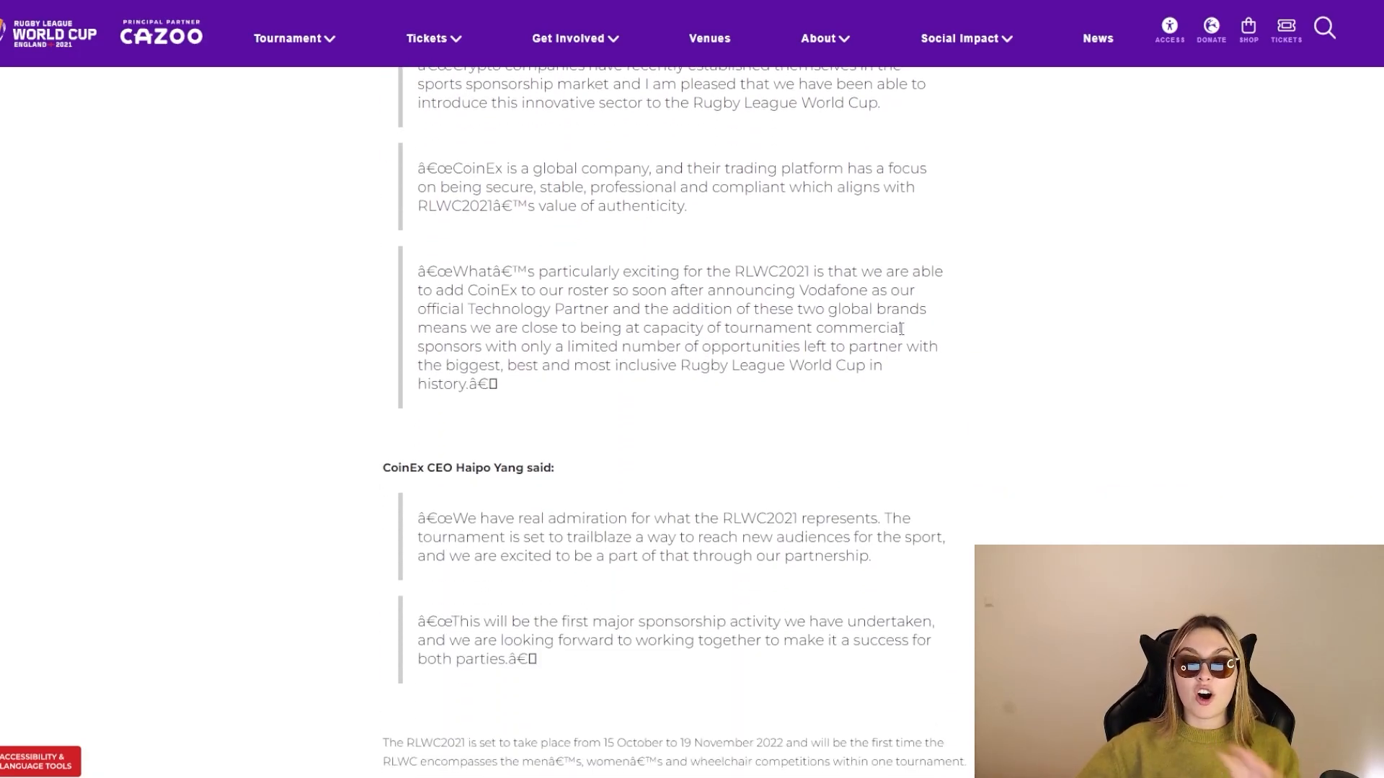
scroll("up", 3)
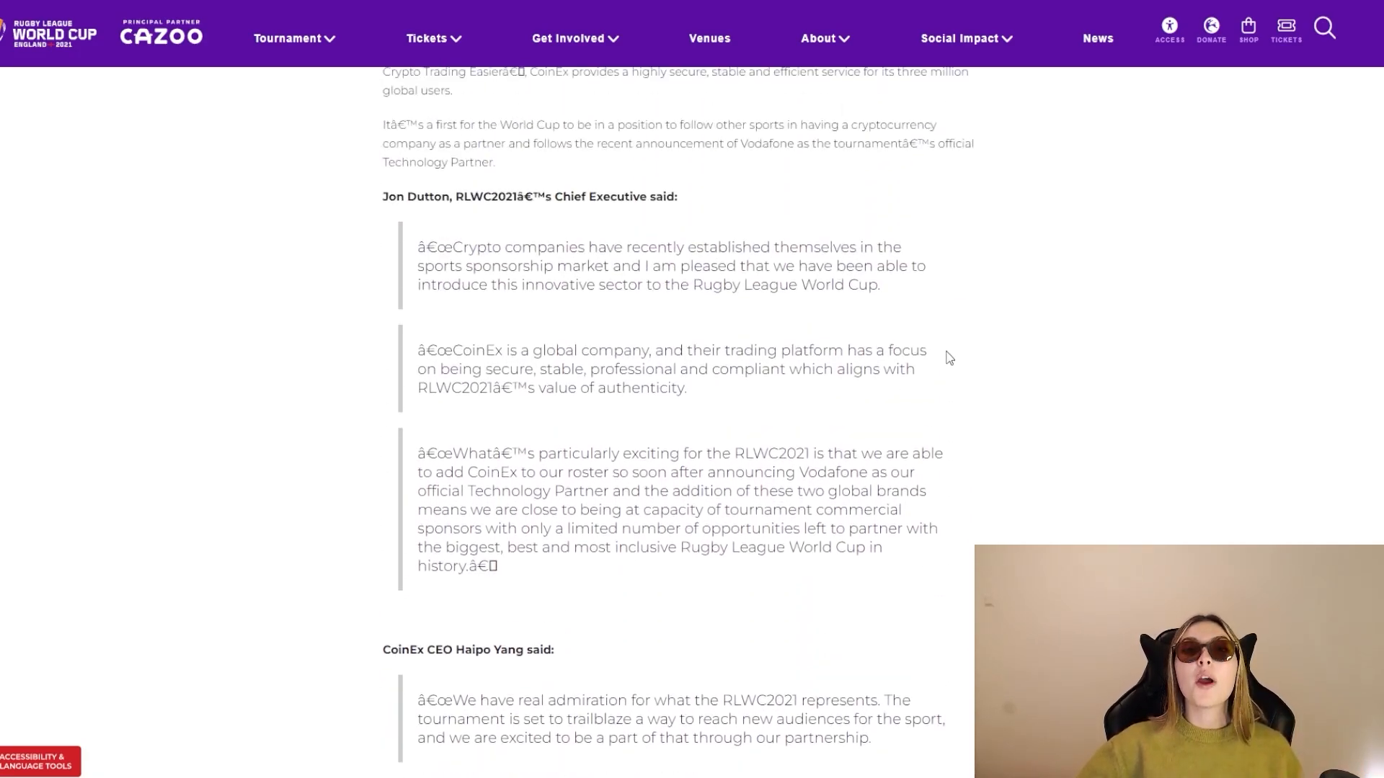
scroll("up", 3)
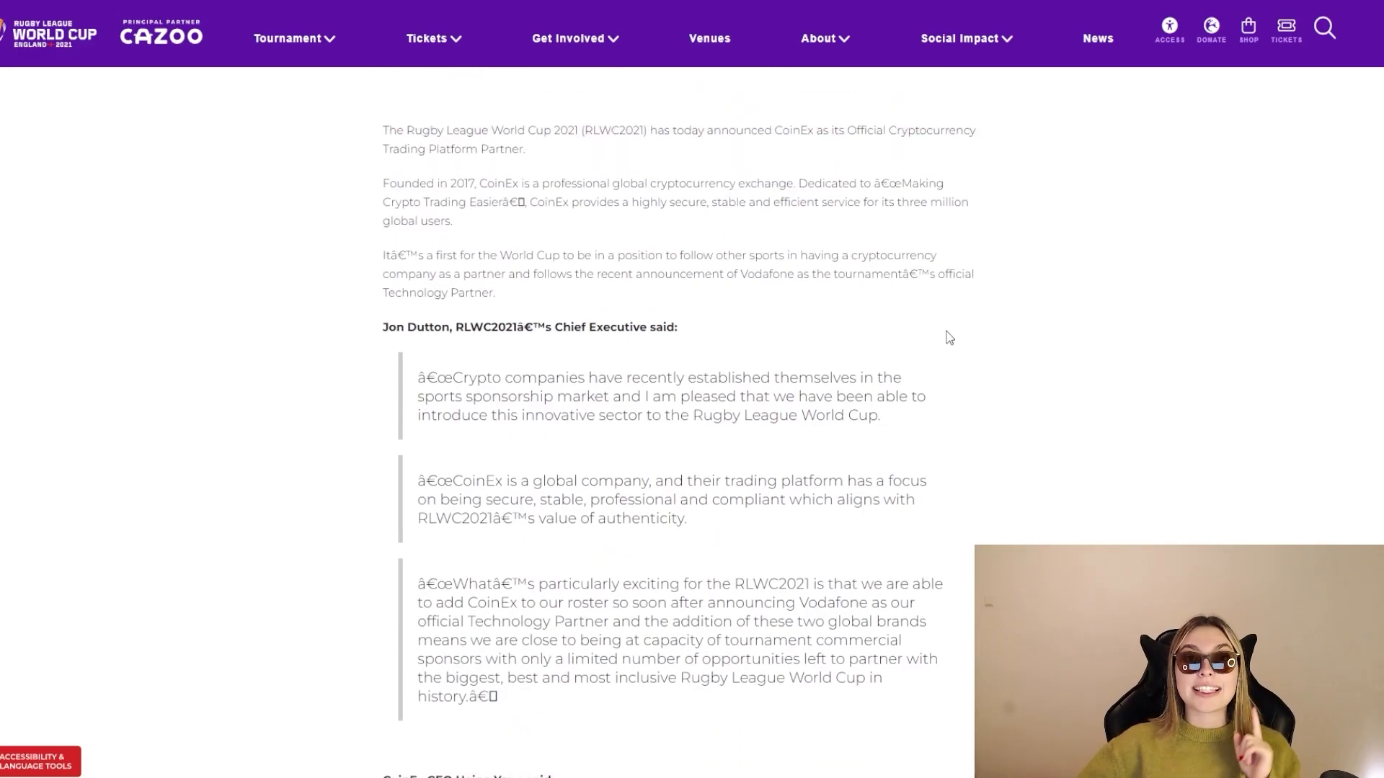
scroll("up", 3)
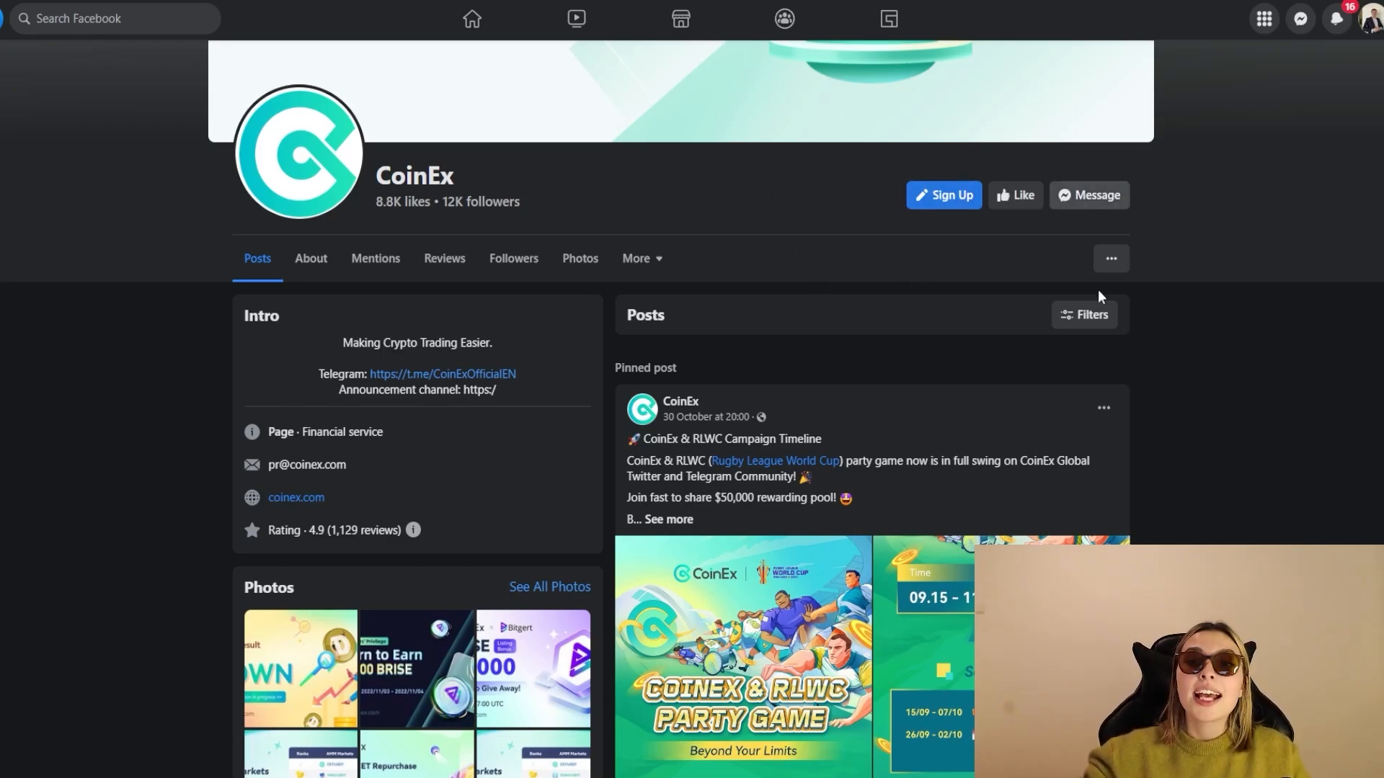
- Scroll down the CoinEx Facebook page to the Intro panel and pinned RLWC post
scroll("down", 3)
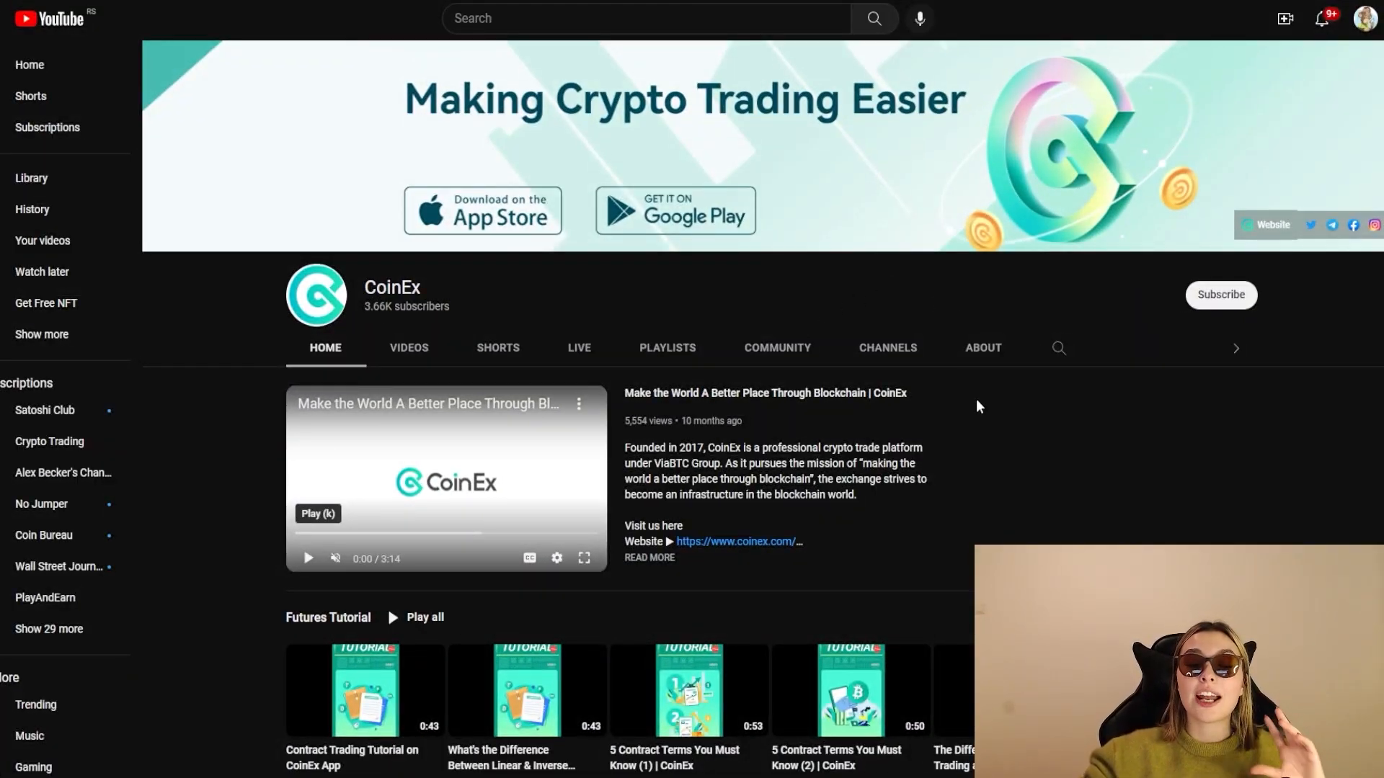
- Scroll the CoinEx YouTube channel home down to the Futures Tutorial row and back up
scroll("down", 3)
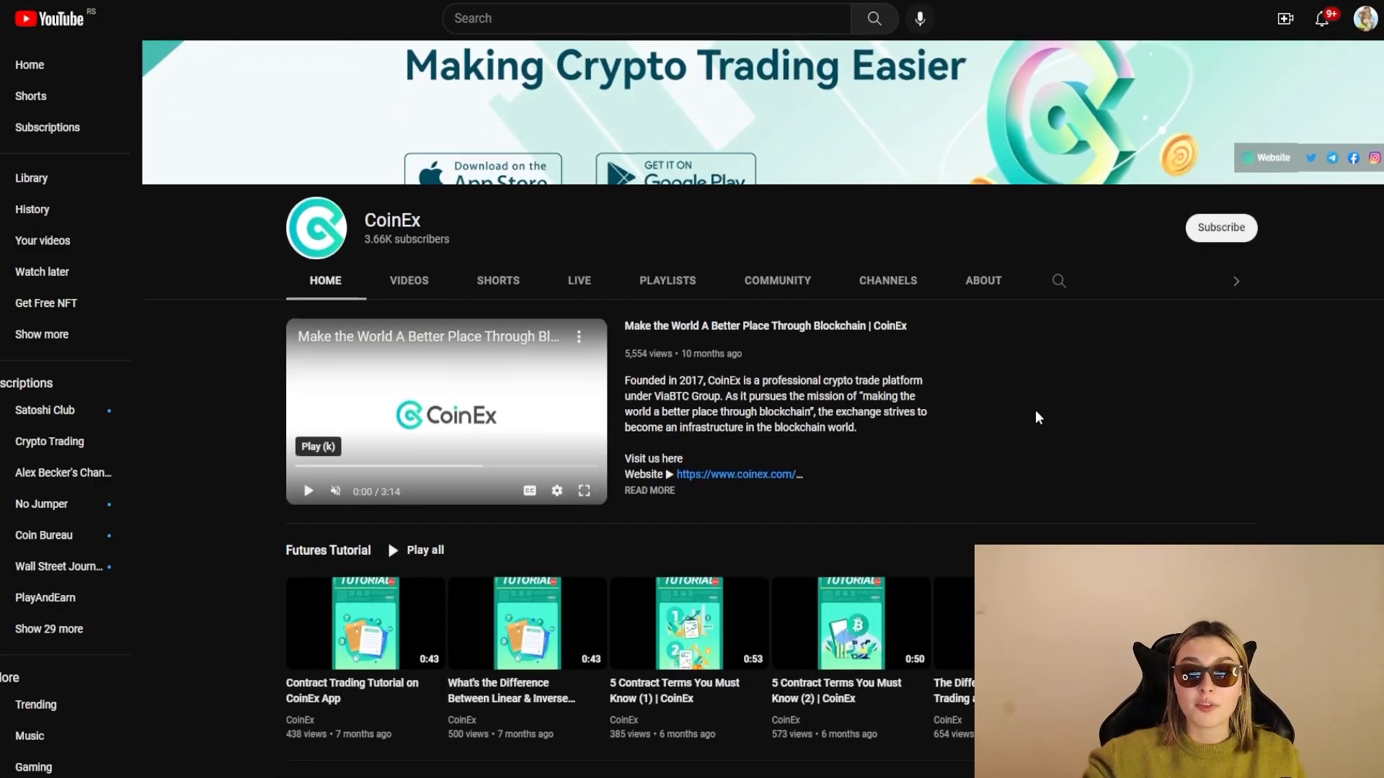
scroll("down", 3)
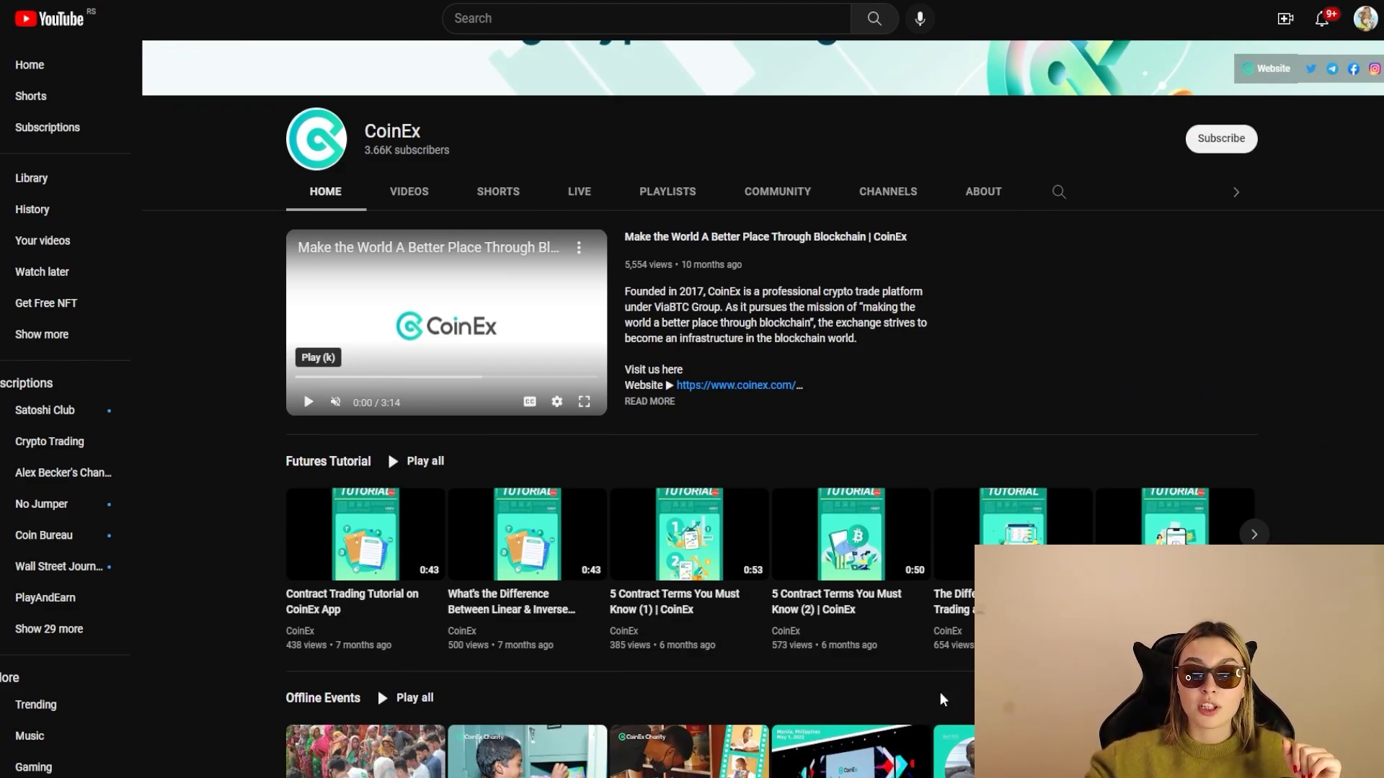
mouse_move(284, 463)
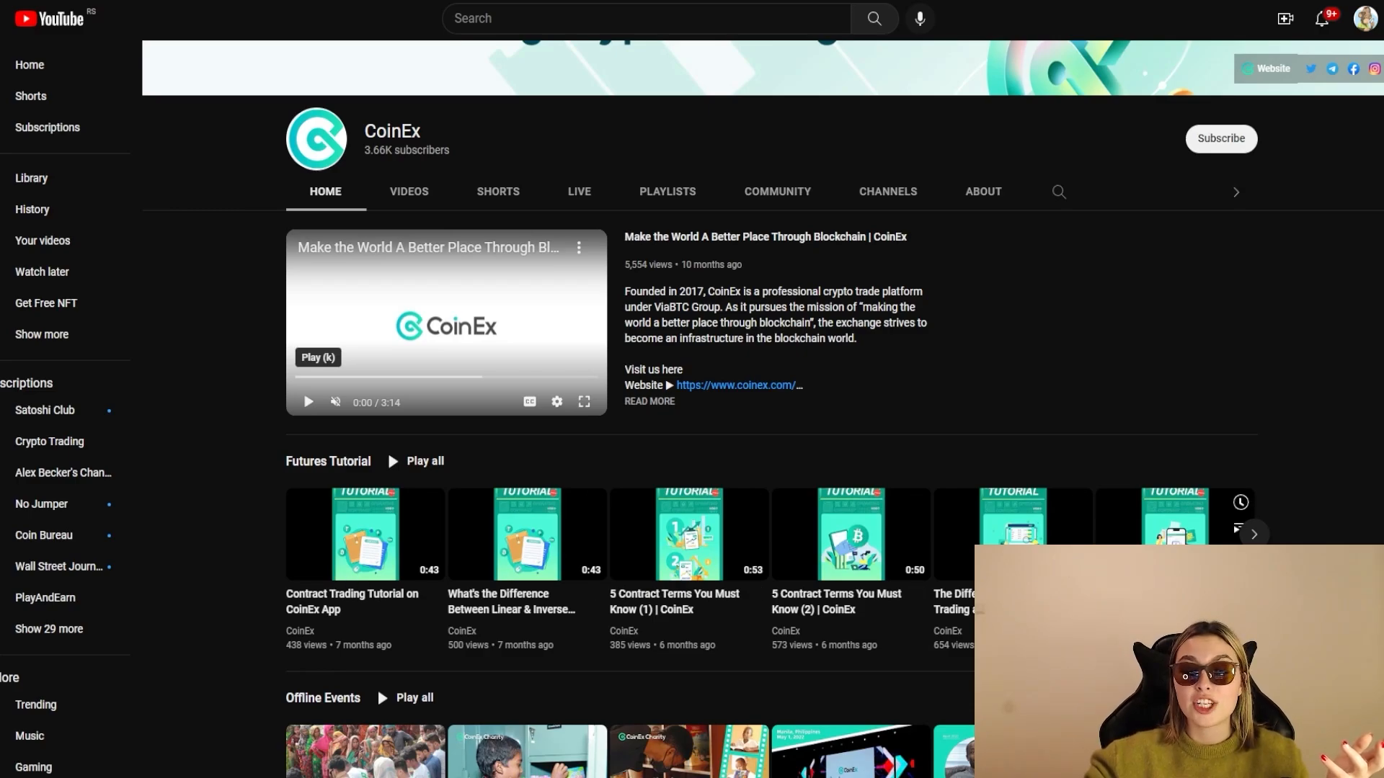
mouse_move(912, 441)
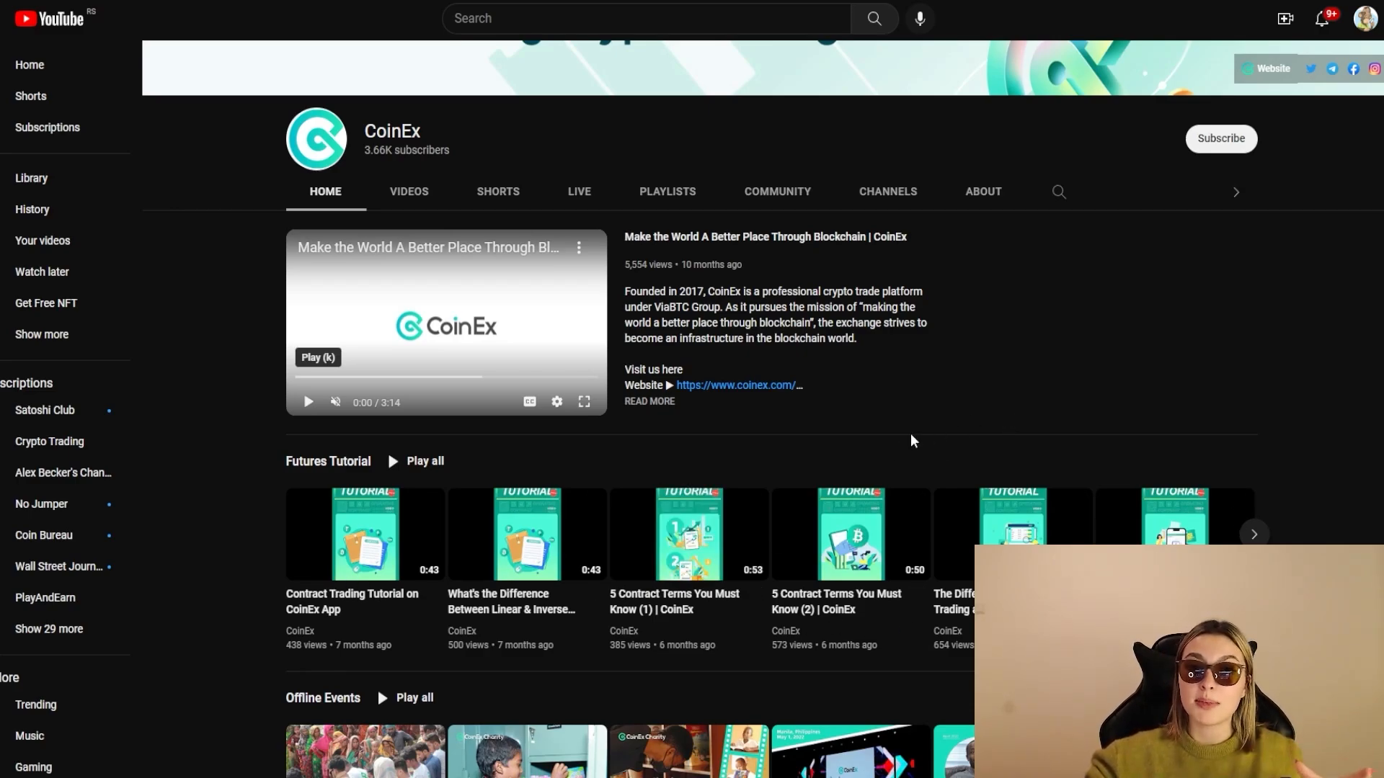
mouse_move(943, 418)
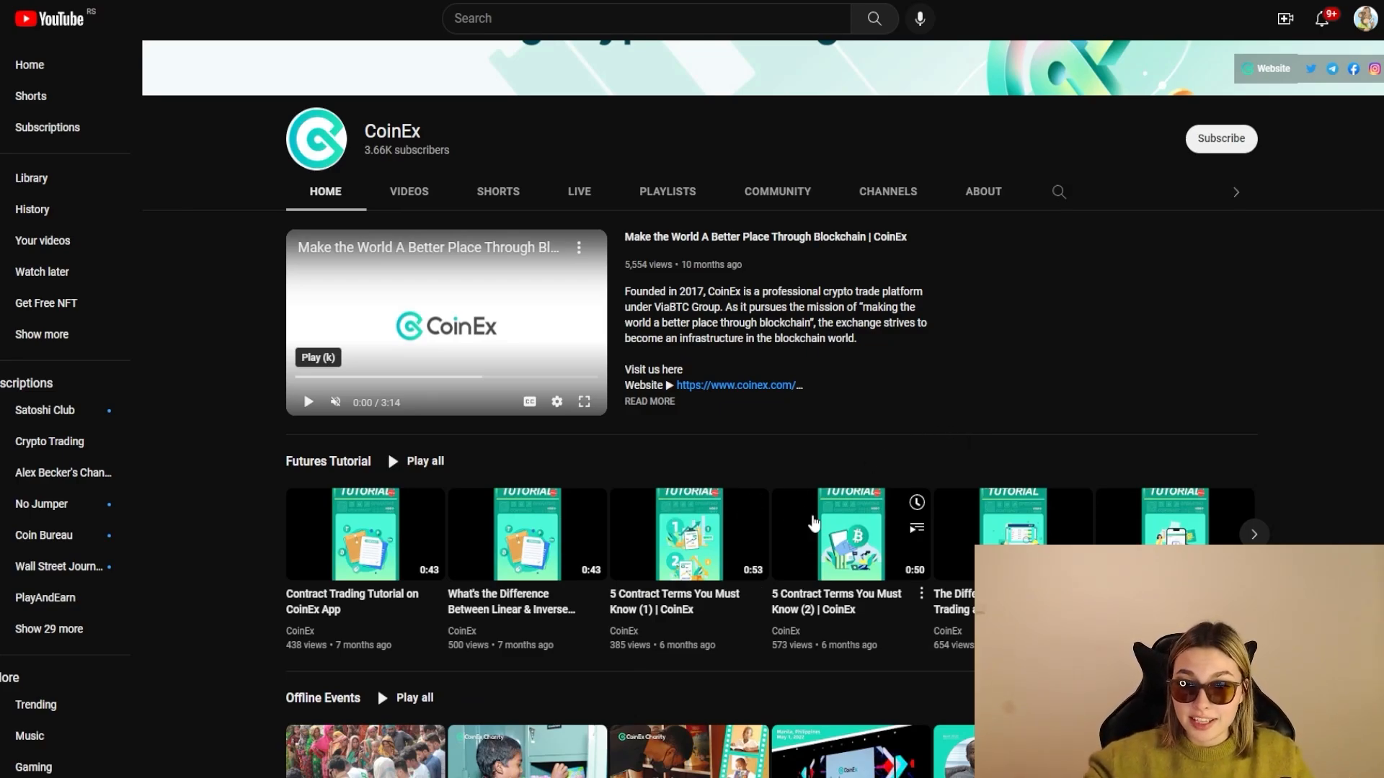
mouse_move(992, 376)
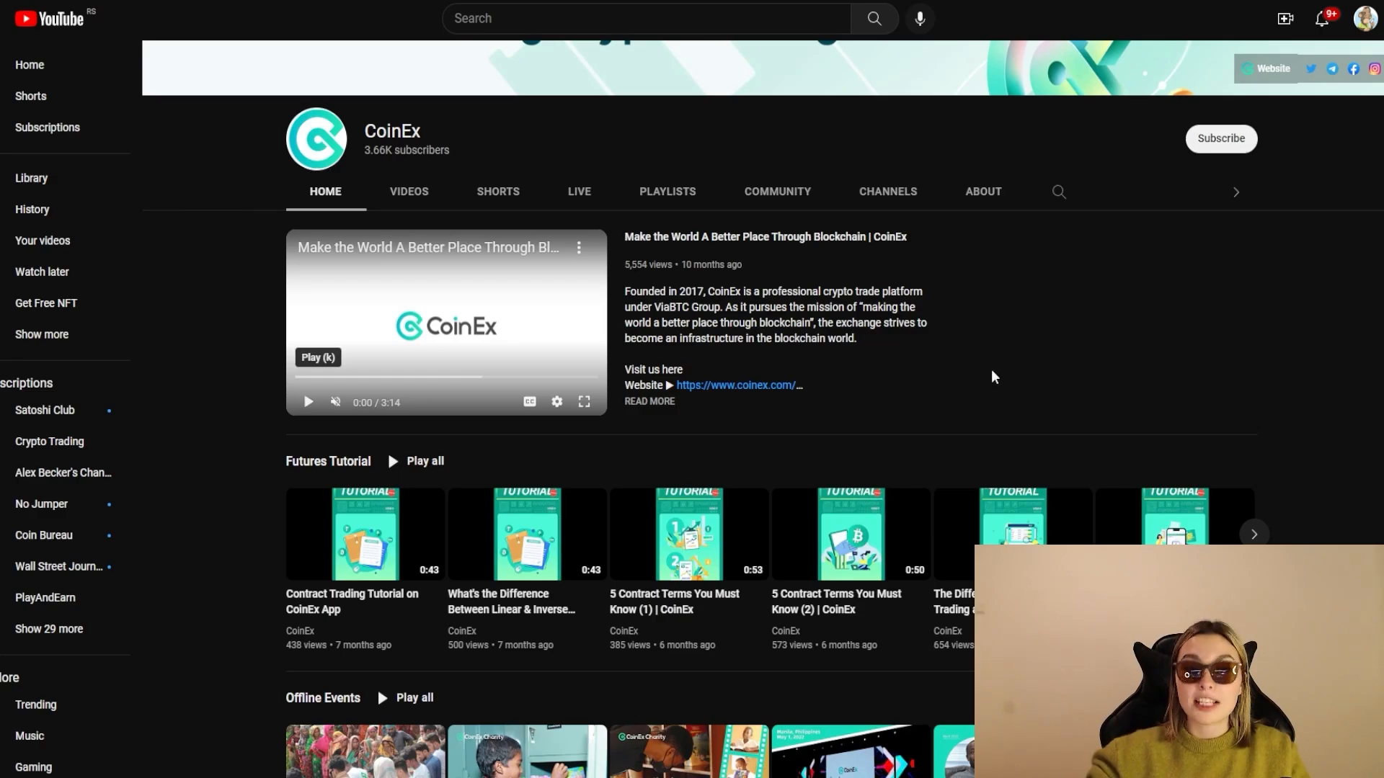
scroll("up", 3)
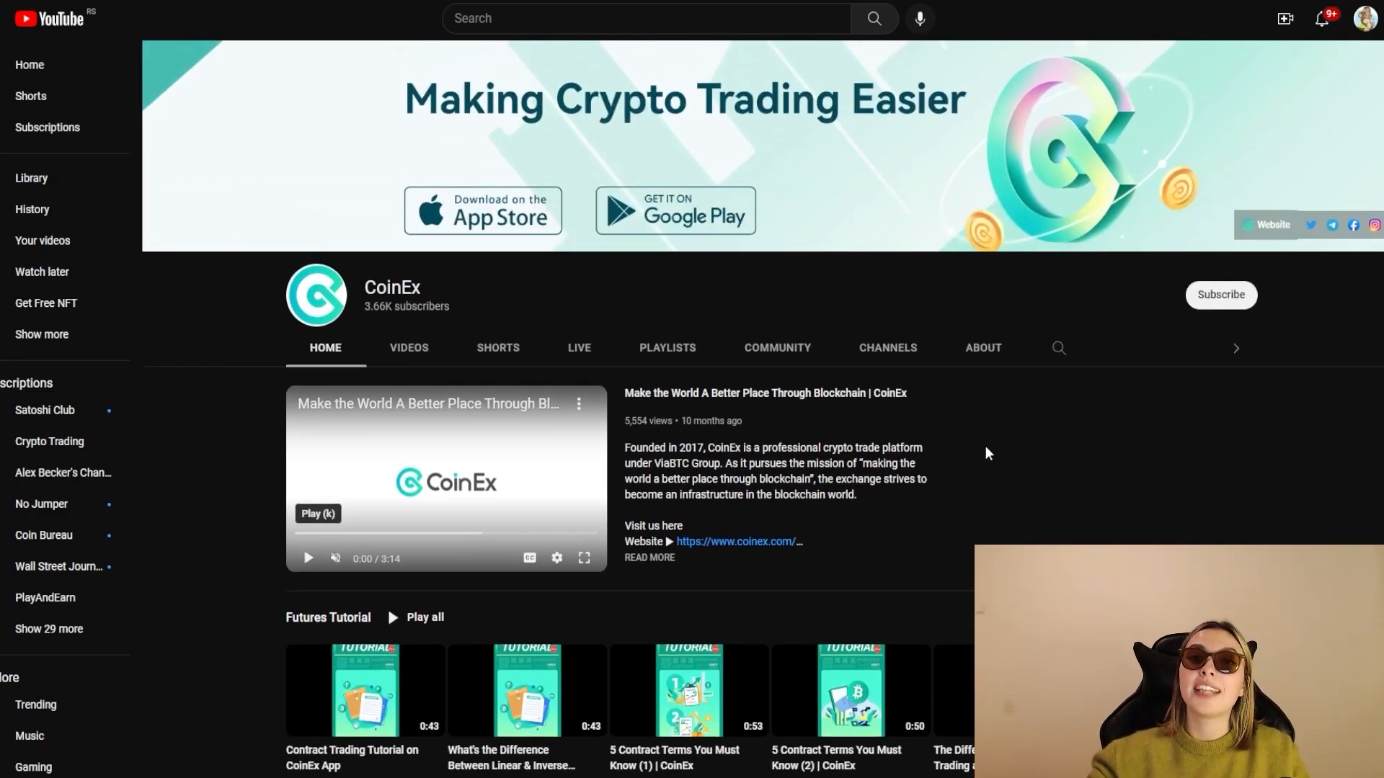
mouse_move(698, 320)
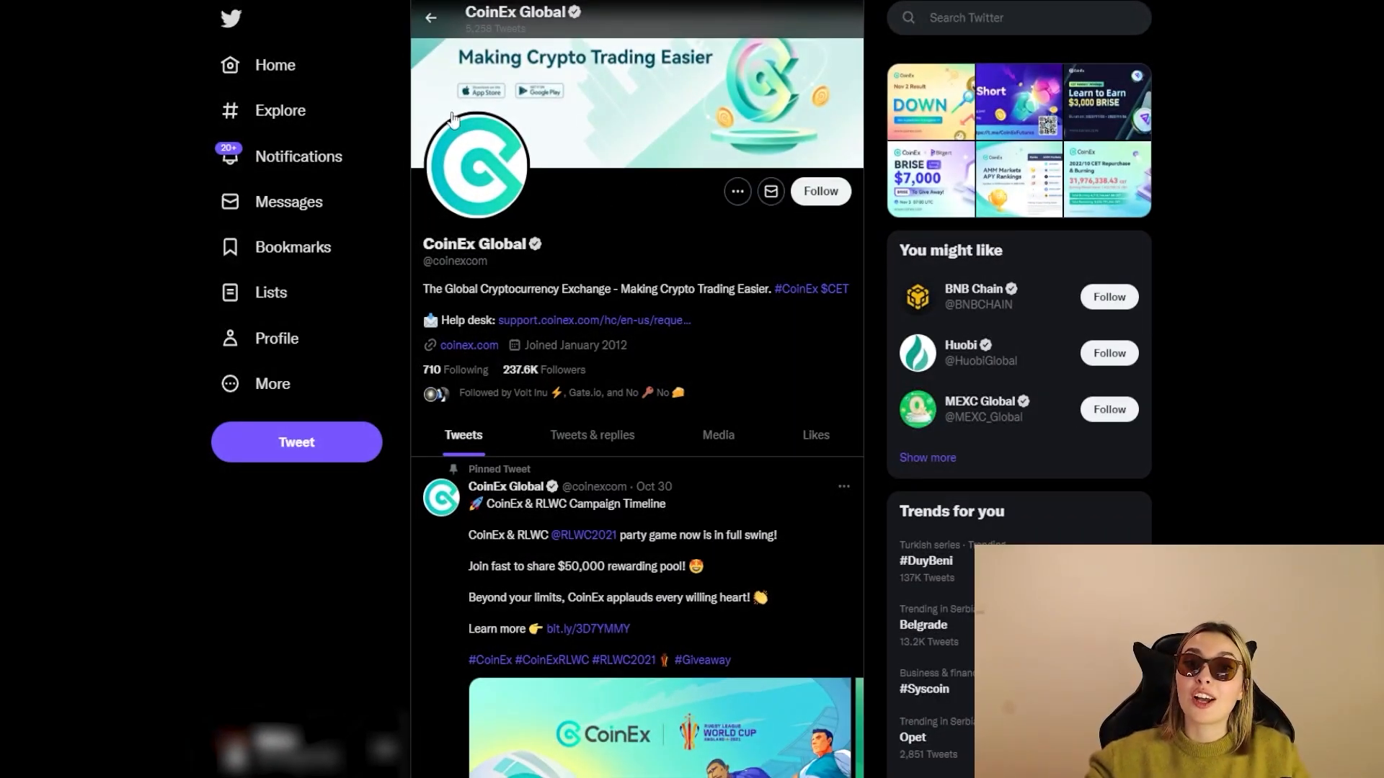
mouse_move(658, 245)
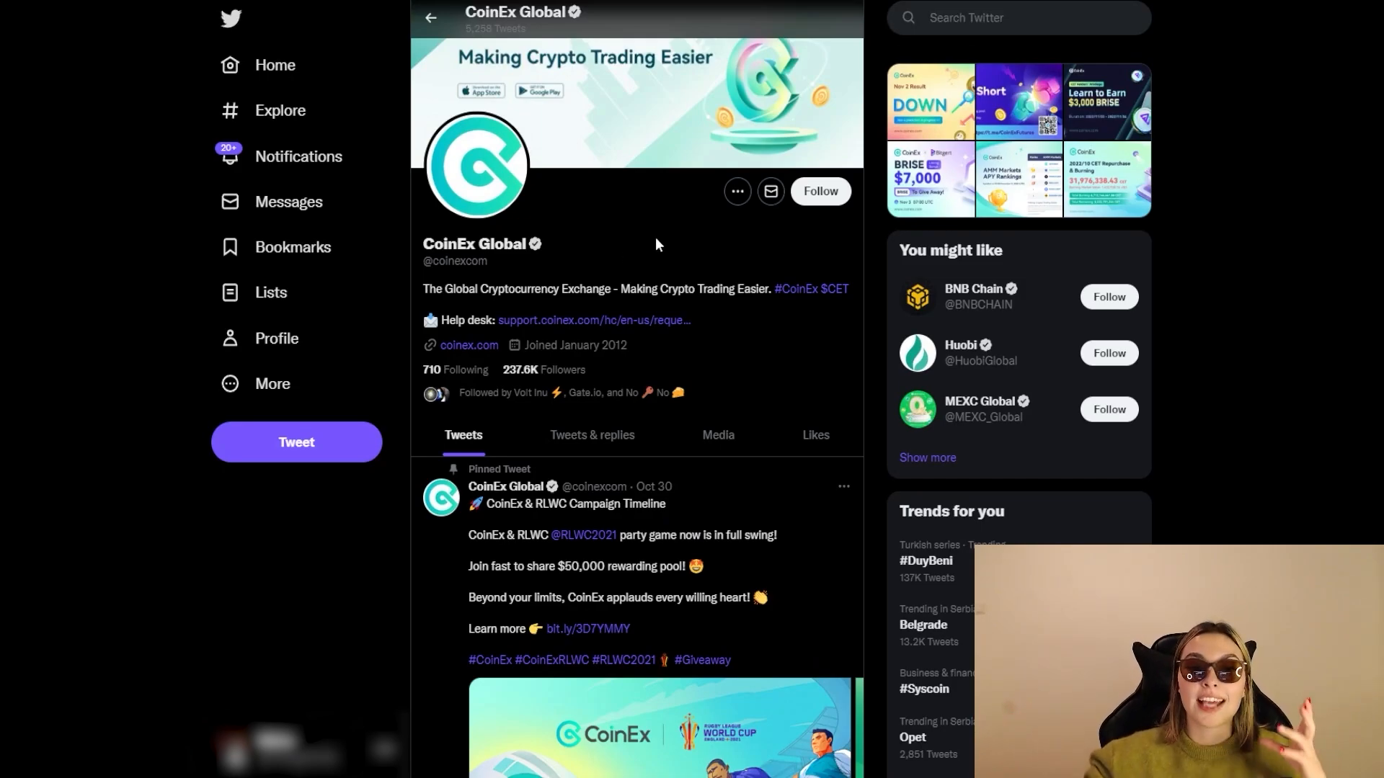
- Open the CoinEx Global pinned RLWC Campaign Timeline tweet on its own page
double_click(544, 369)
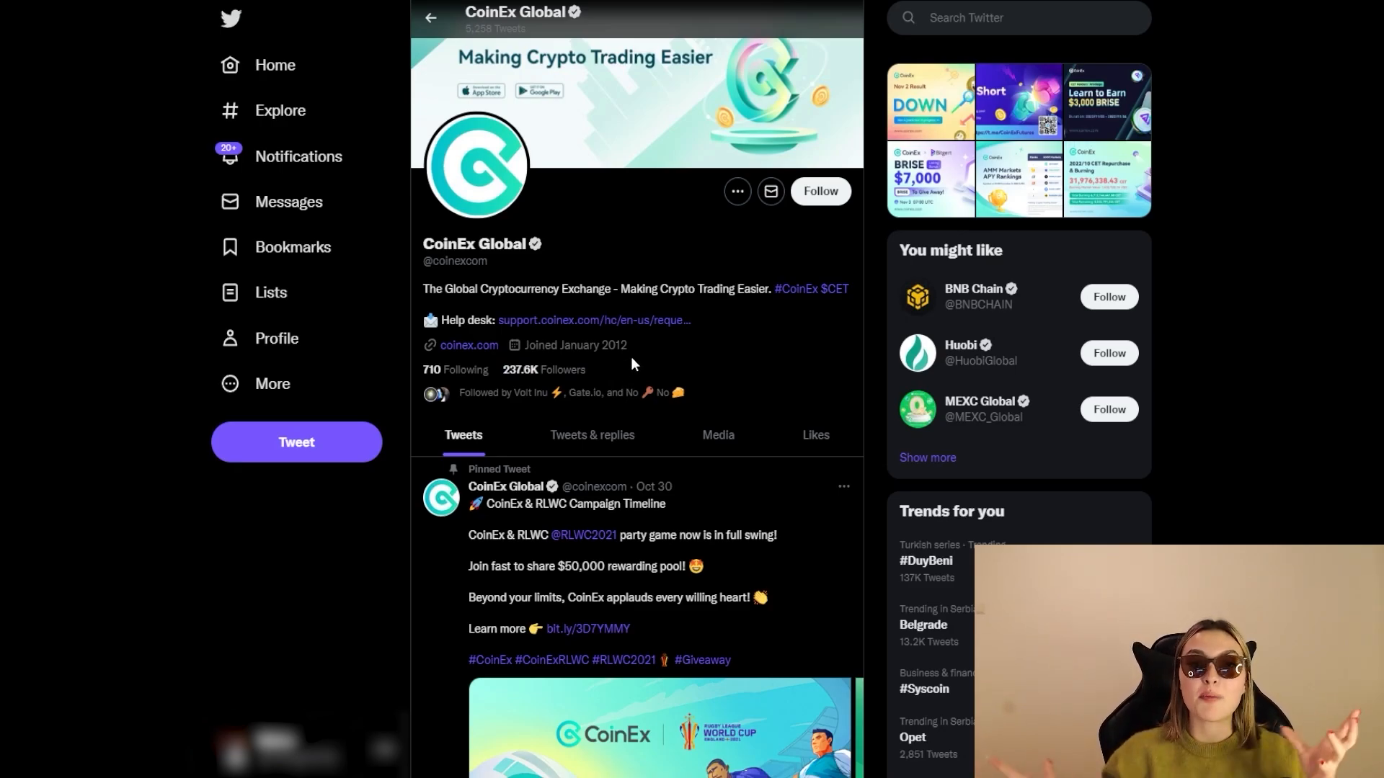
mouse_move(724, 305)
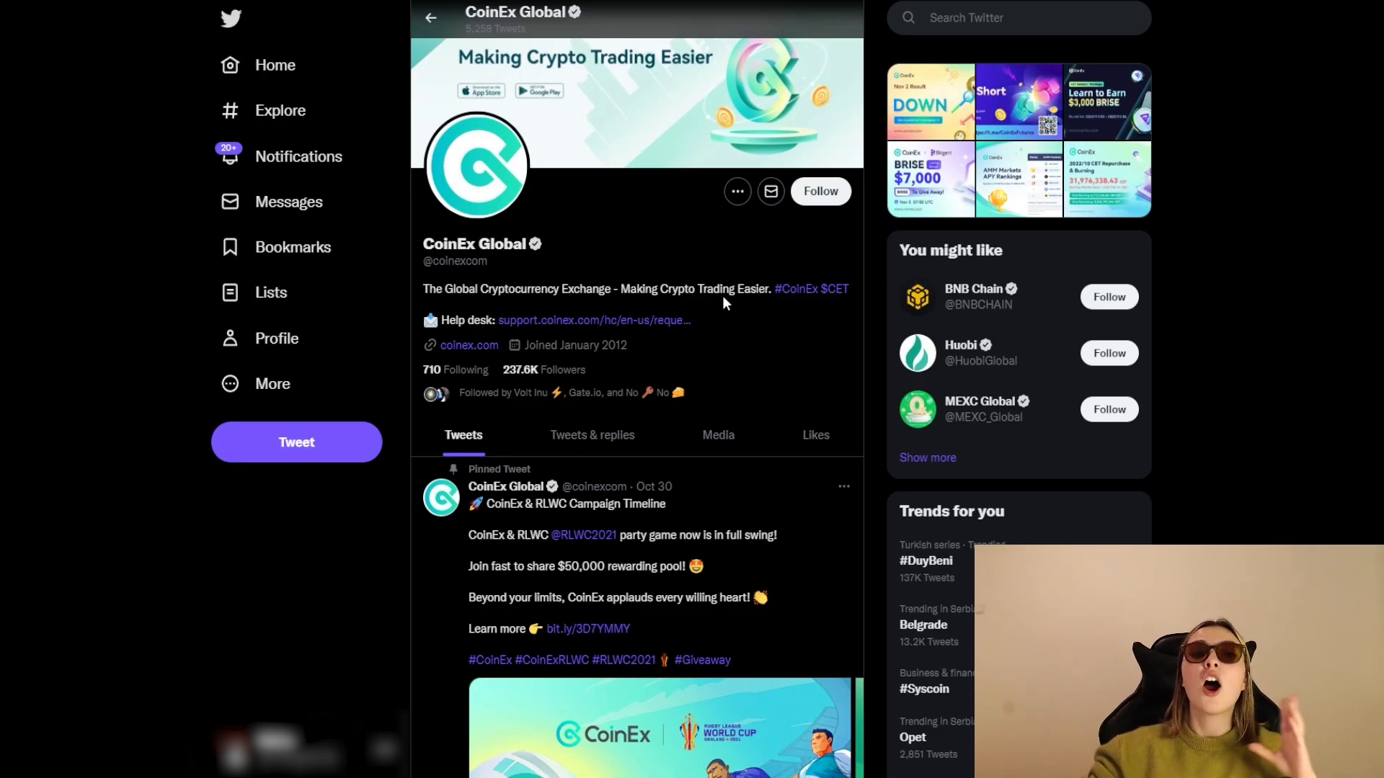
left_click(572, 505)
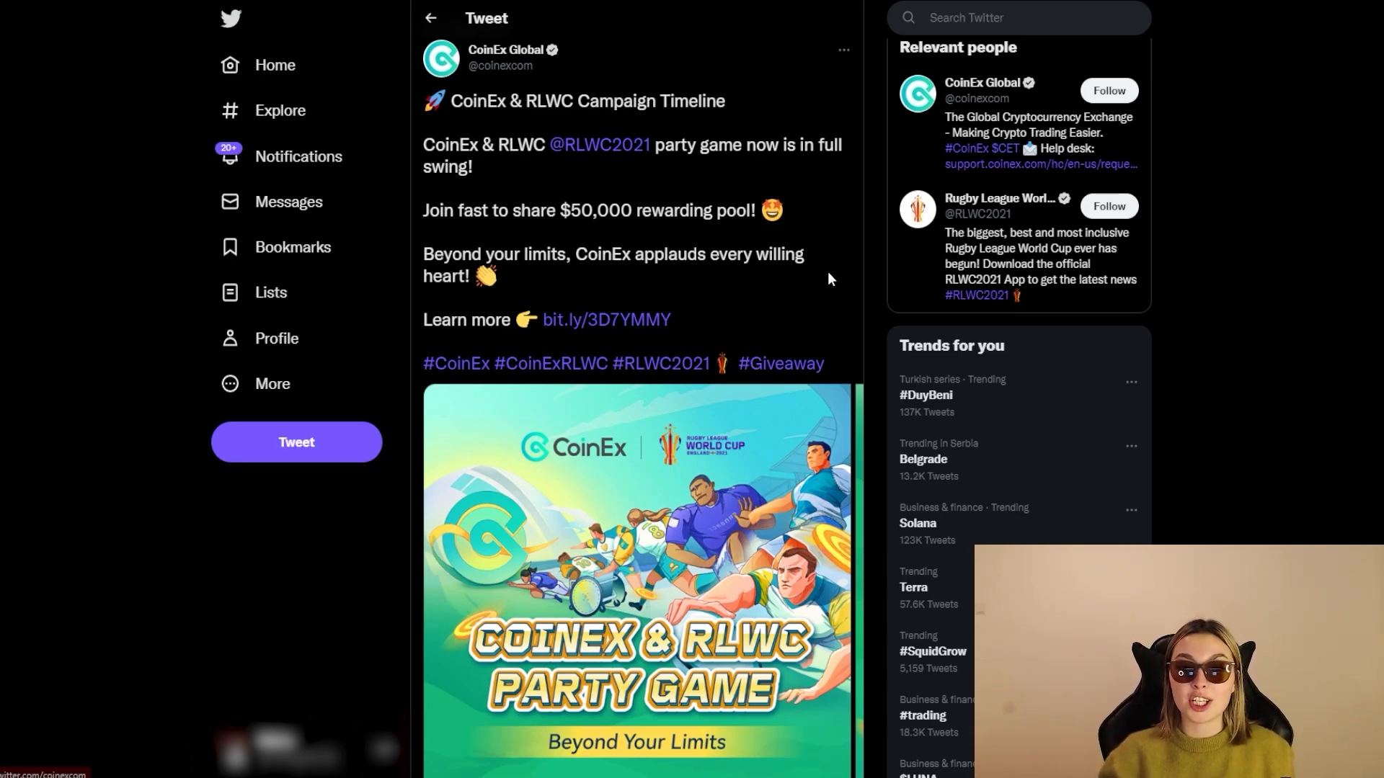
- Scroll through the campaign tweet, then return to the CoinEx Global profile top
scroll("down", 3)
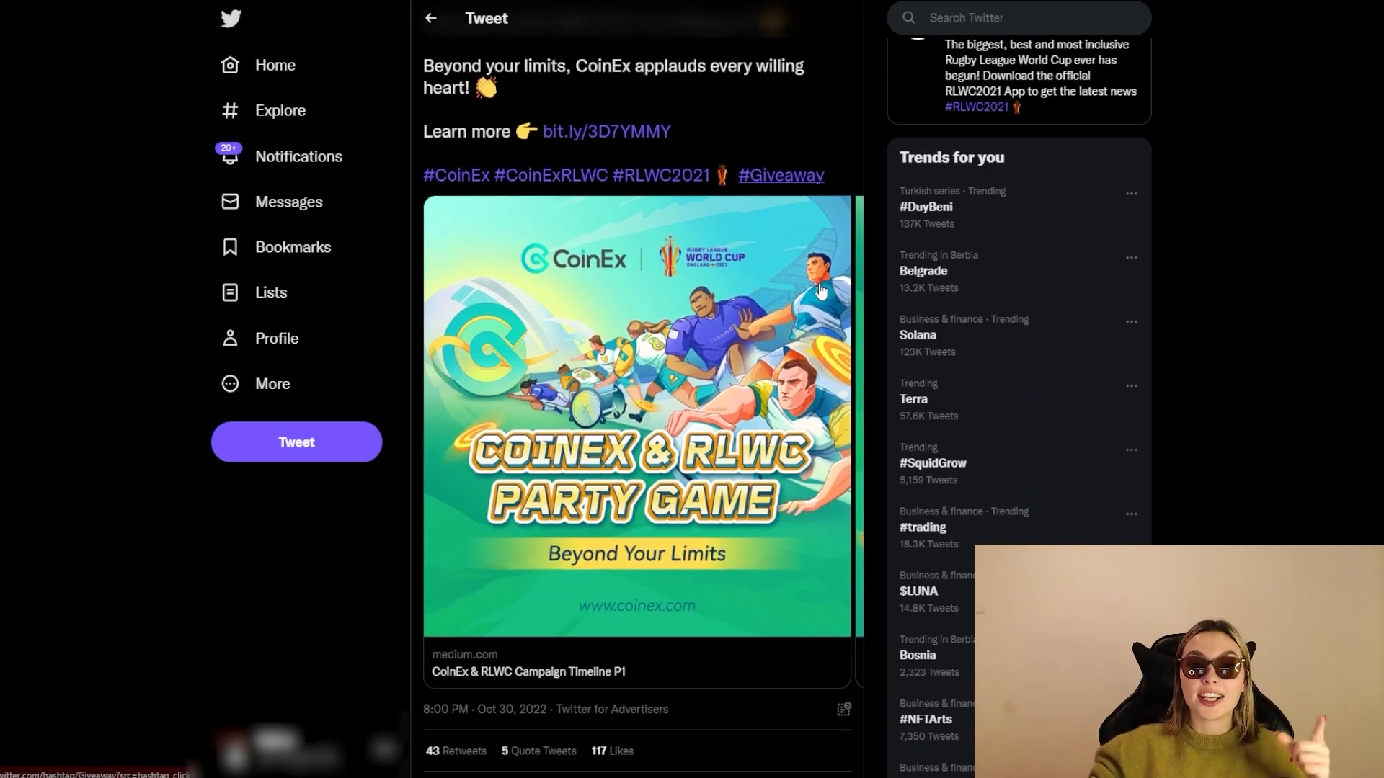
scroll("down", 3)
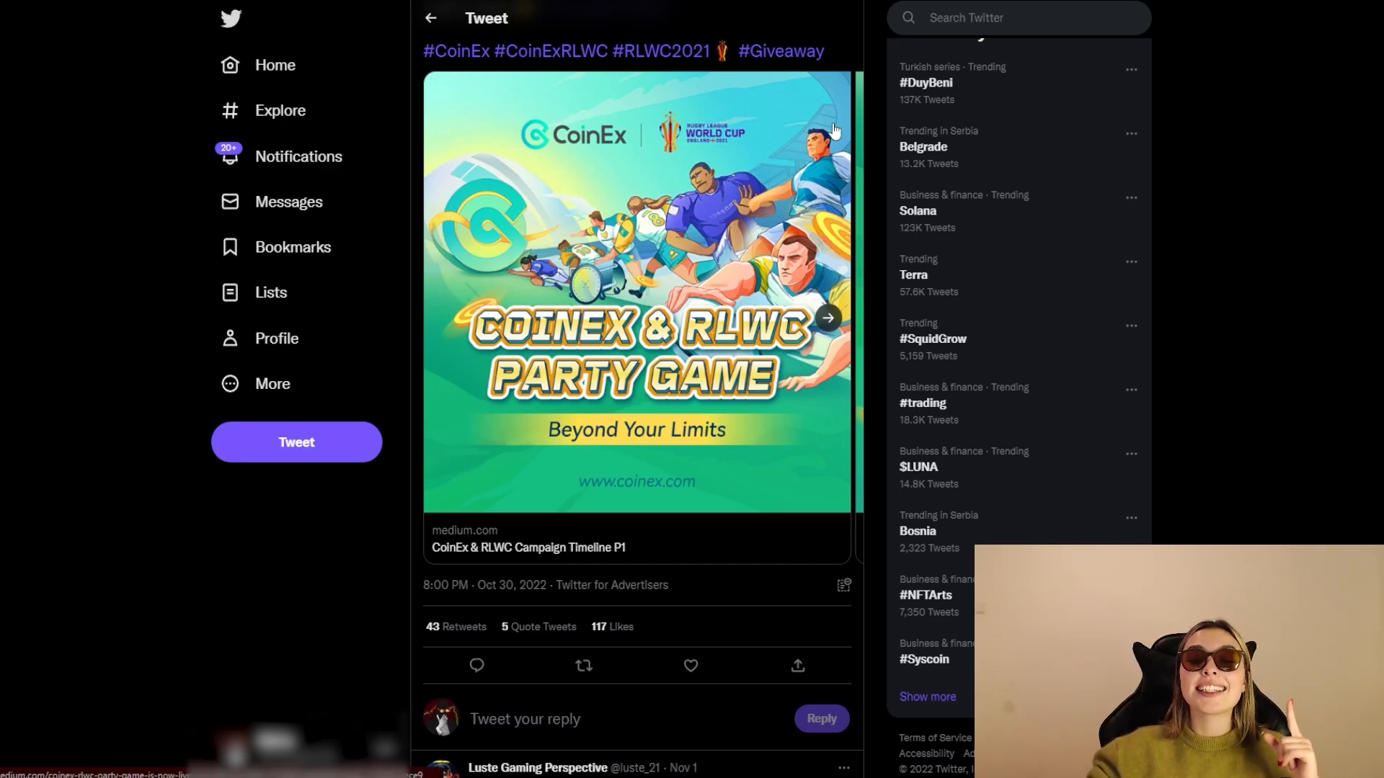
mouse_move(766, 292)
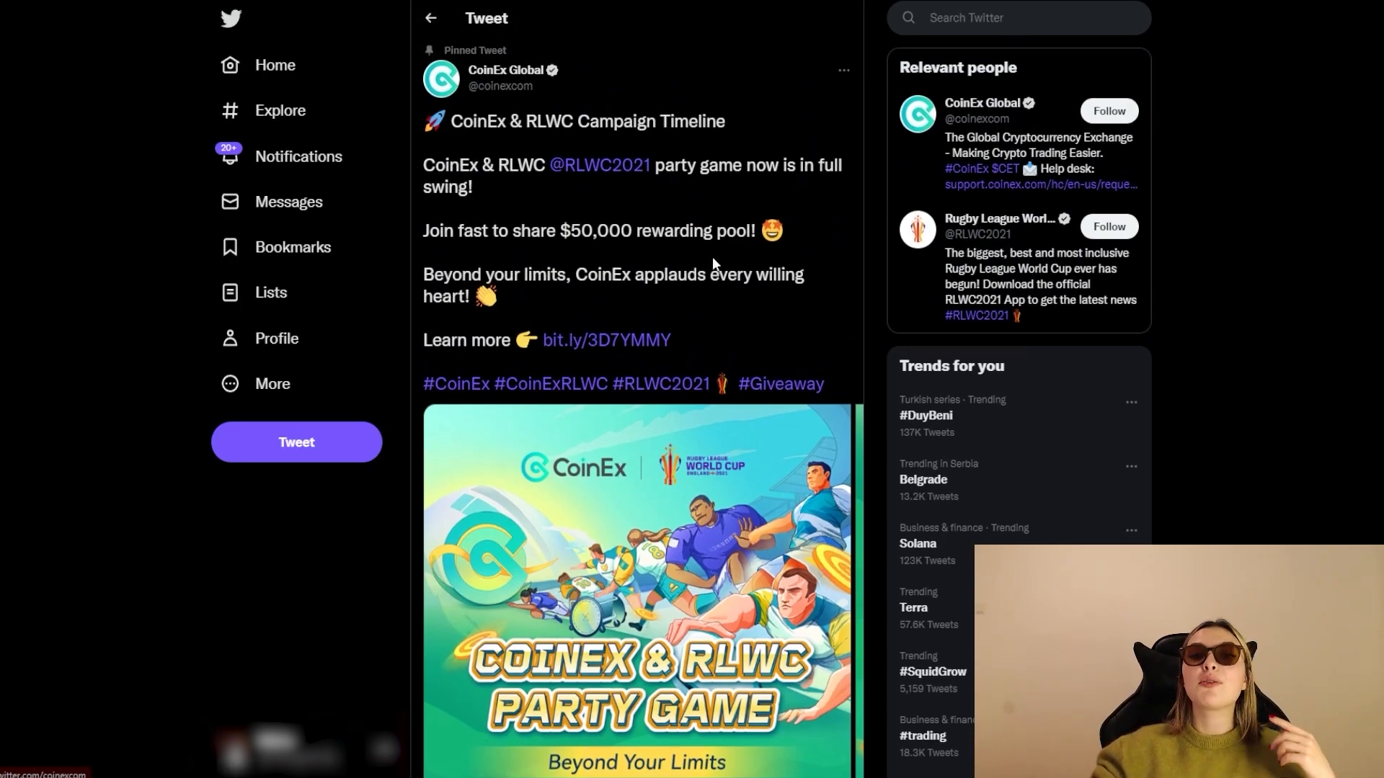
left_click(506, 69)
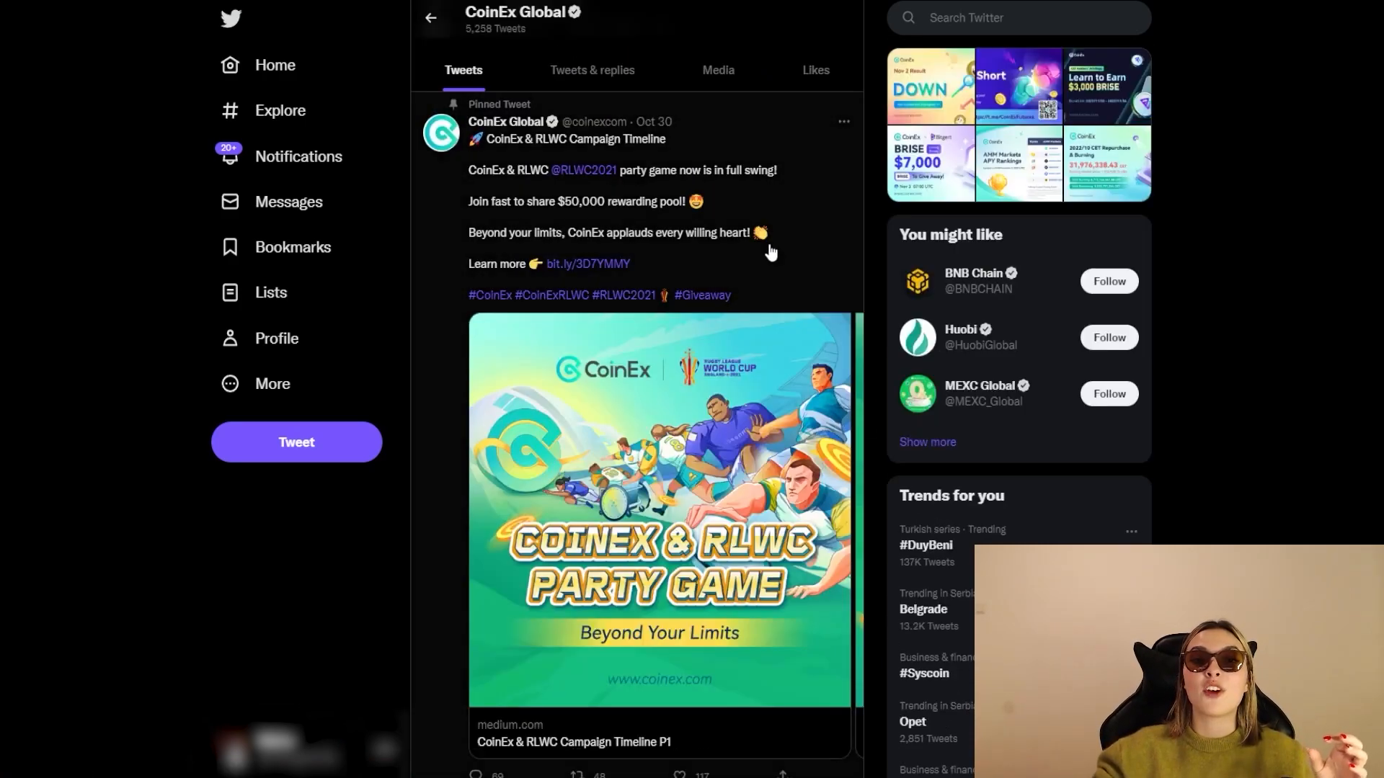
scroll("up", 3)
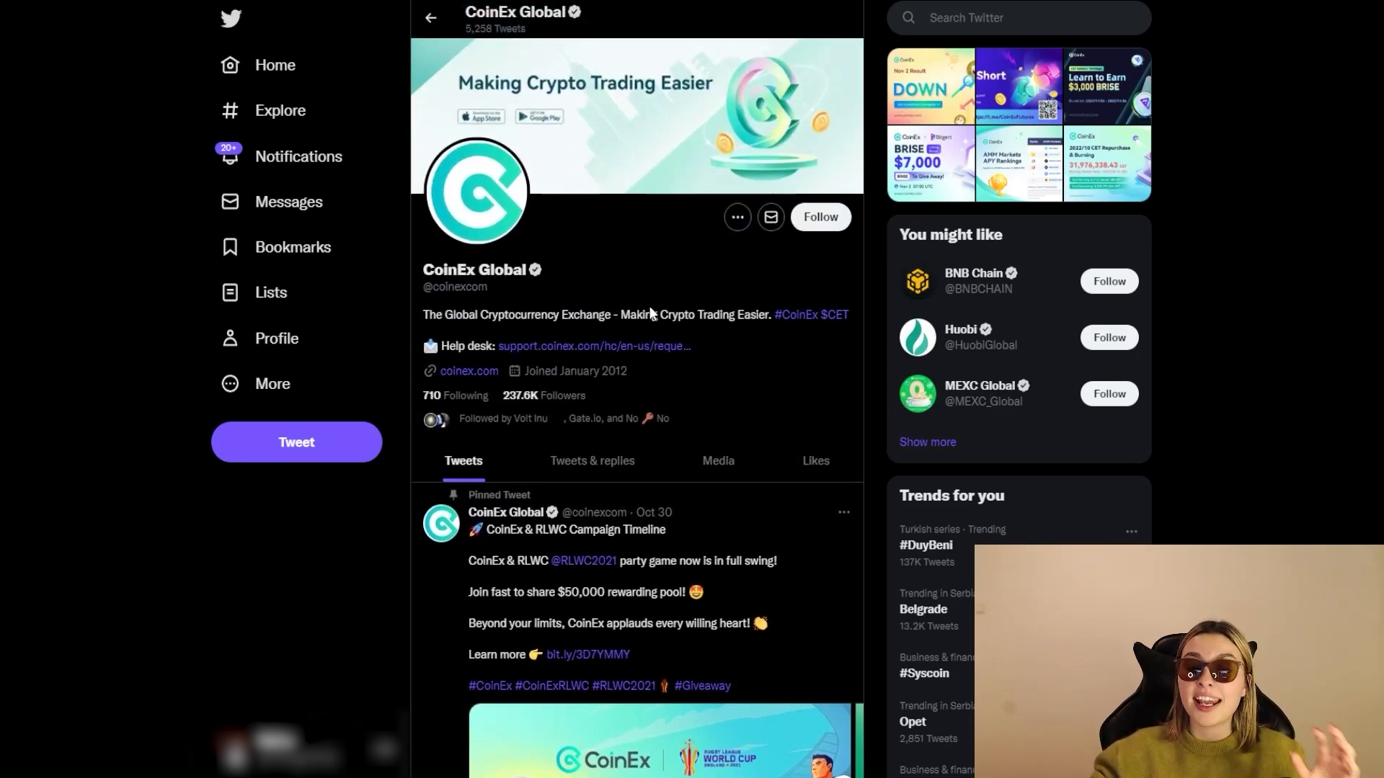
mouse_move(761, 266)
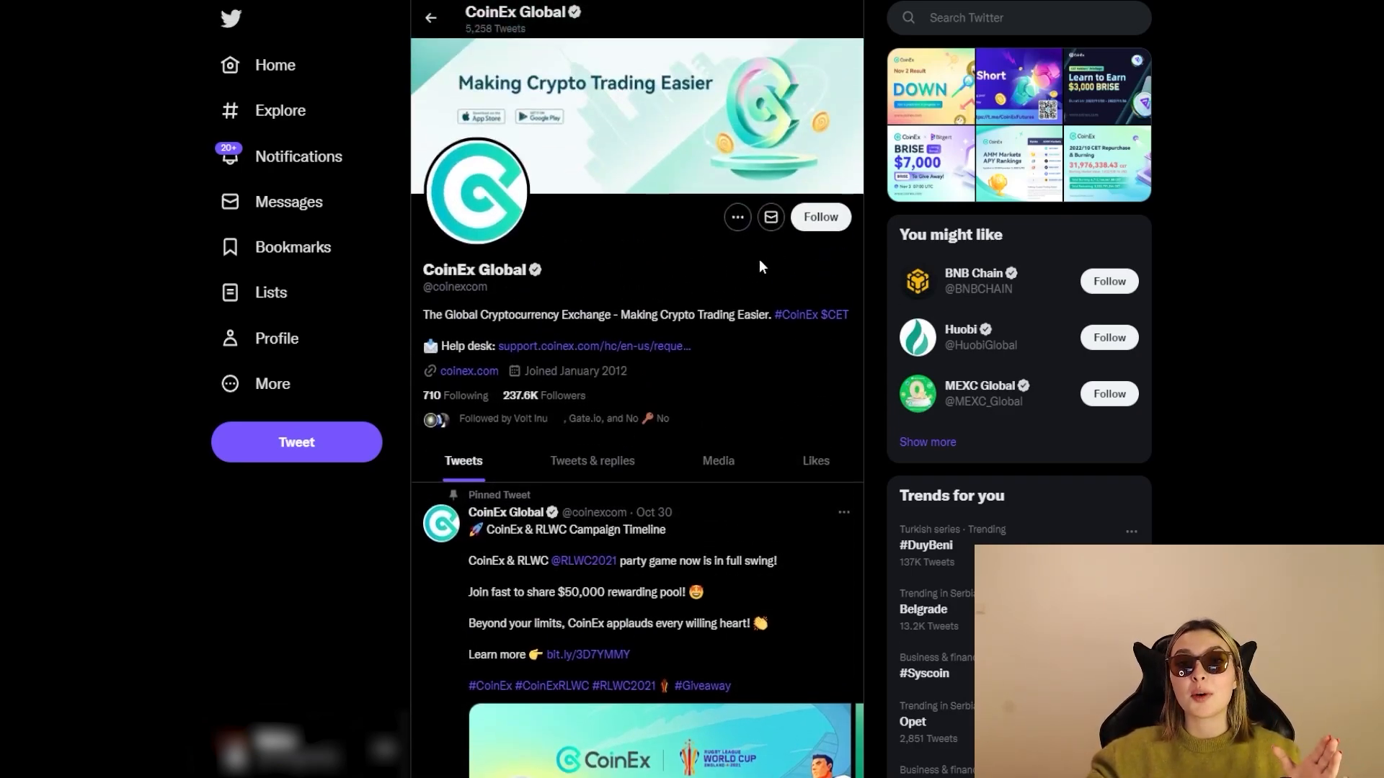
mouse_move(651, 280)
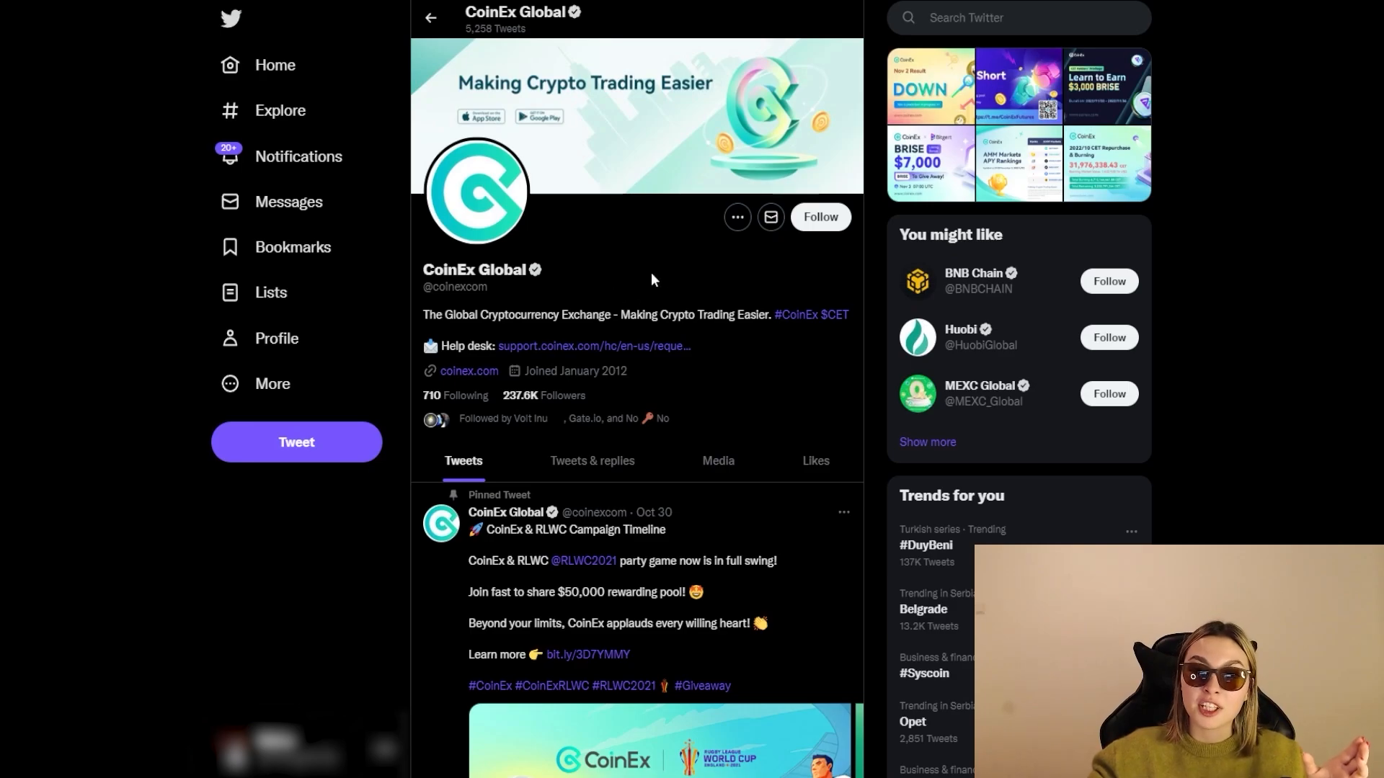